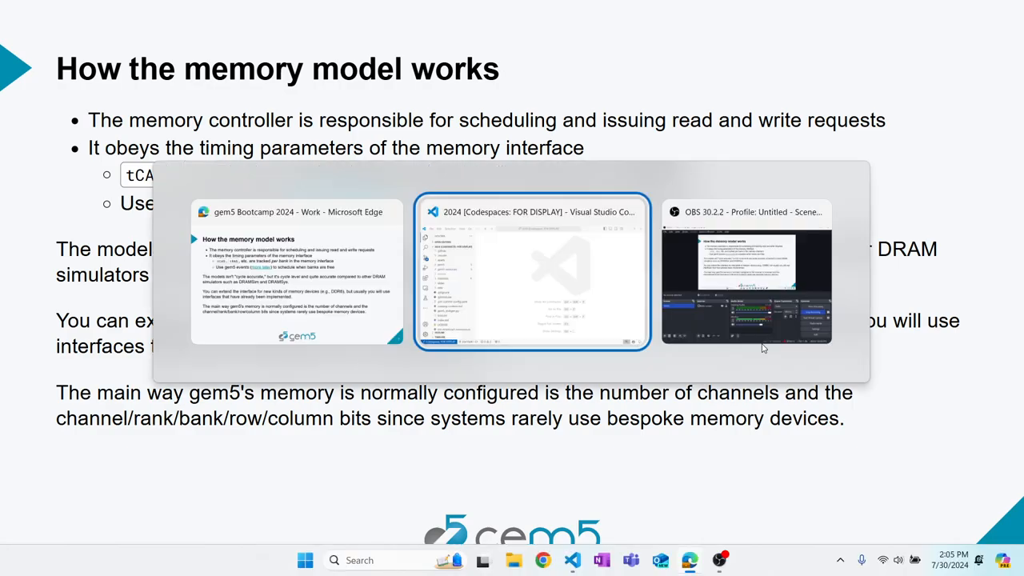
Switch to VS Code and open DRAMInterface.py from gem5/src/mem in the Explorer
click(531, 273)
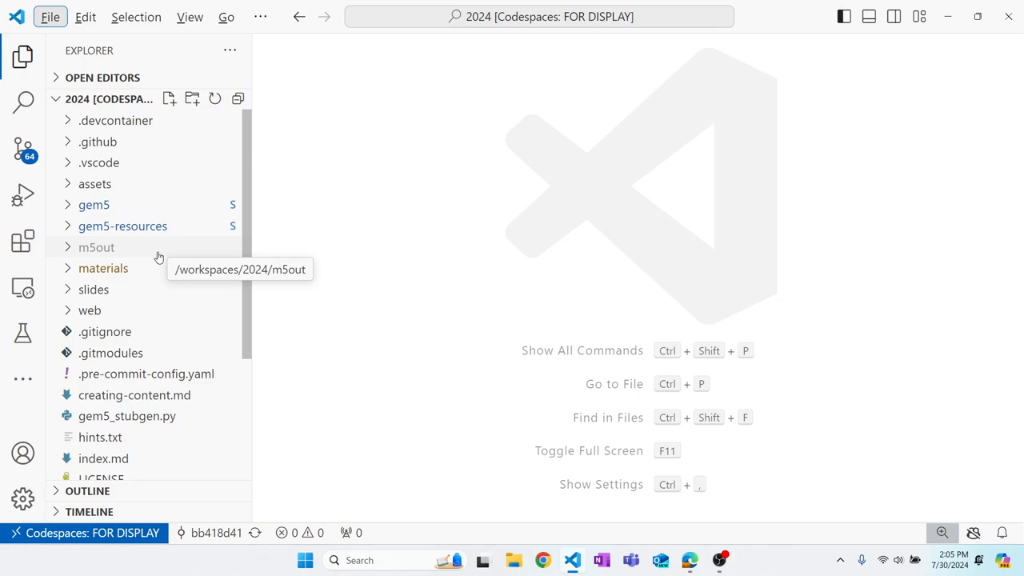
click(92, 204)
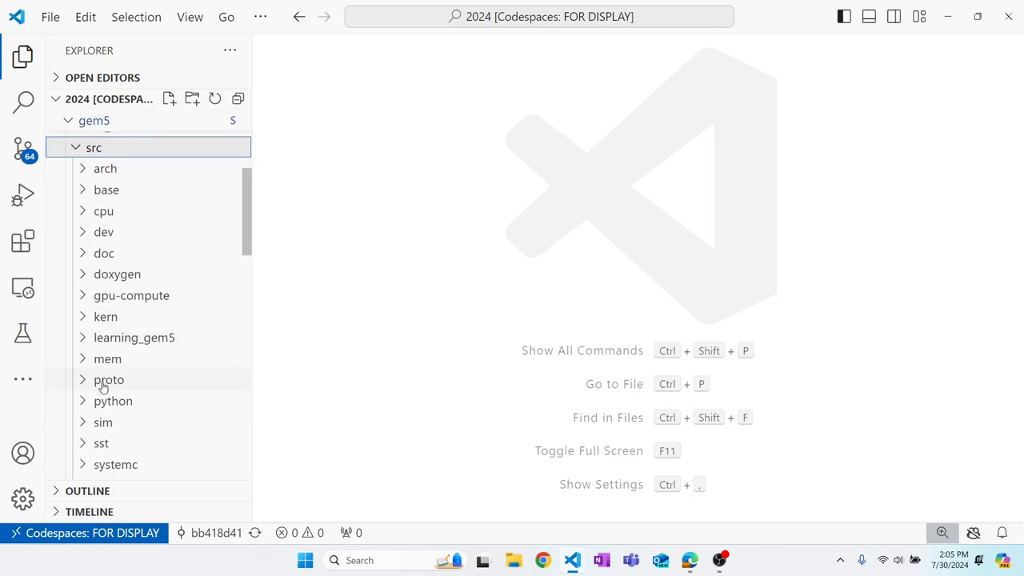
click(107, 358)
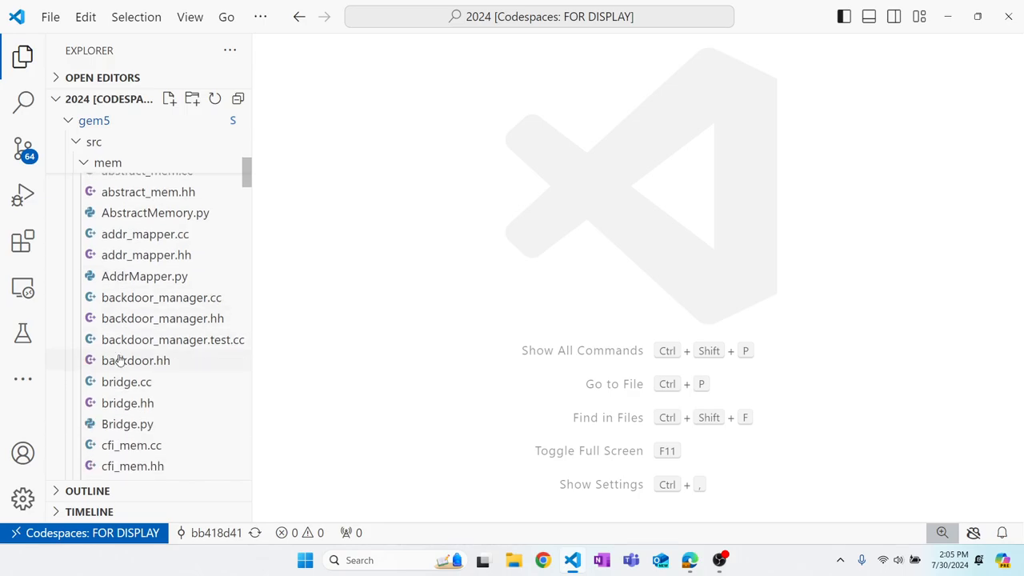
scroll(down, 3)
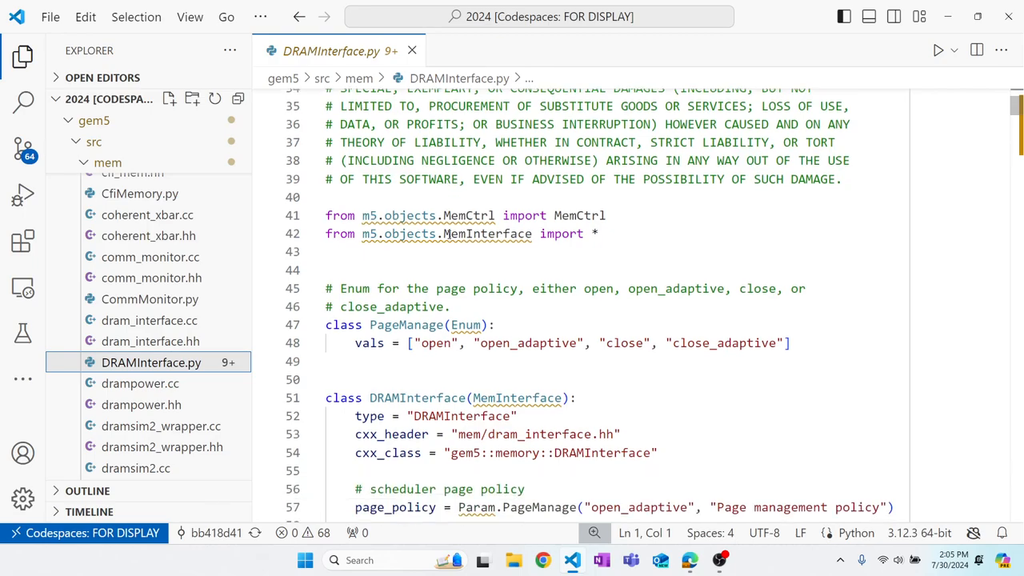
scroll(down, 3)
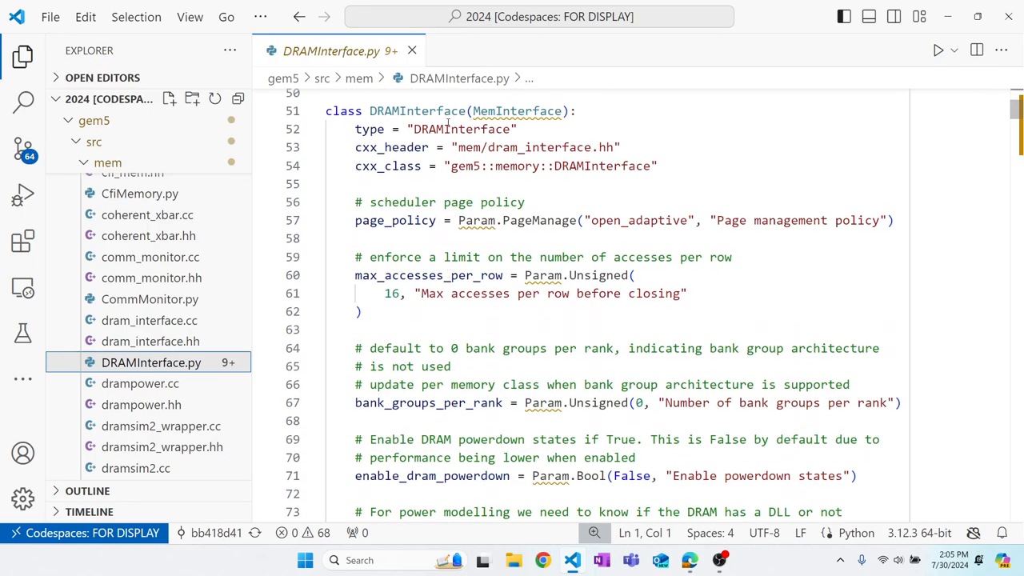
scroll(down, 3)
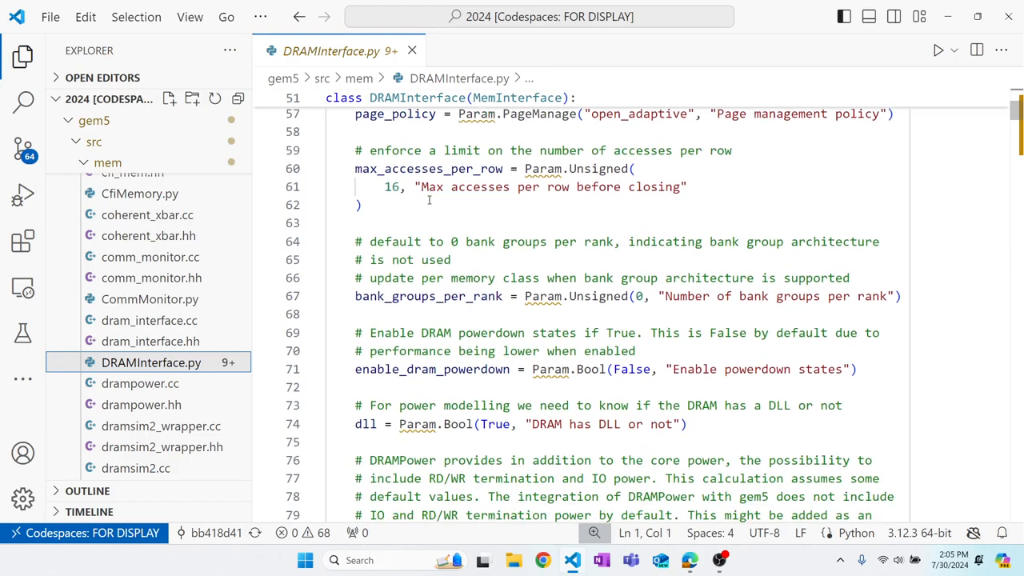
scroll(down, 3)
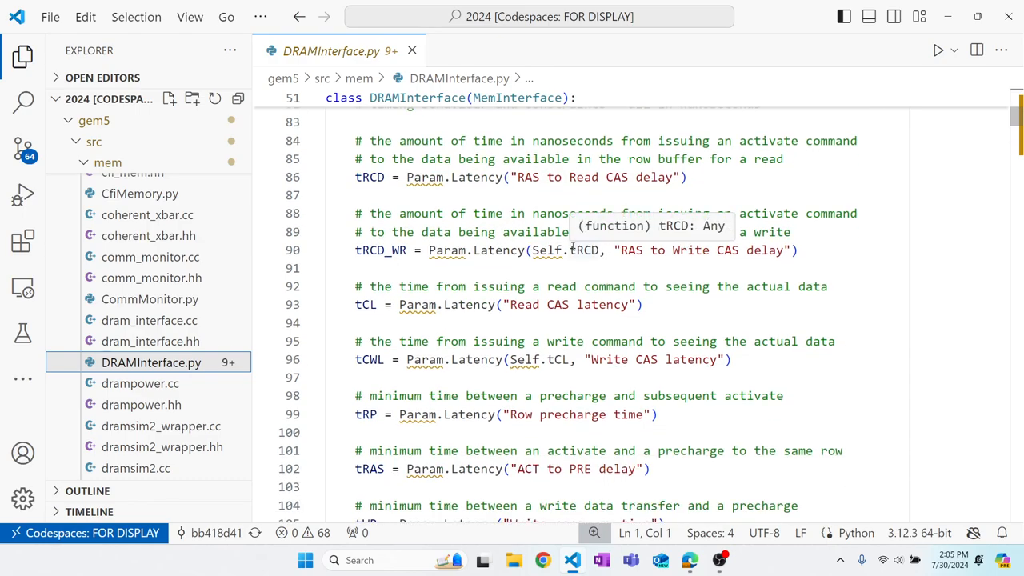
scroll(down, 3)
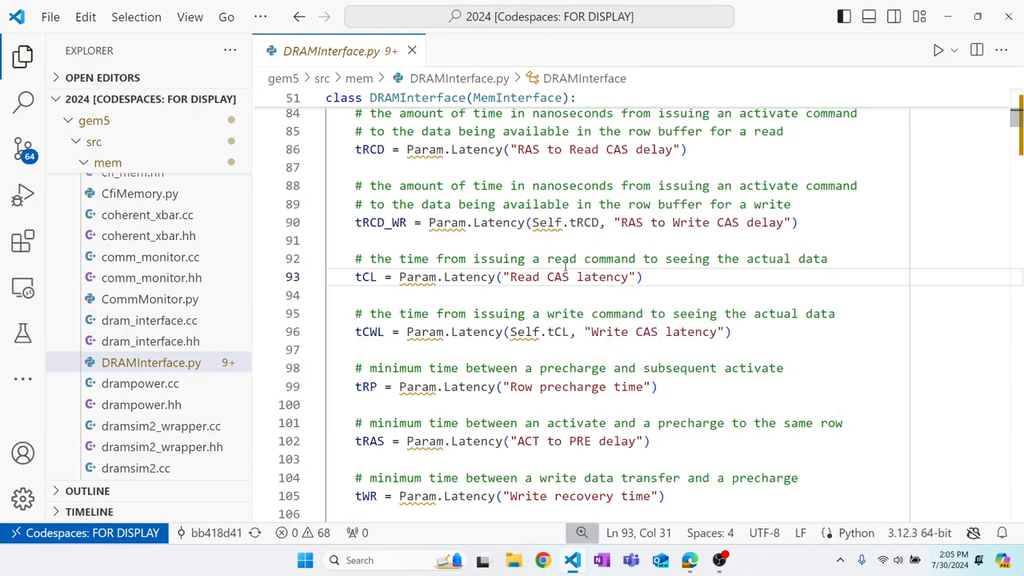
scroll(down, 3)
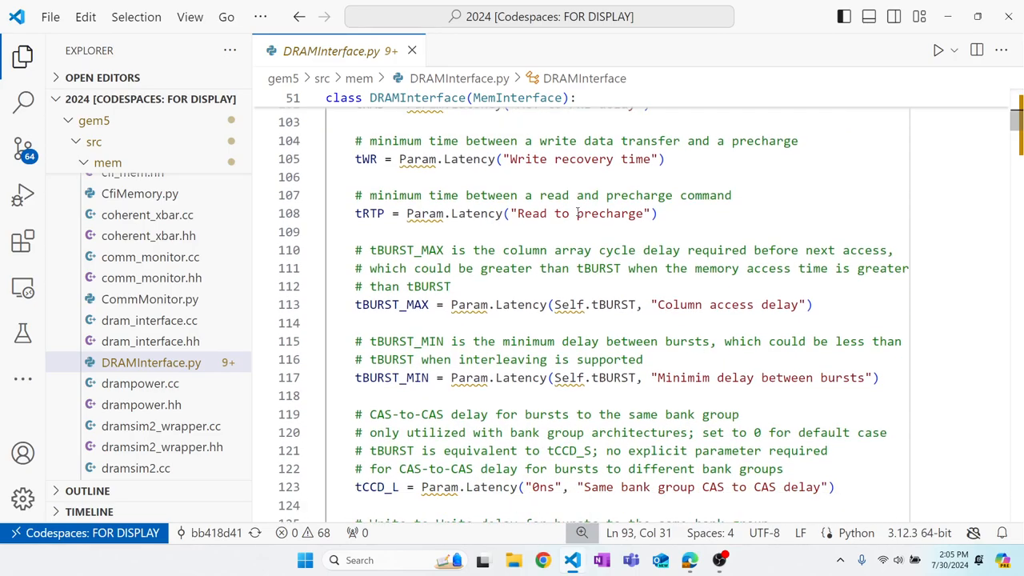
scroll(down, 3)
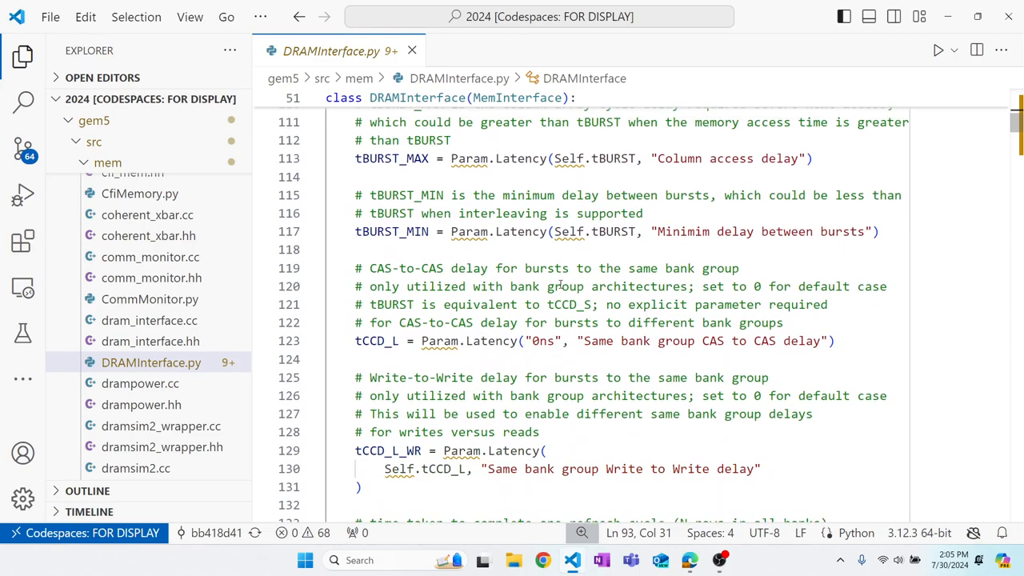
scroll(down, 3)
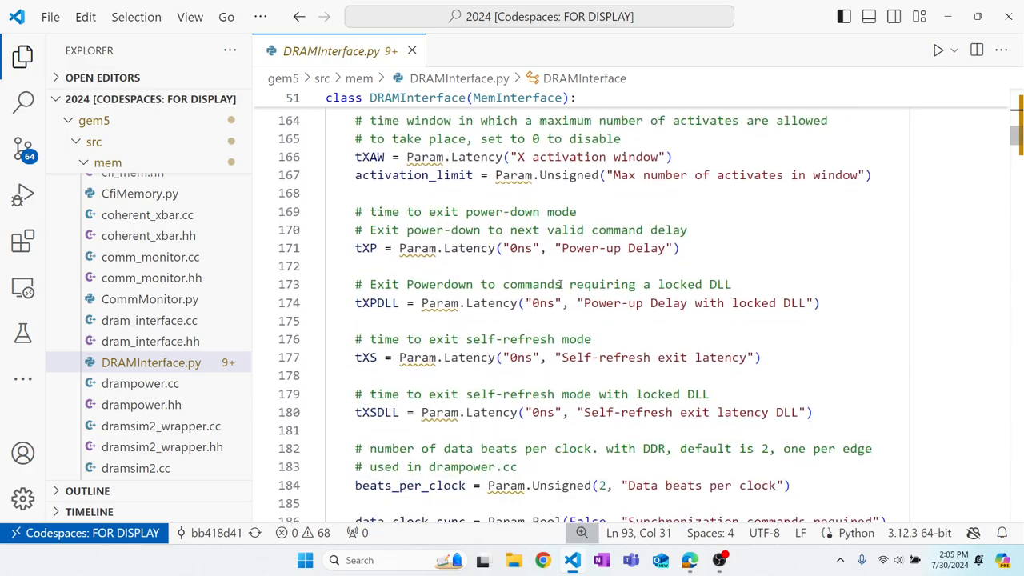
scroll(down, 3)
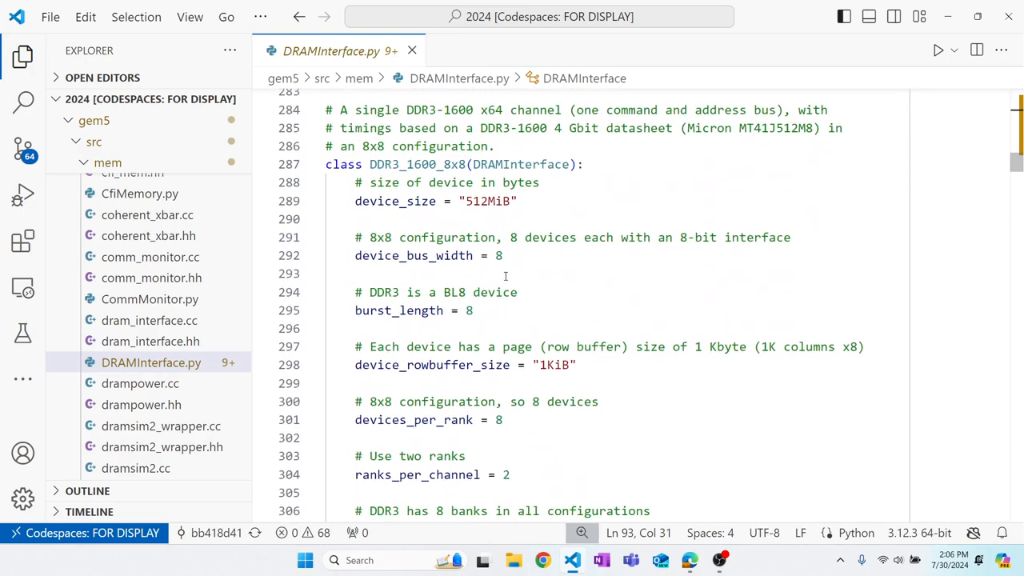
scroll(down, 3)
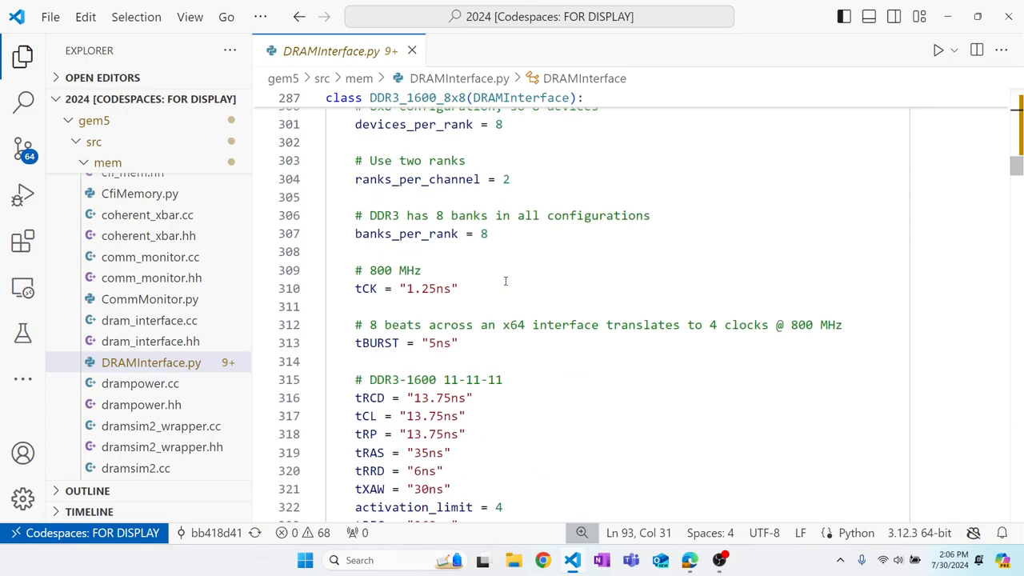
scroll(down, 3)
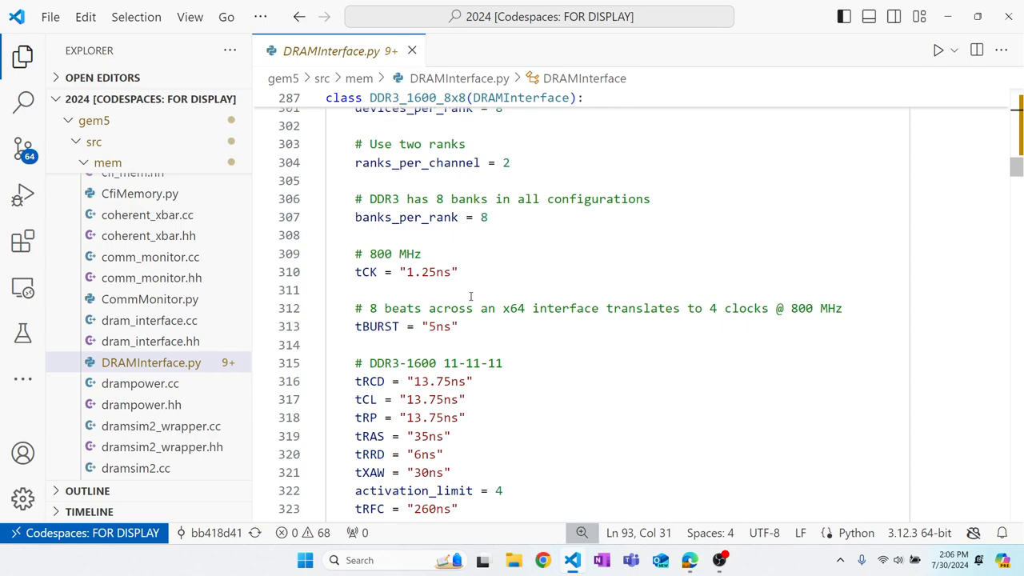
double_click(381, 252)
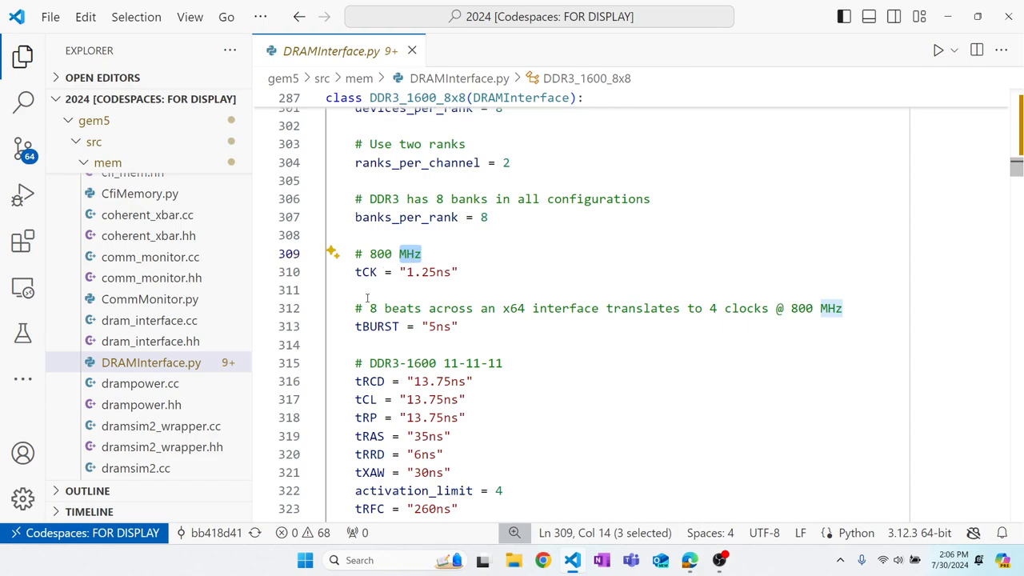
mouse_move(435, 361)
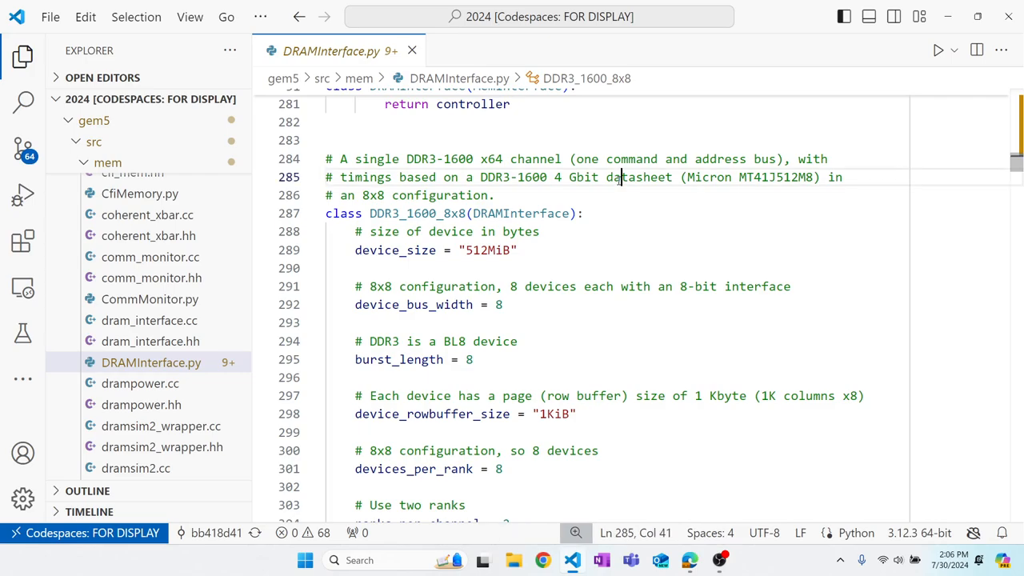
double_click(638, 176)
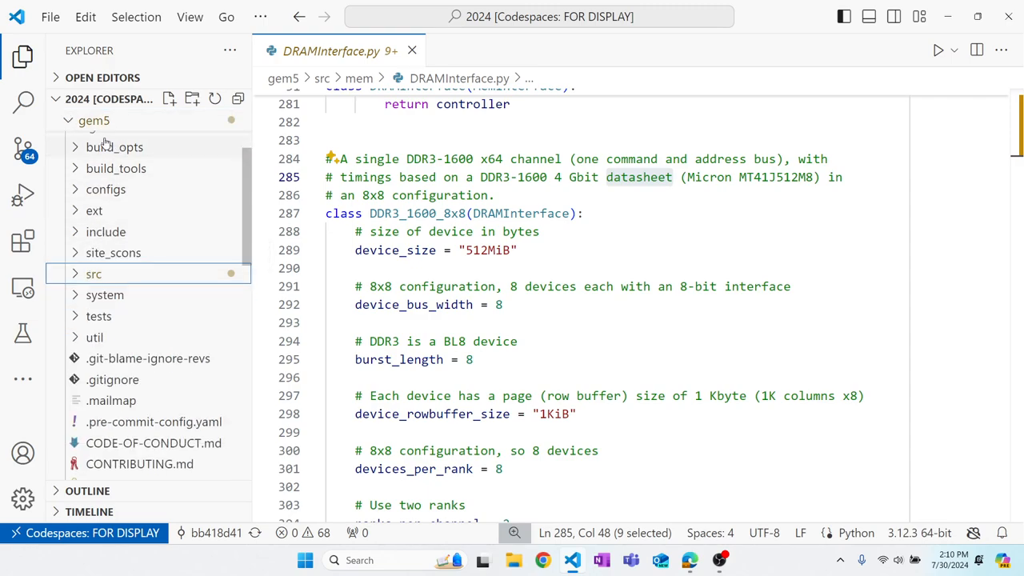
Open run-mem.py from materials/02-Using-gem5/06-memory and scroll to the 'Fill this in' comment
click(93, 120)
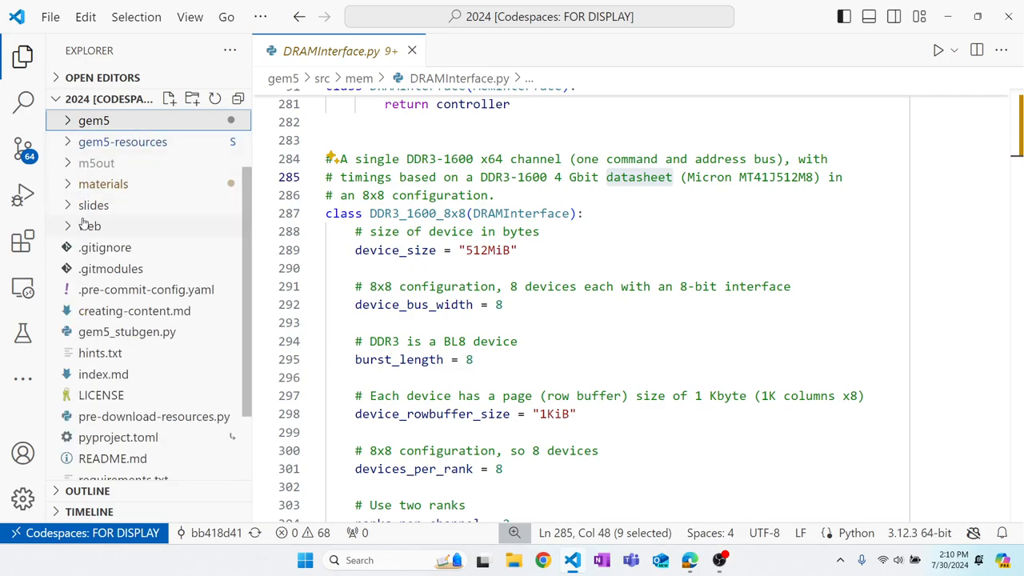
click(103, 184)
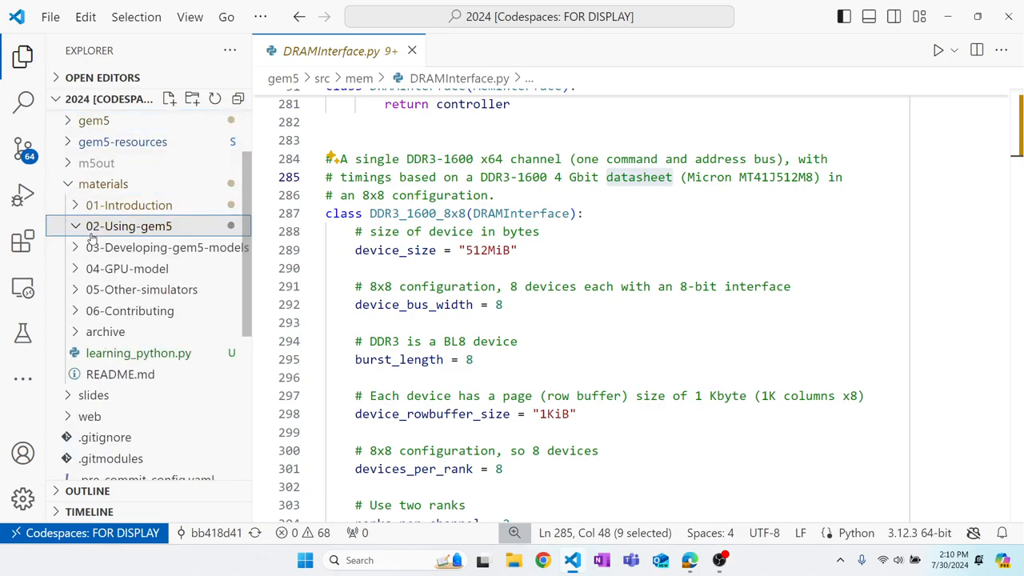
click(128, 225)
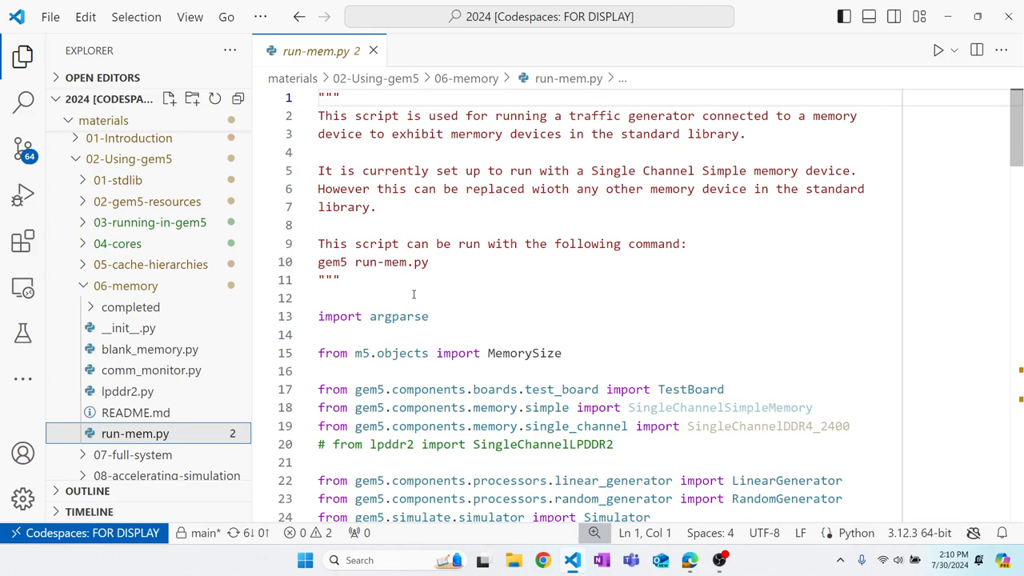
scroll(down, 3)
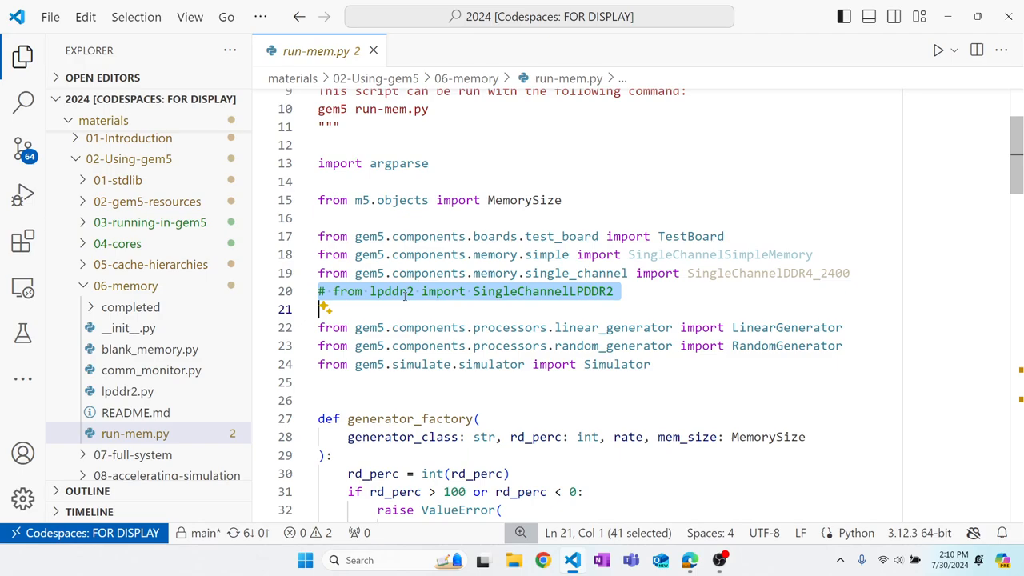
scroll(down, 3)
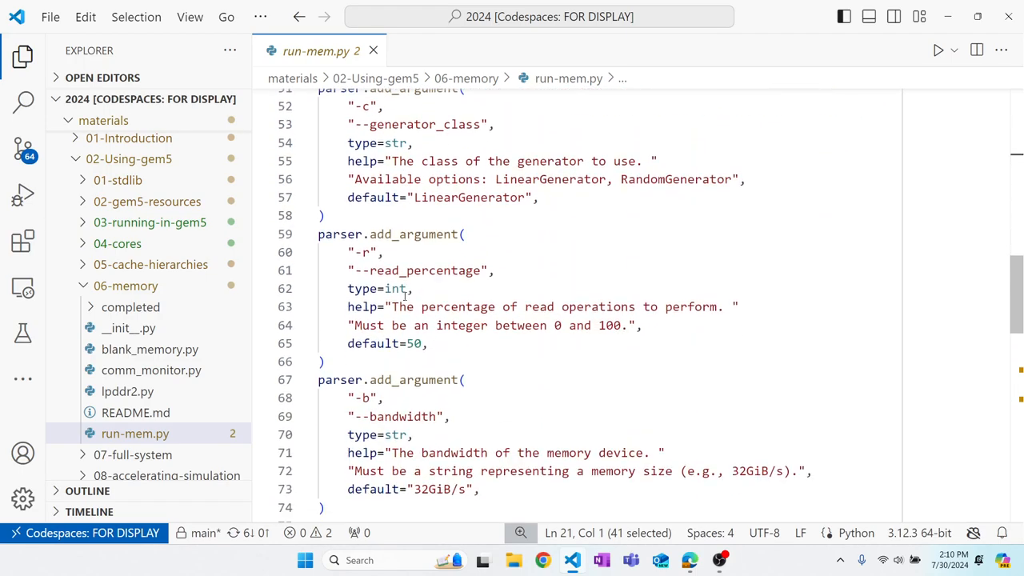
scroll(down, 3)
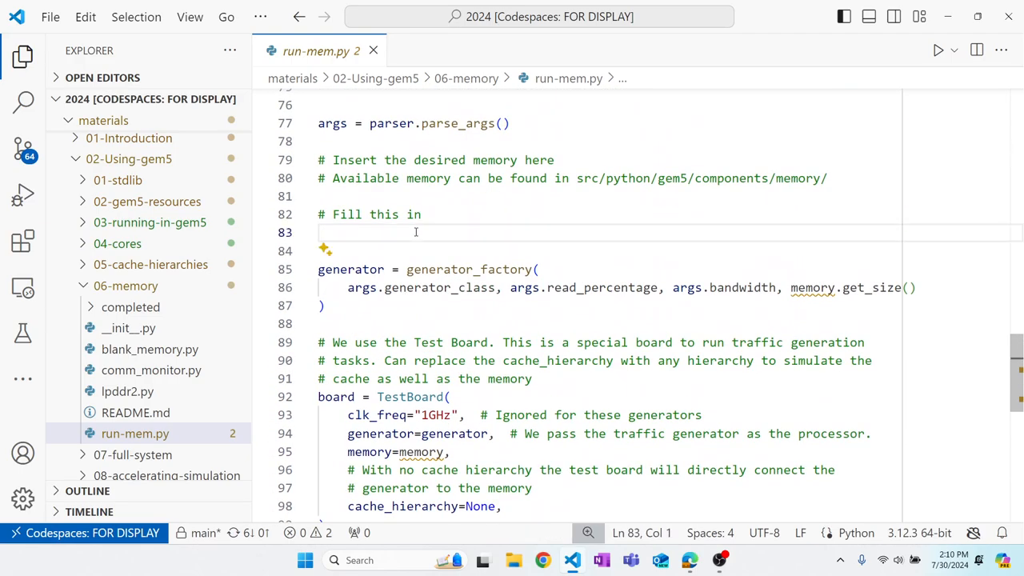
Write memory = SingleChannelSimpleMemory(...) with latency='50ns' on line 83
text(memory)
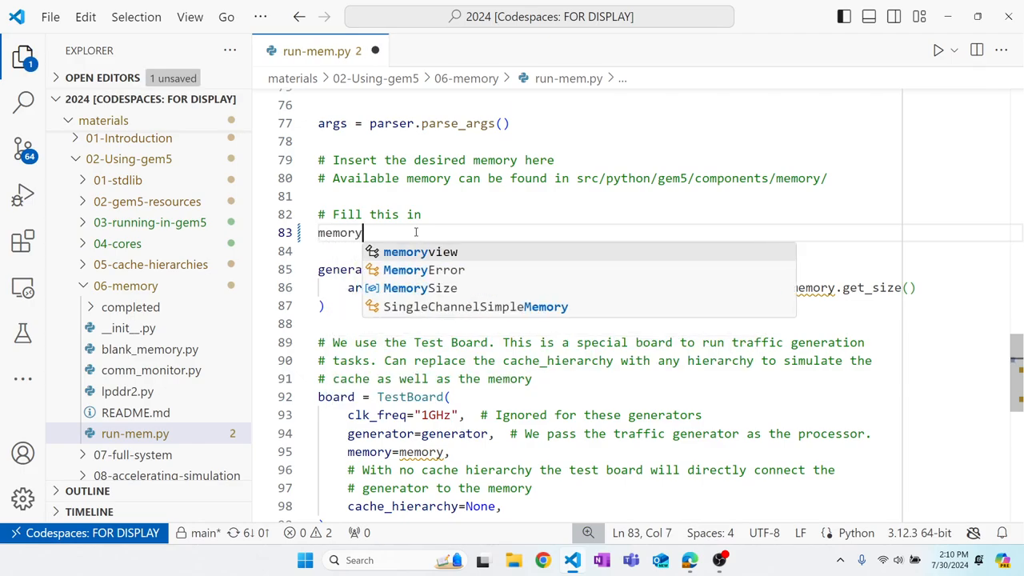
text(= sin)
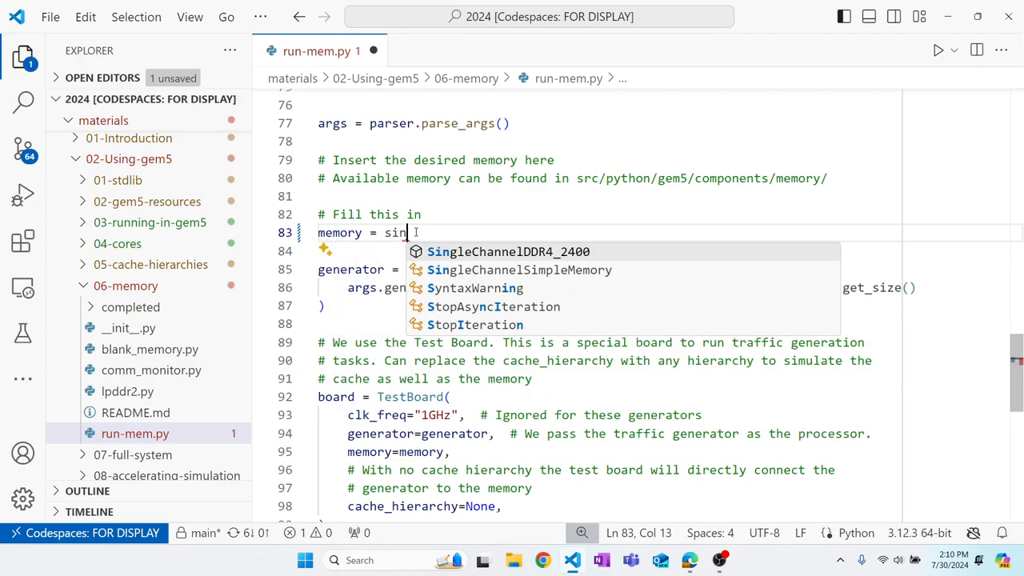
text(g)
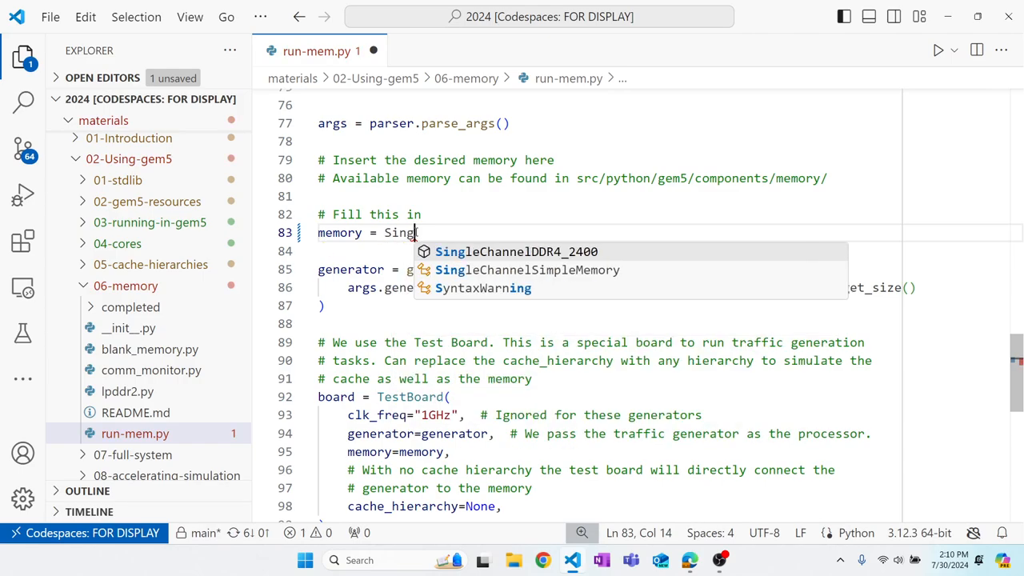
text(eChannels)
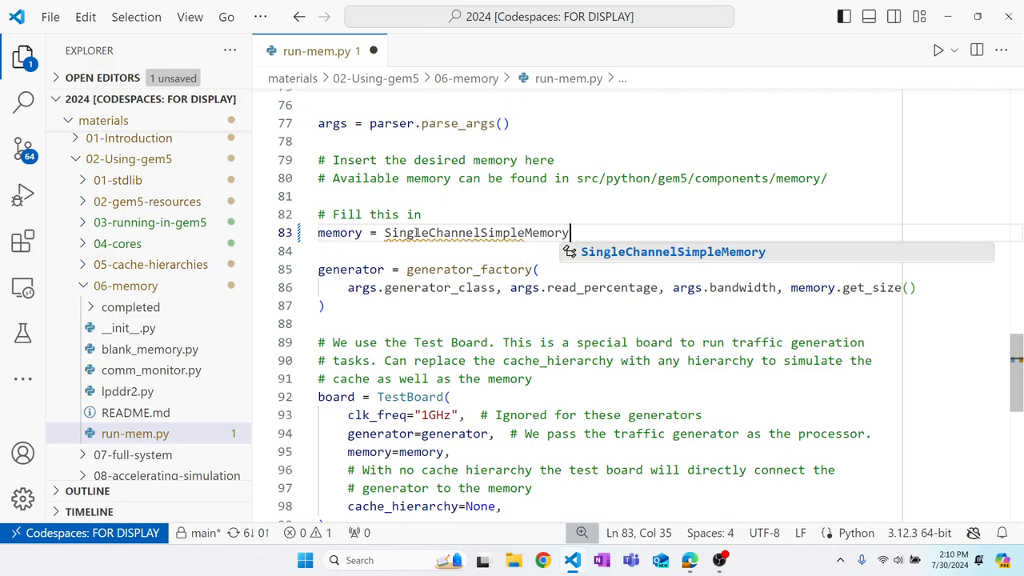
text(())
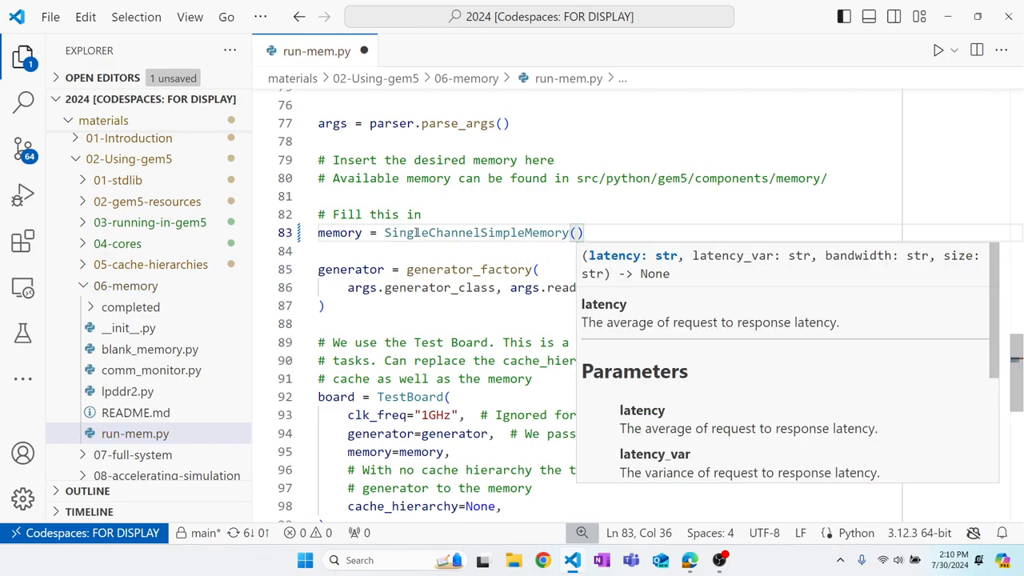
text(latency=)
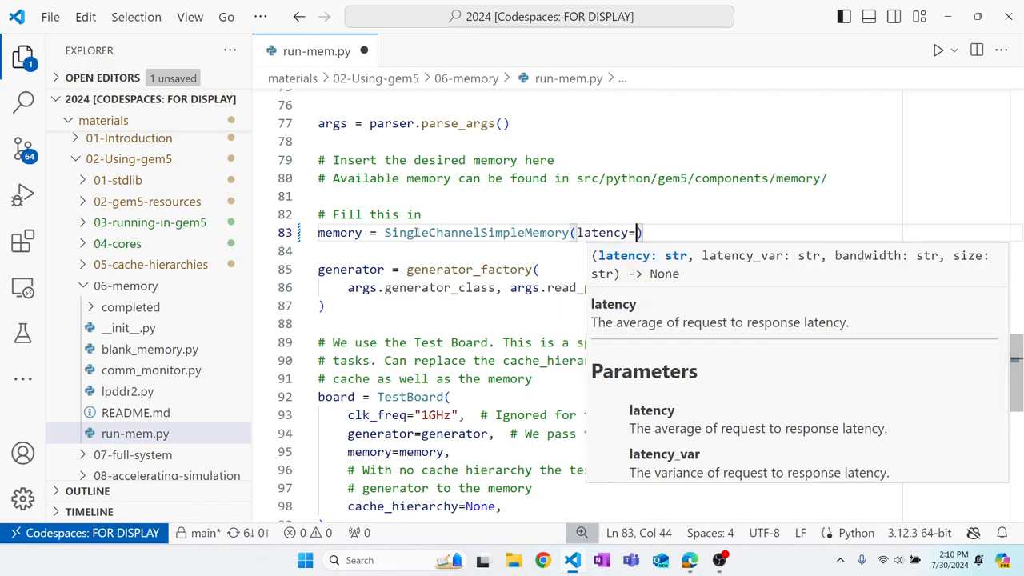
text('50ns')
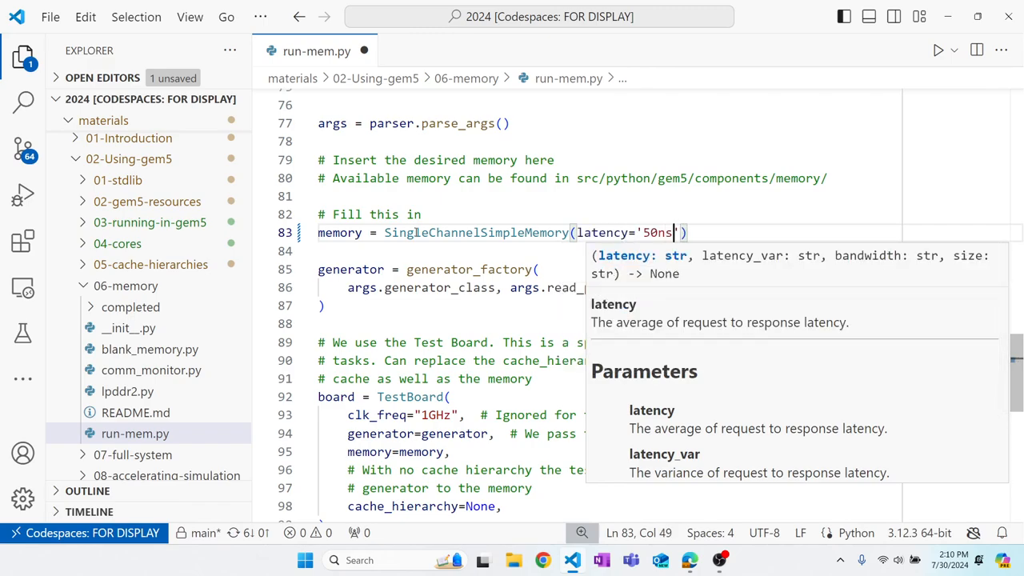
text(,)
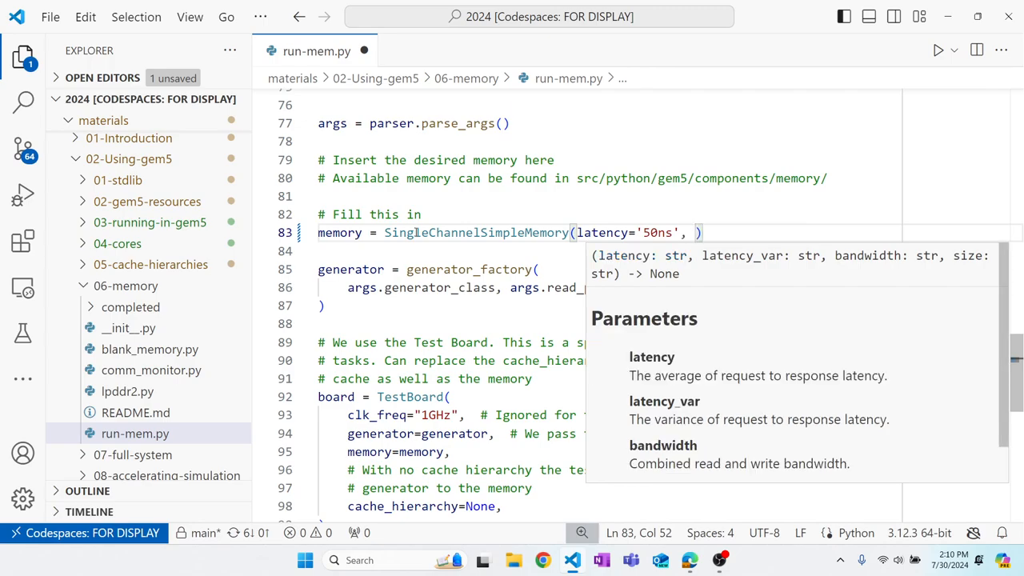
Add bandwidth='32GiB/s', latency_var='10ns' and size='8GiB' arguments
text(bandwi)
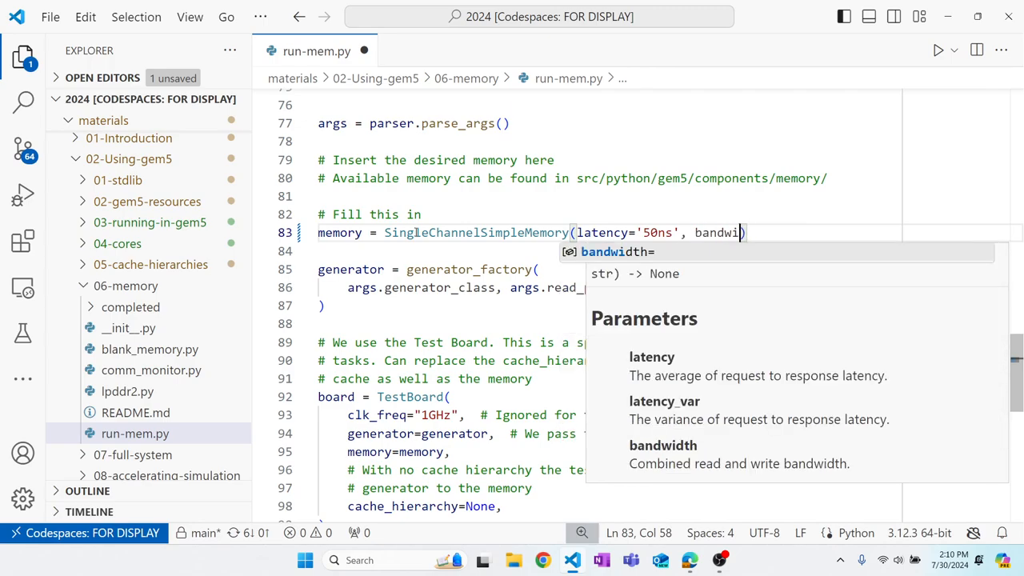
text(dth)
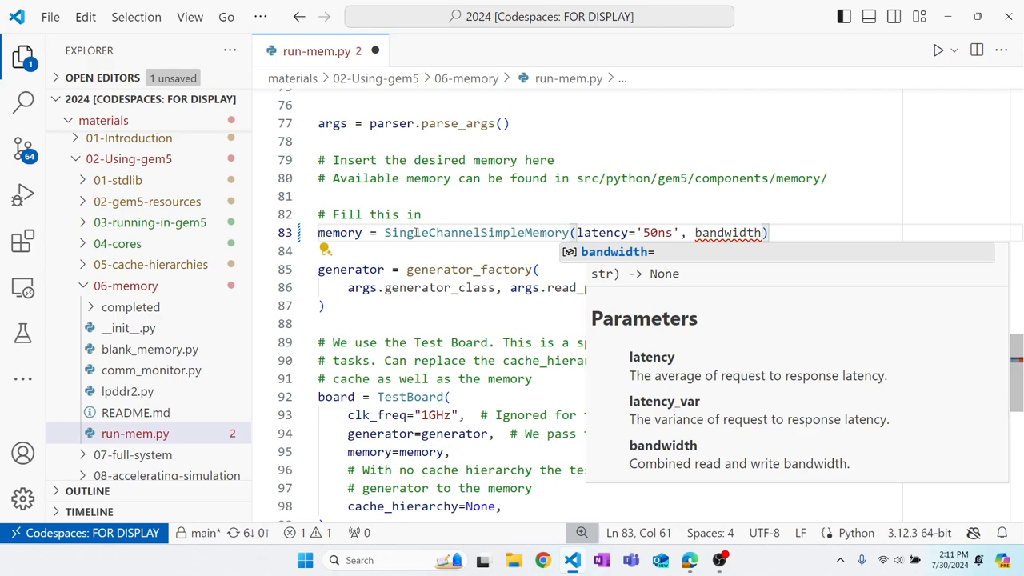
text(()
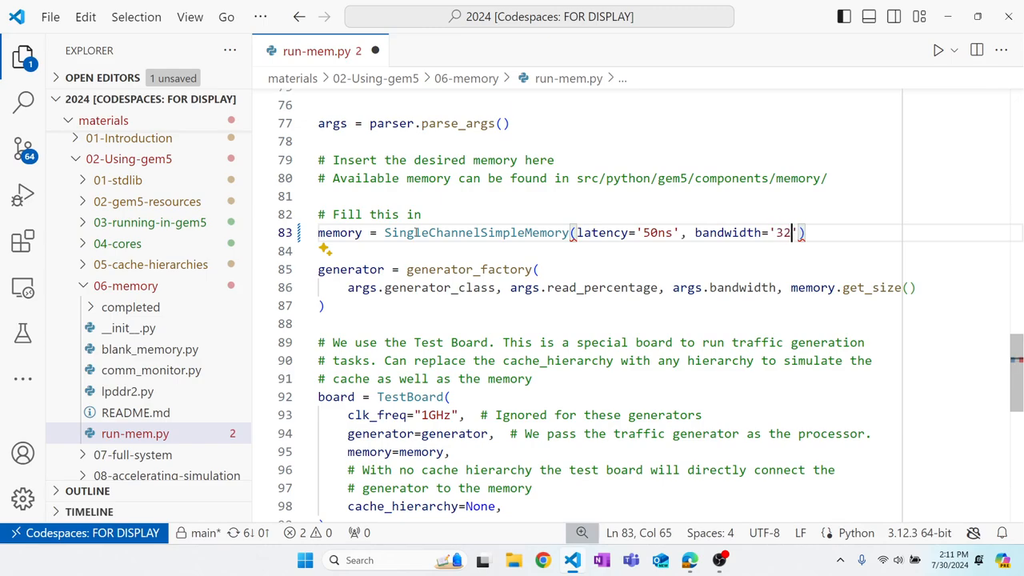
text(iB)
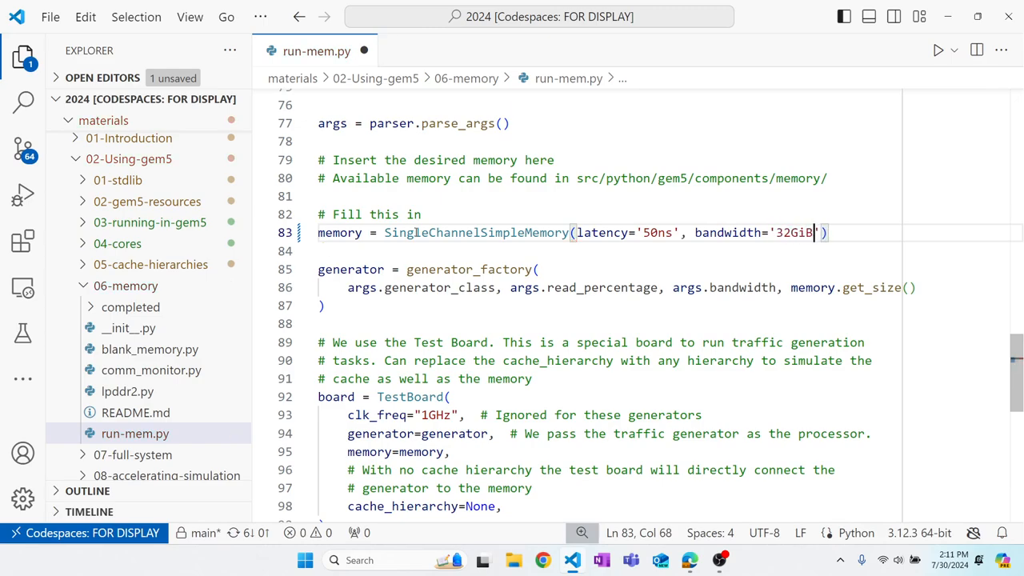
text(/s)
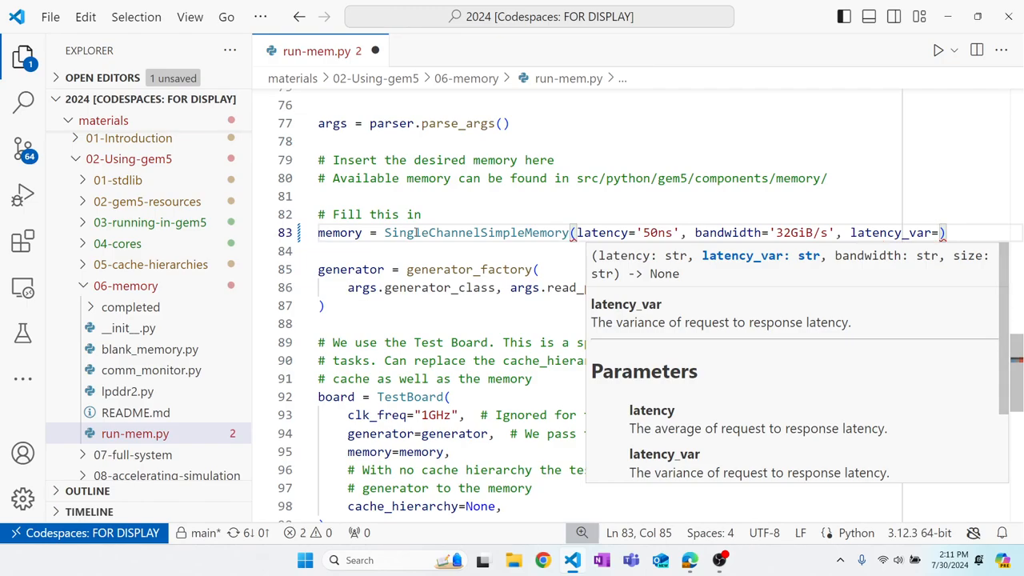
text(10ns',)
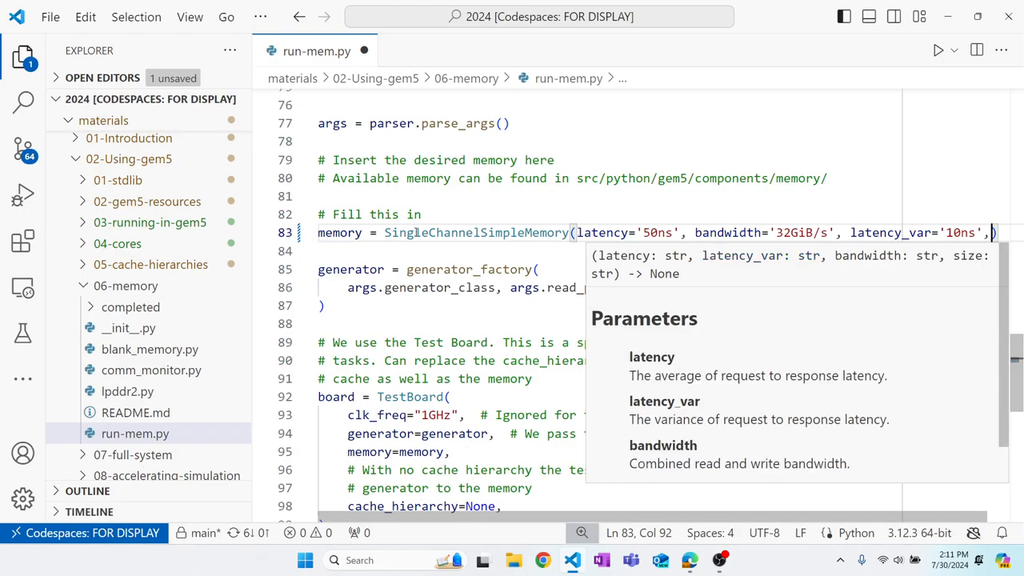
text(size =)
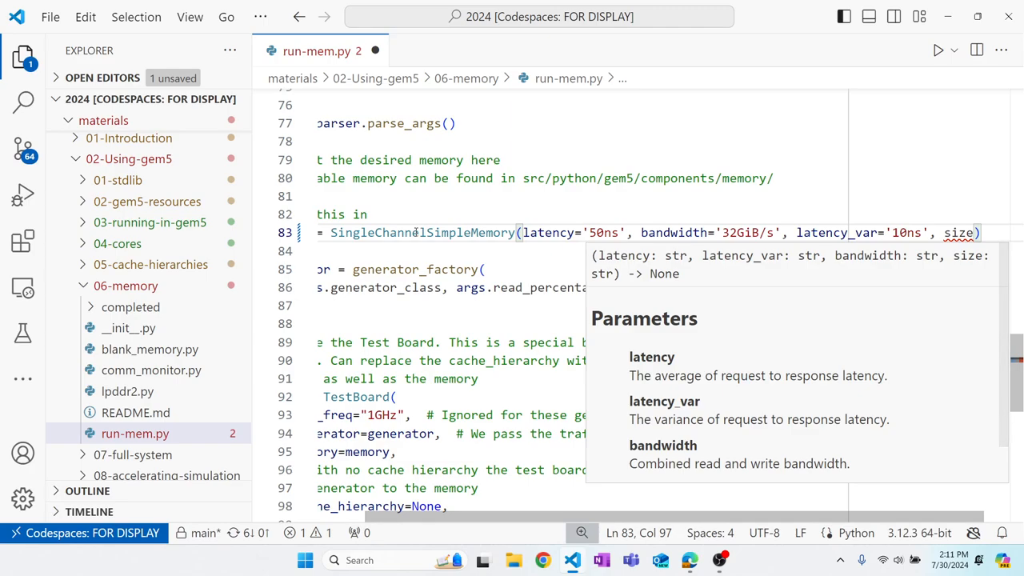
text(=)
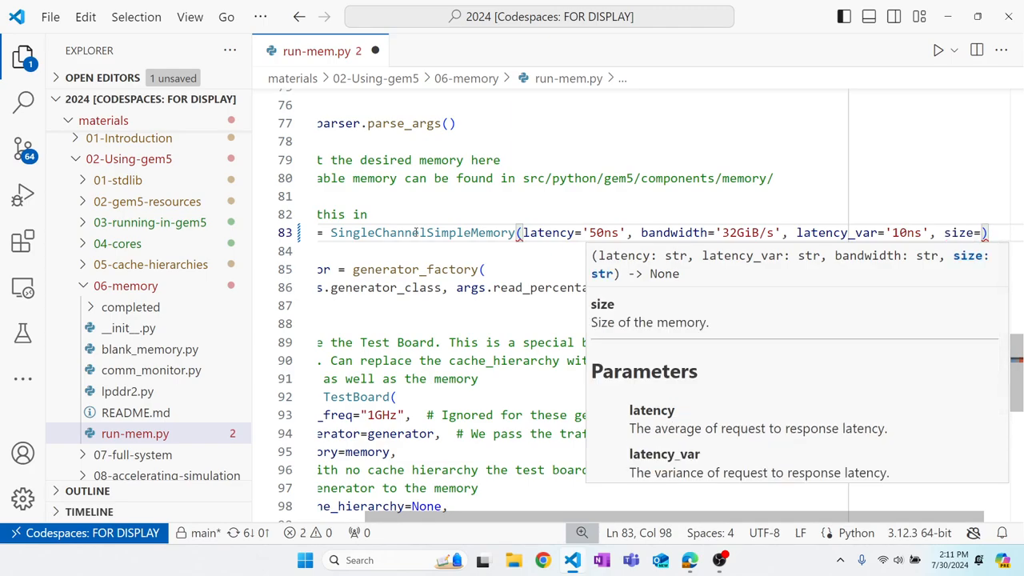
text(8GiB')
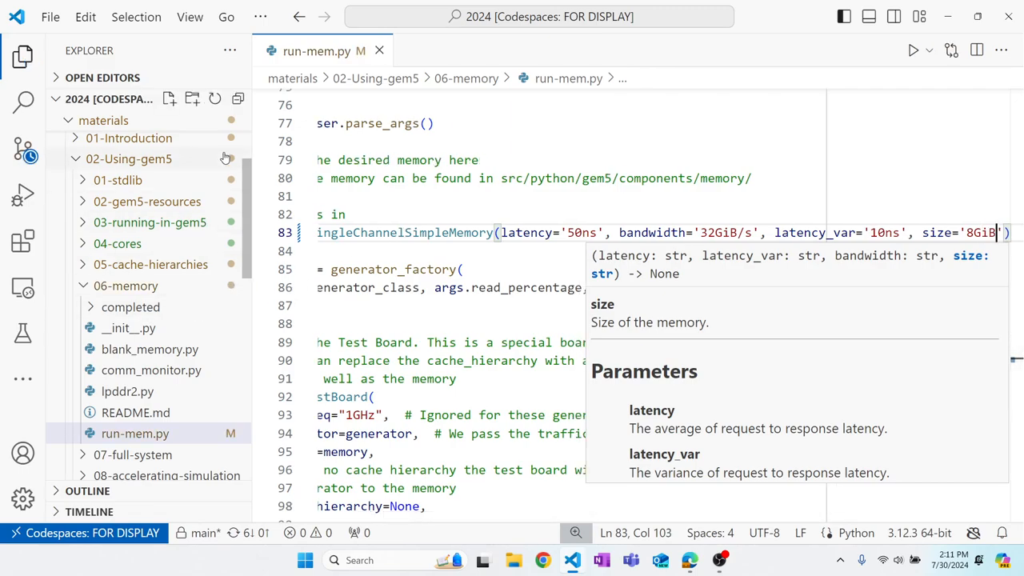
Open a terminal in the 06-memory folder and run gem5 run-mem.py
click(259, 16)
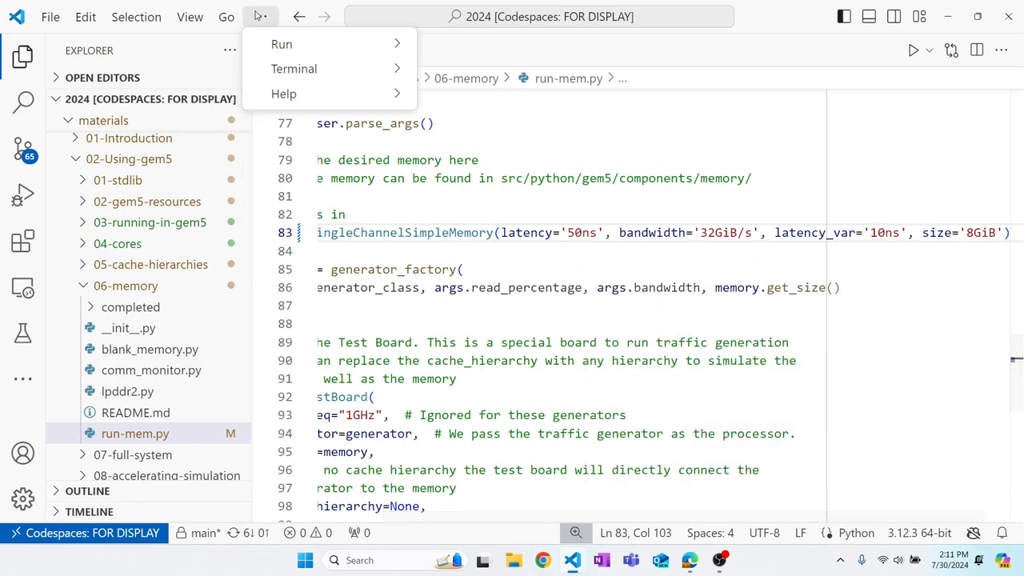
click(295, 67)
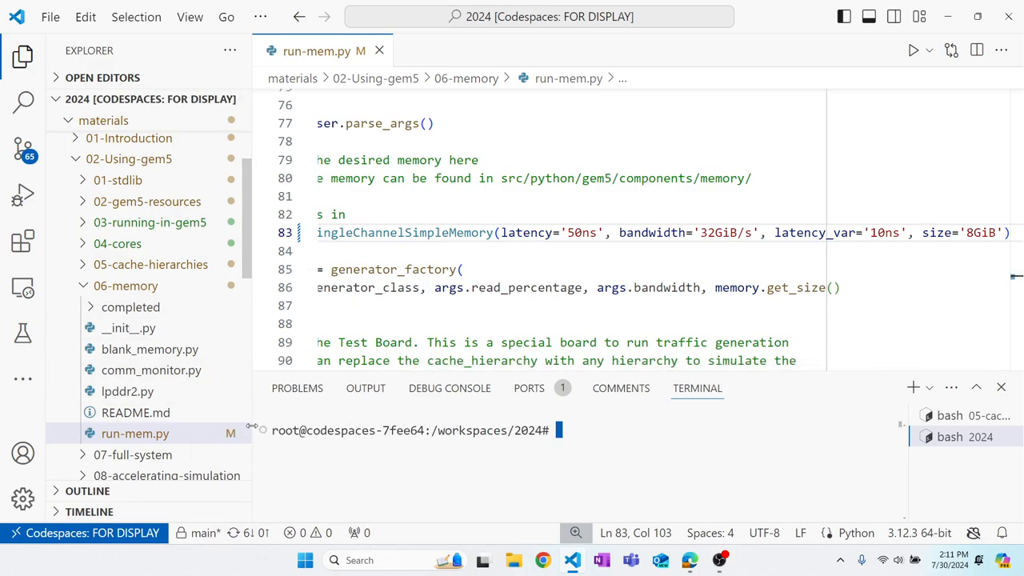
right_click(135, 432)
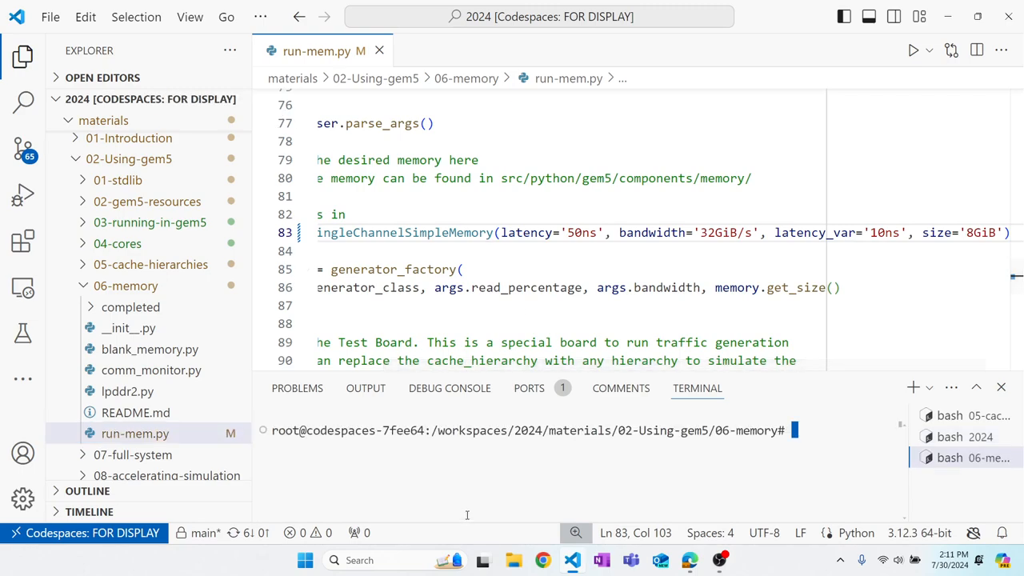
text(gem5)
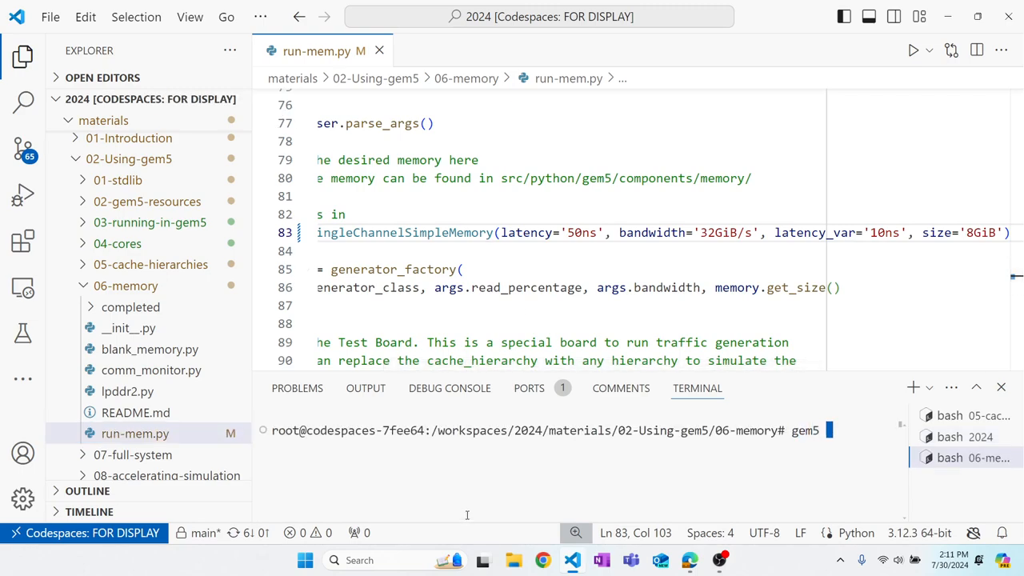
text(run -mem)
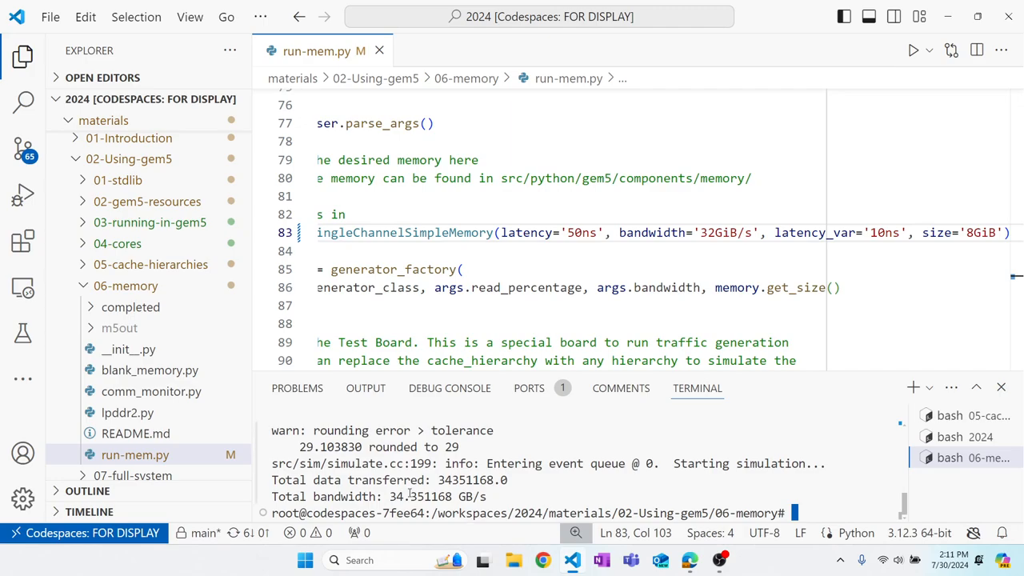
mouse_move(455, 496)
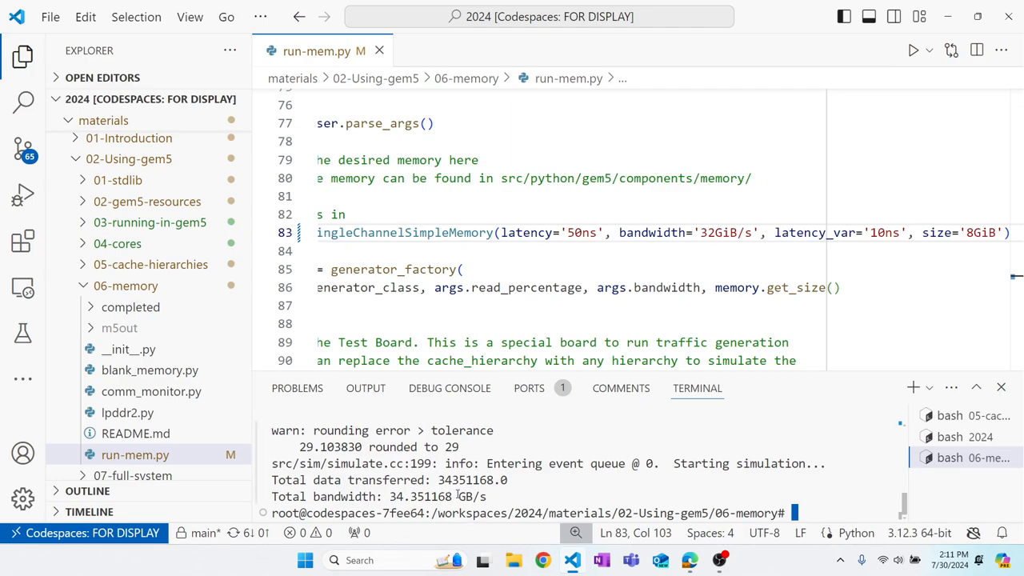
double_click(472, 496)
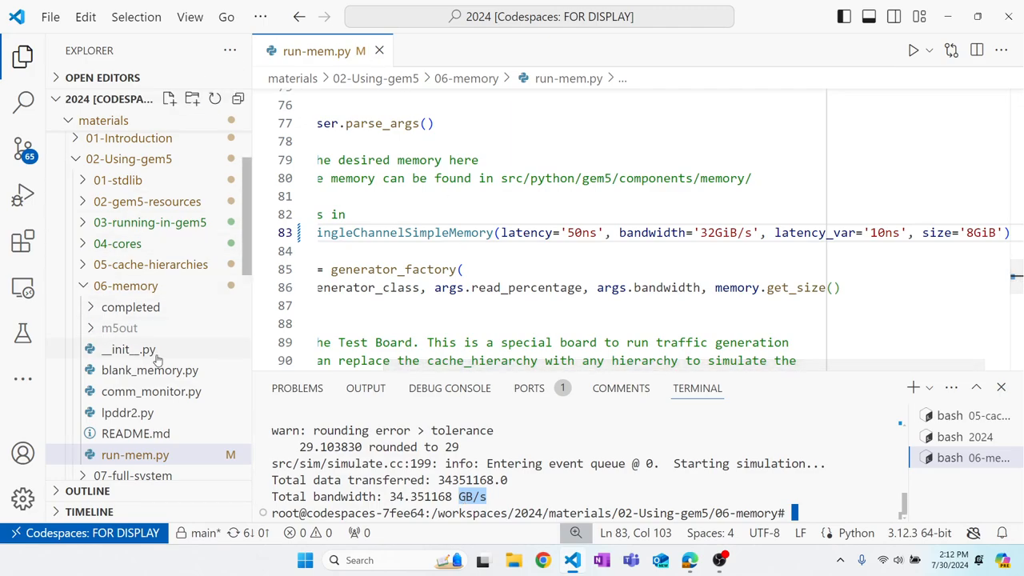
mouse_move(128, 348)
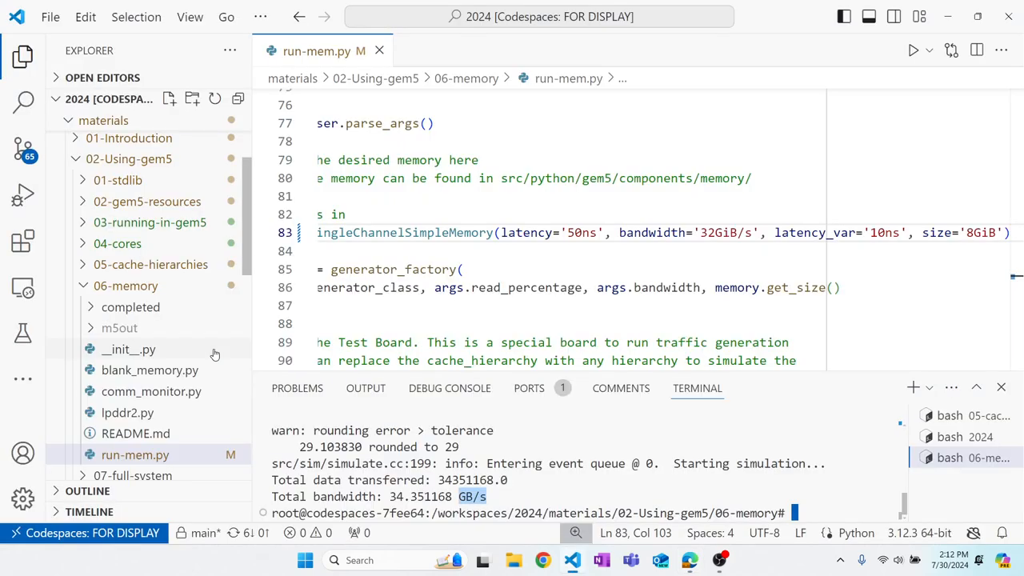
Enter gem5 run-mem.py -c LinearGenerator -r with a read-percentage value in the terminal
text(gem5 run-mem.py)
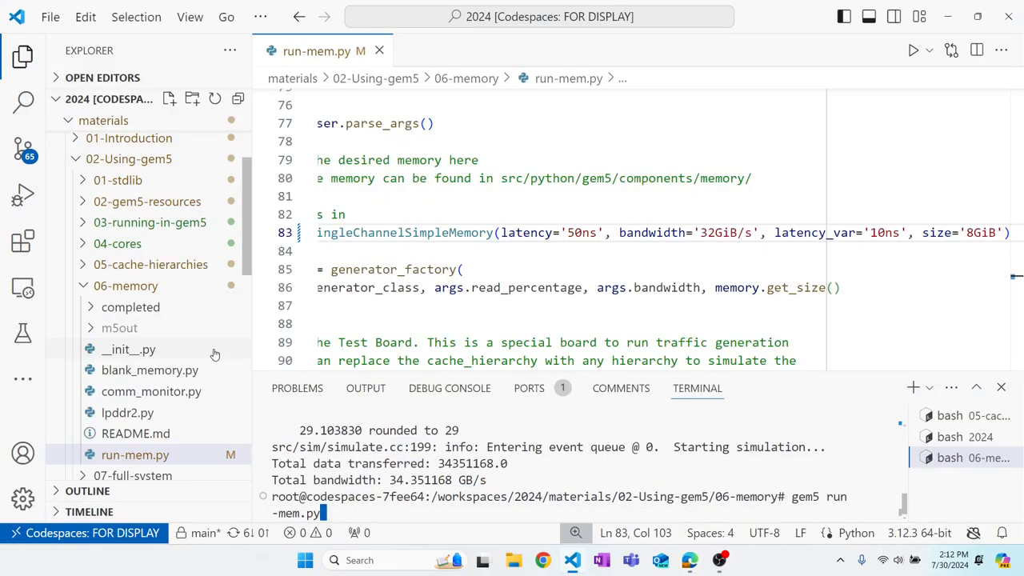
text(-c L)
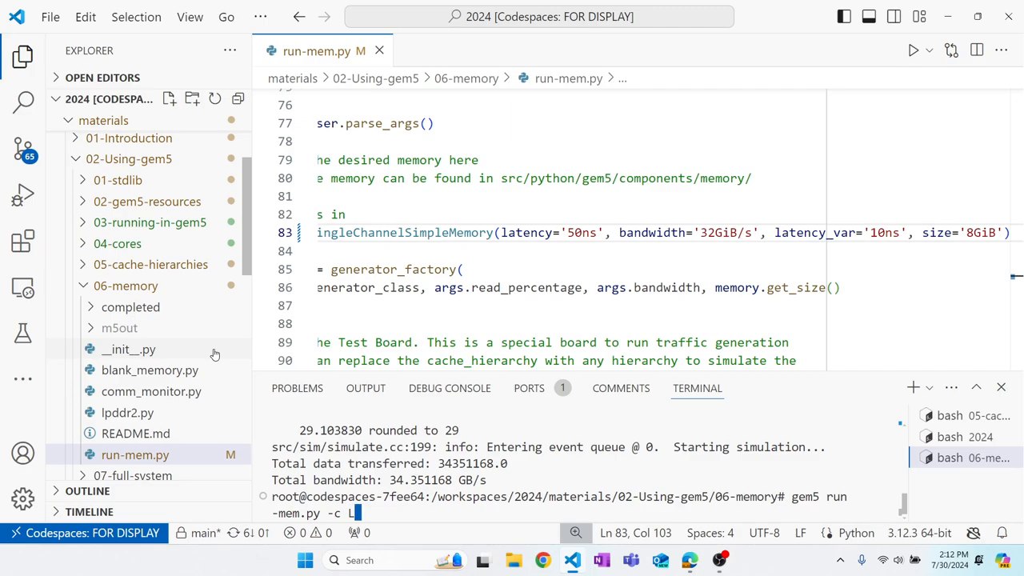
text(inearGenerator)
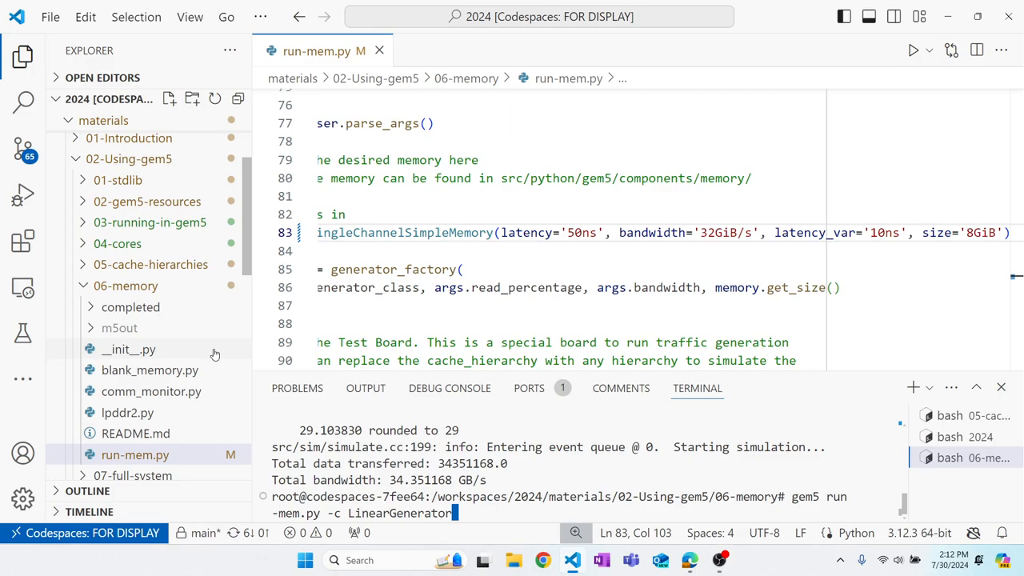
text(-r)
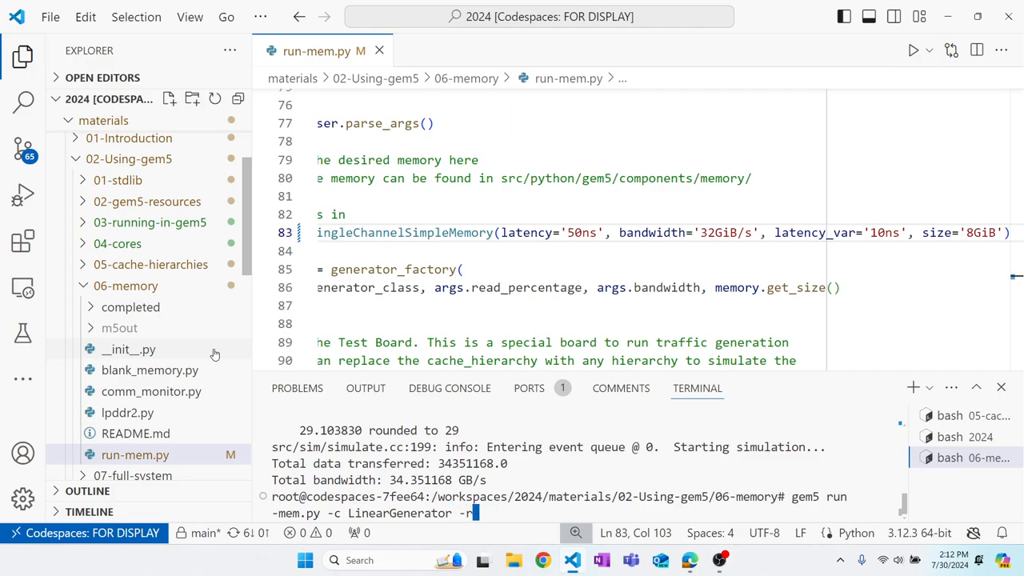
text(50)
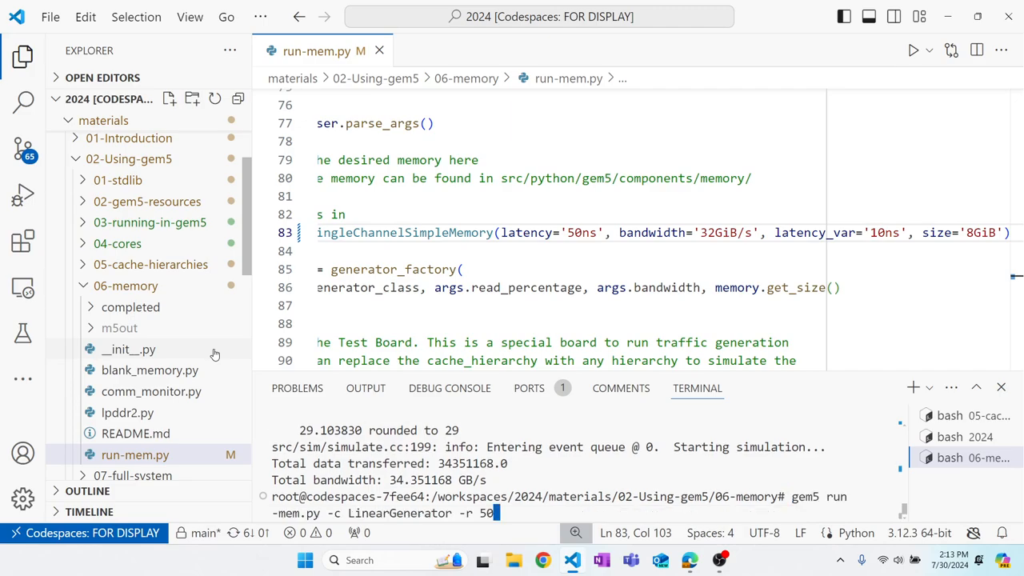
text(00)
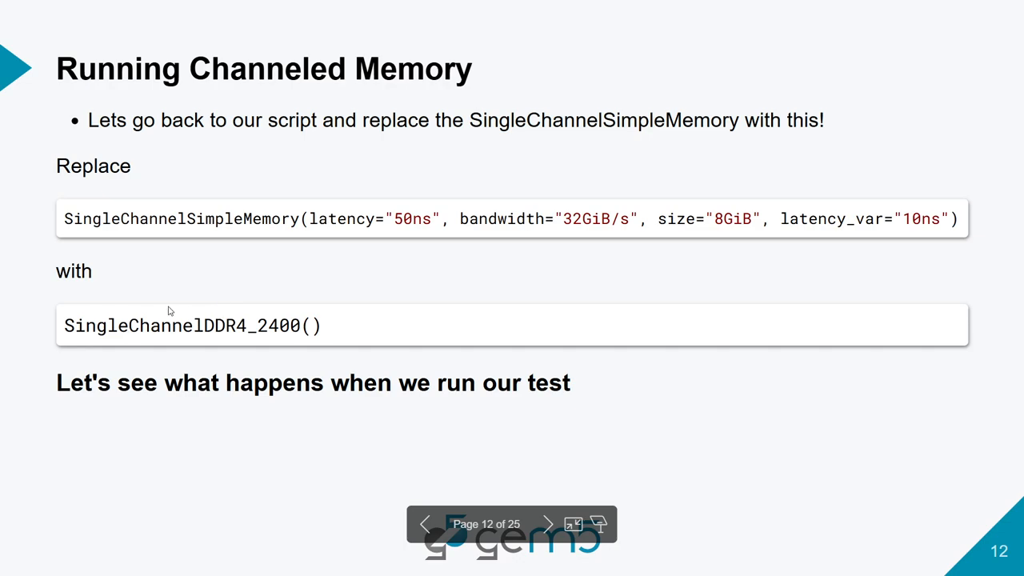
mouse_move(166, 332)
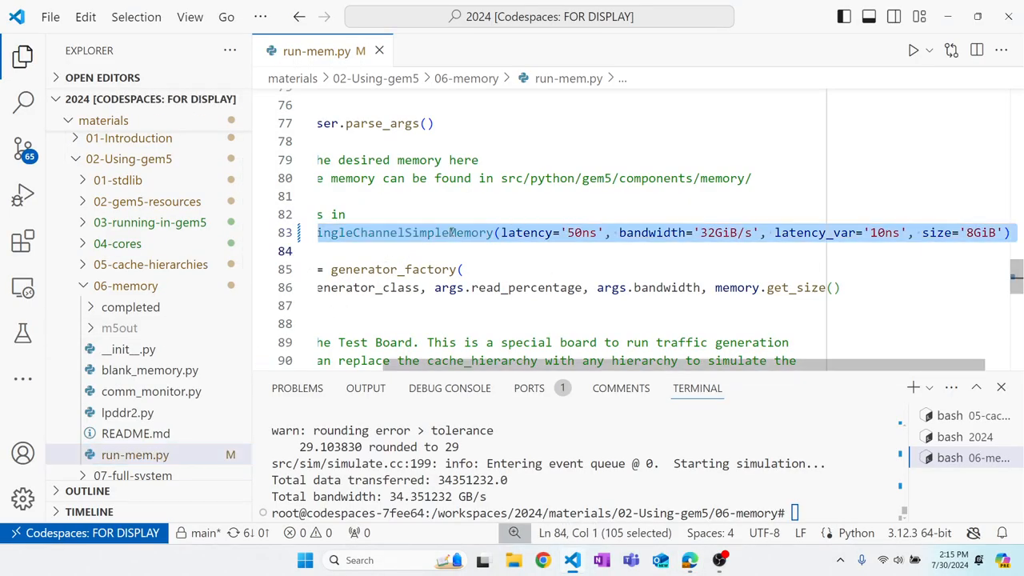
Replace line 83 with memory = SingleChannelDDR4_2400(size='8GiB') and enter the LinearGenerator run command
text(memory)
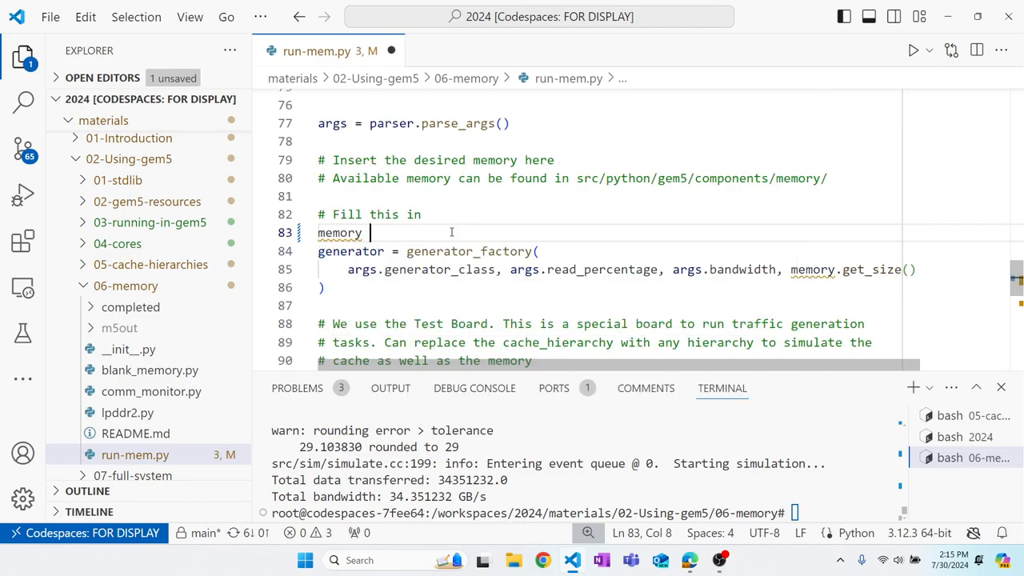
text(= Si)
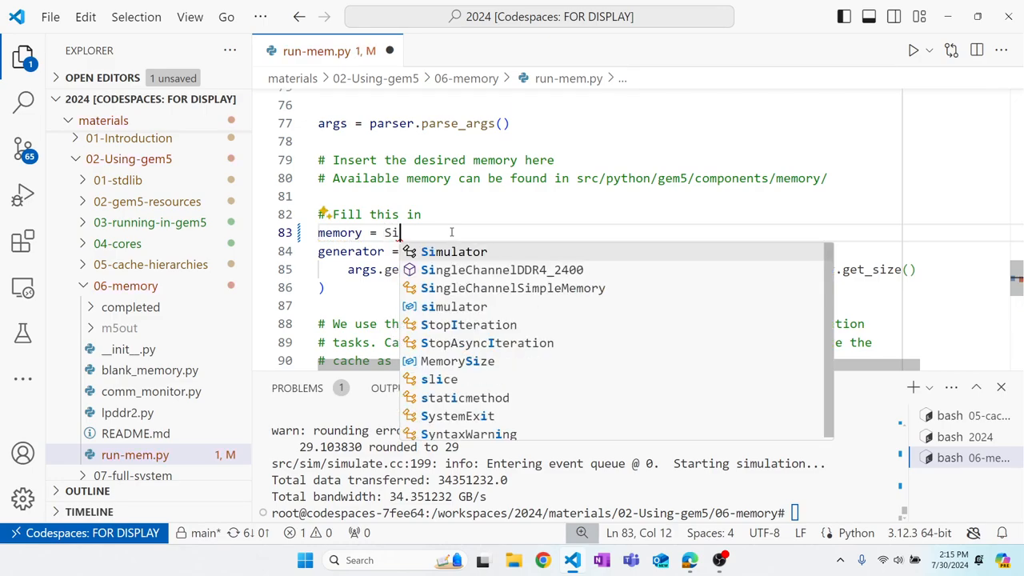
click(503, 268)
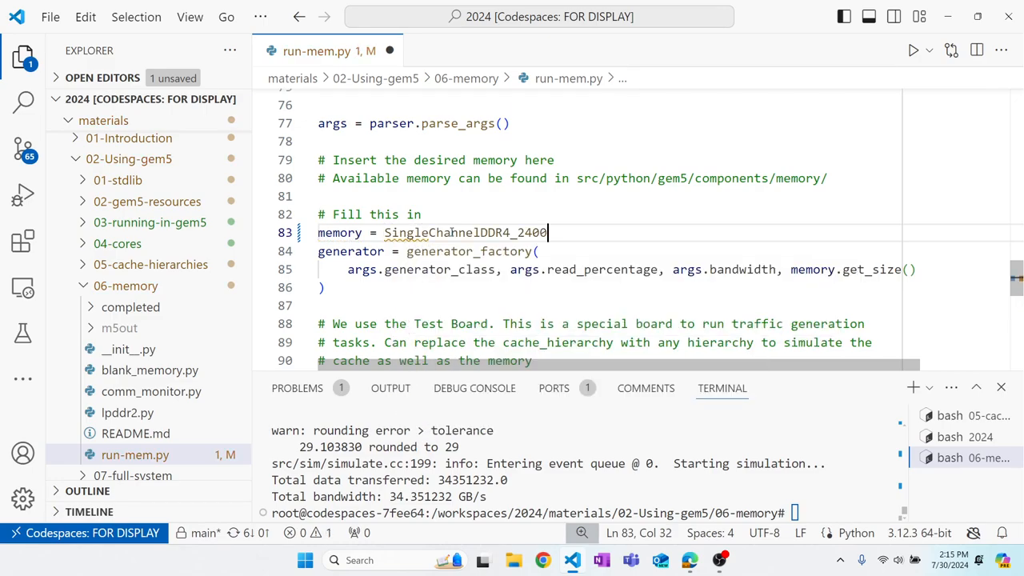
text(())
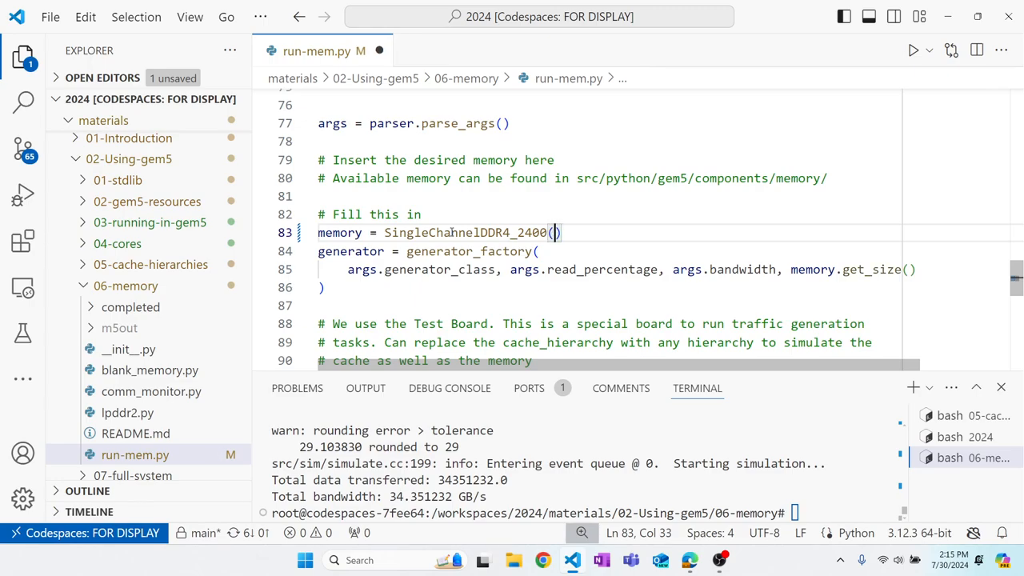
text(size=8)
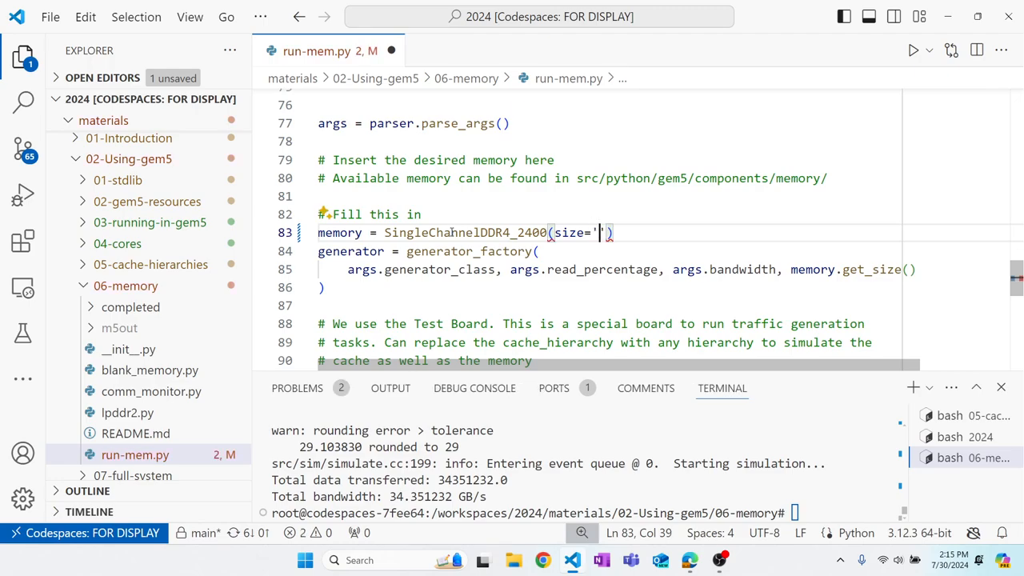
text(8GiB)
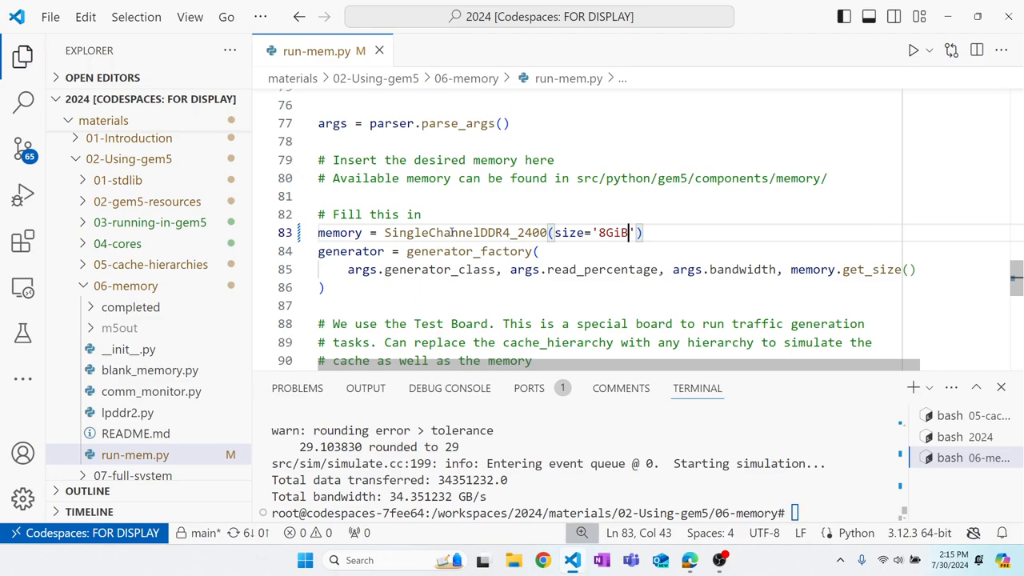
text(gem5 run-mem.py -c LinearGenerator -r 100)
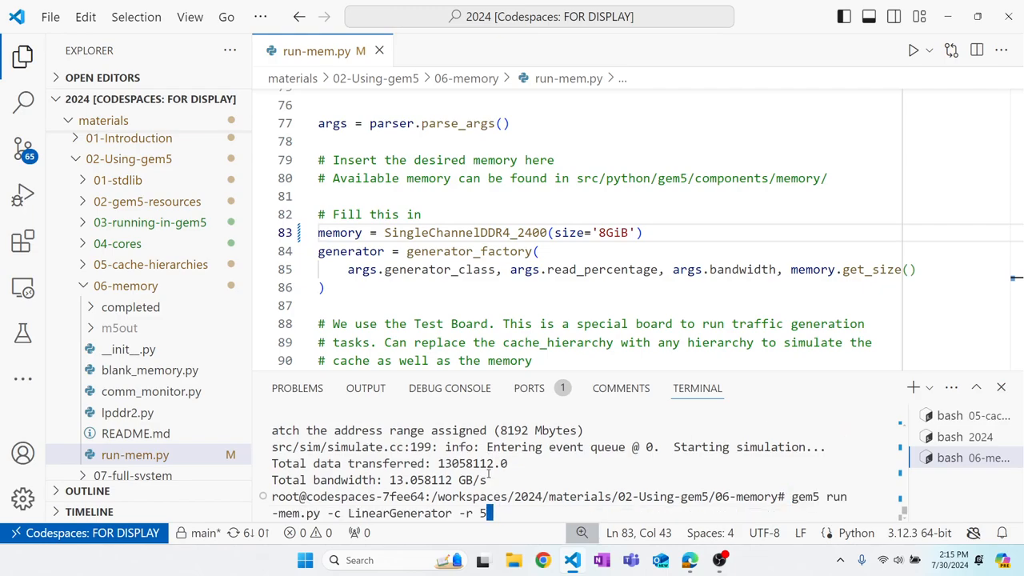
Run gem5 run-mem.py -c LinearGenerator -r 100 and read the ~13.86 GB/s bandwidth result
text(00)
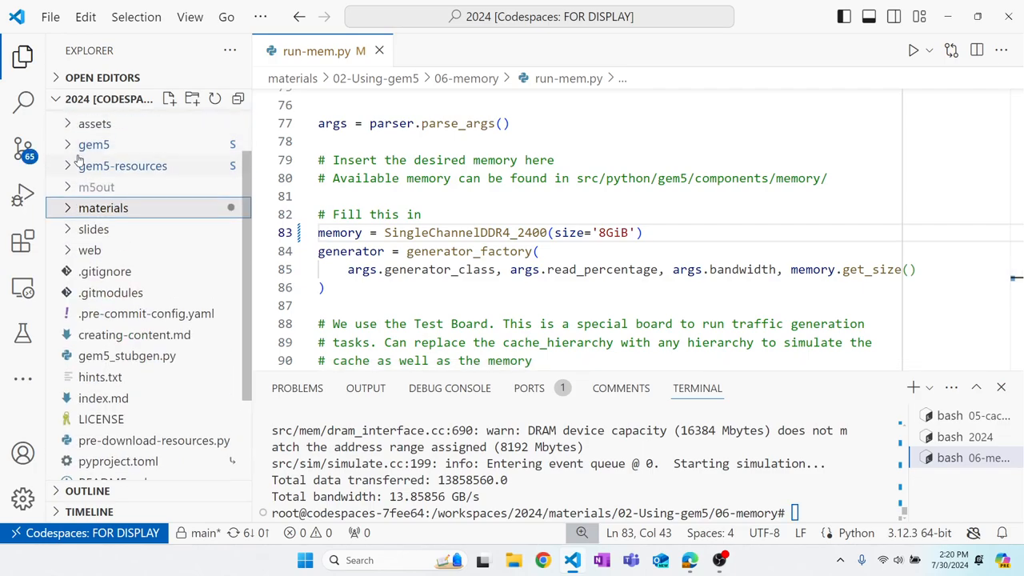
Open single_channel.py from gem5/src/python/gem5/components/memory
click(93, 144)
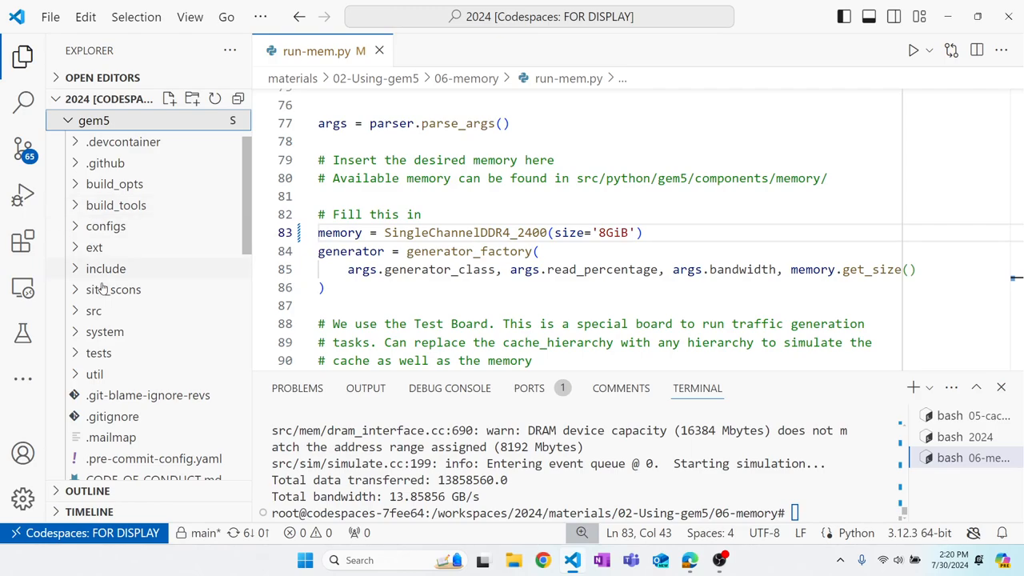
scroll(down, 3)
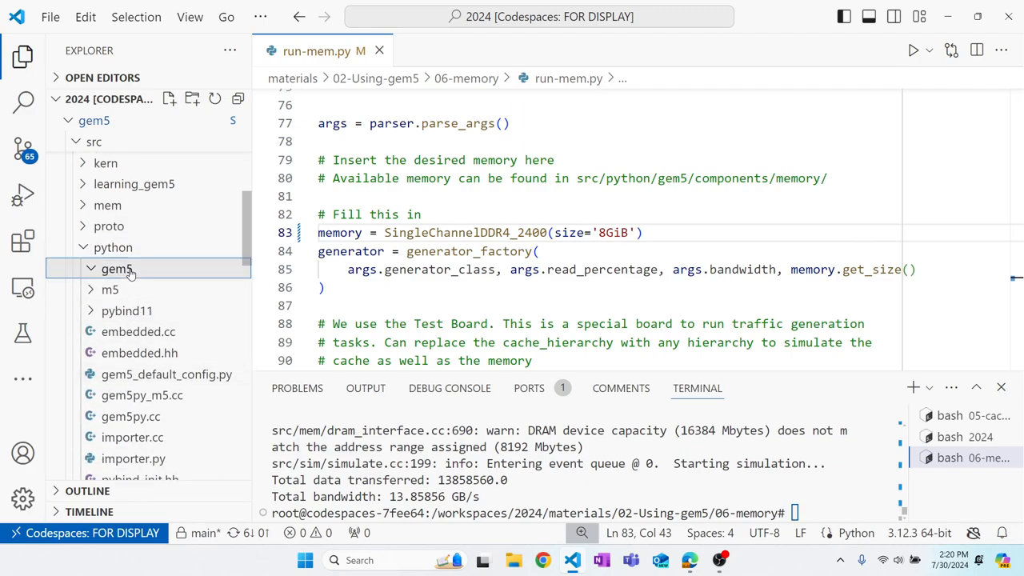
click(117, 269)
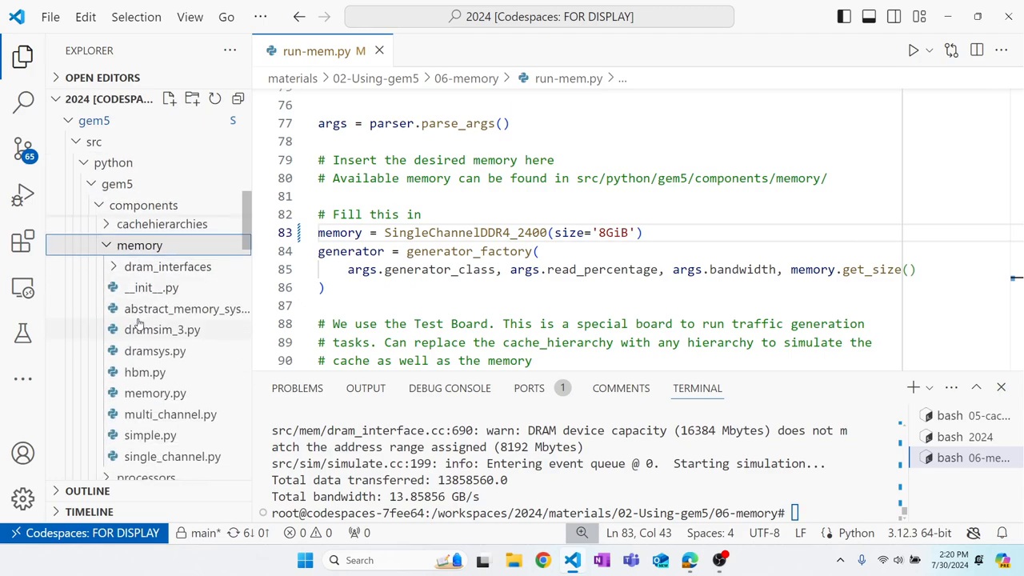
double_click(173, 456)
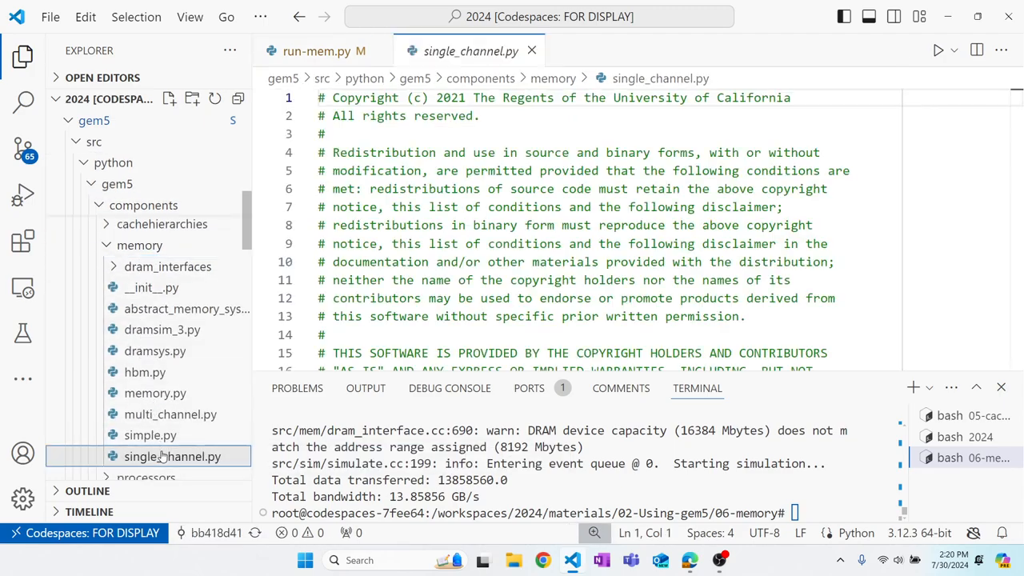
Scroll through the channeled memory definitions such as SingleChannelHBM and DIMM_DDR5_4400
scroll(down, 3)
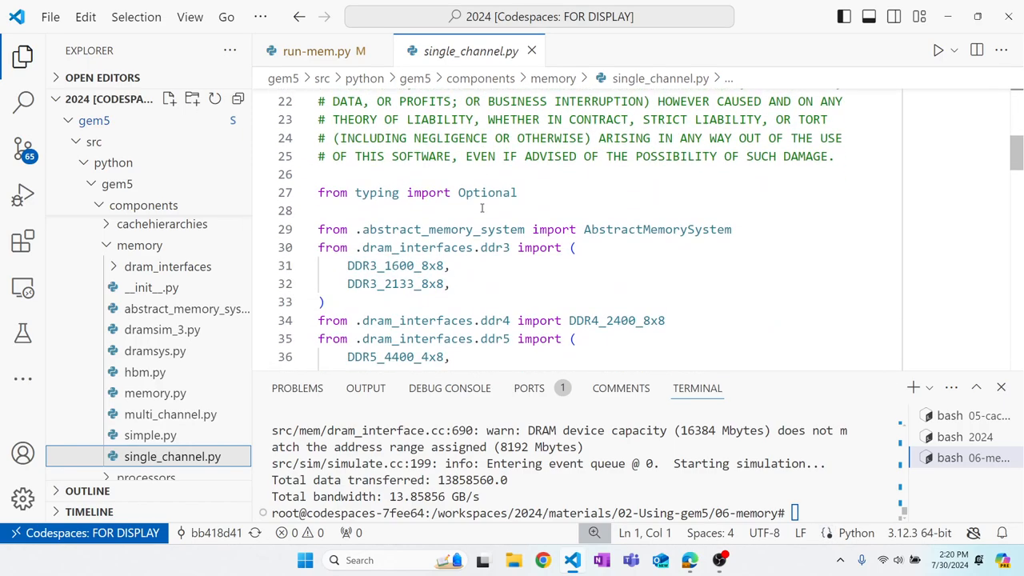
scroll(down, 3)
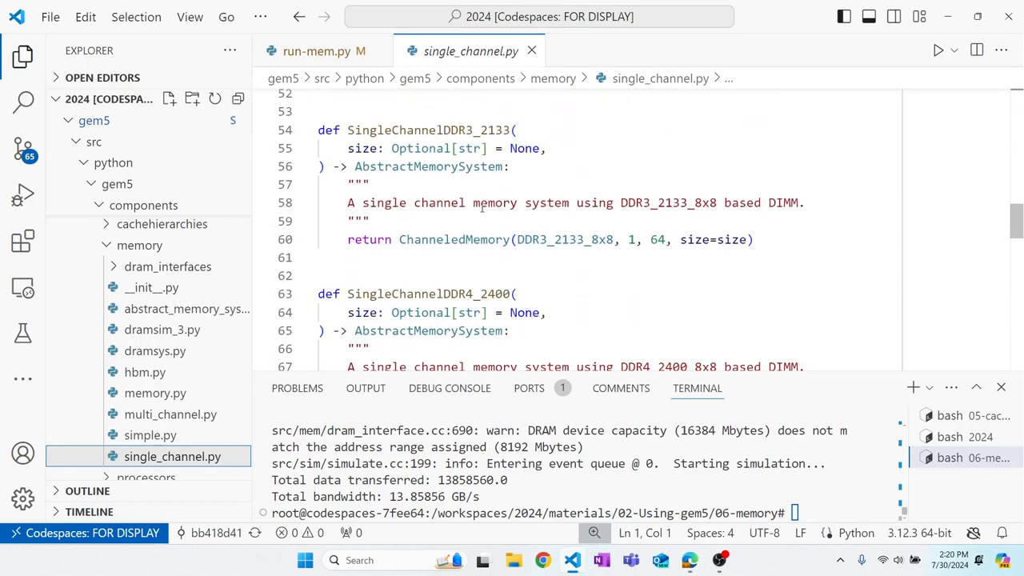
scroll(down, 3)
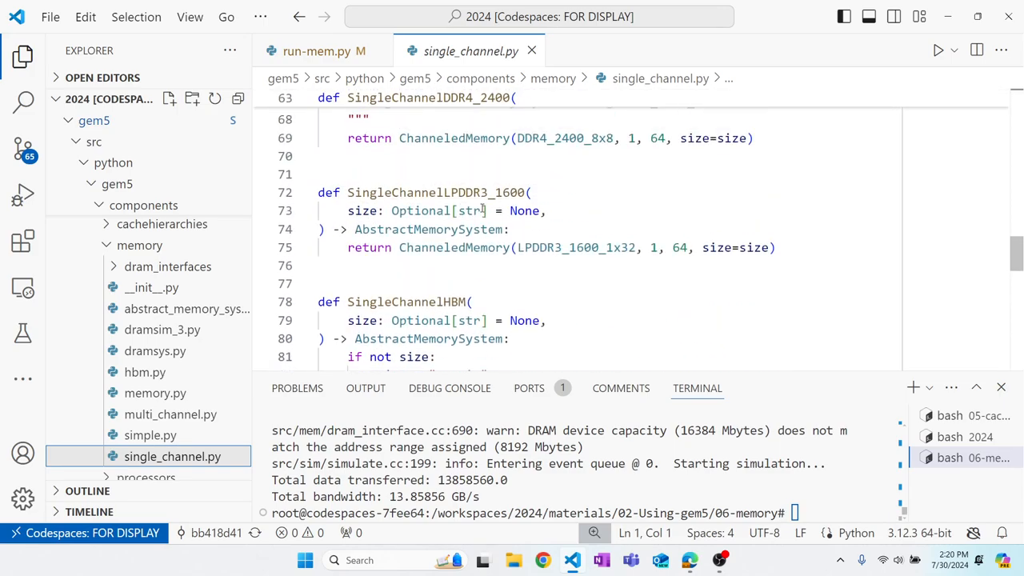
scroll(down, 3)
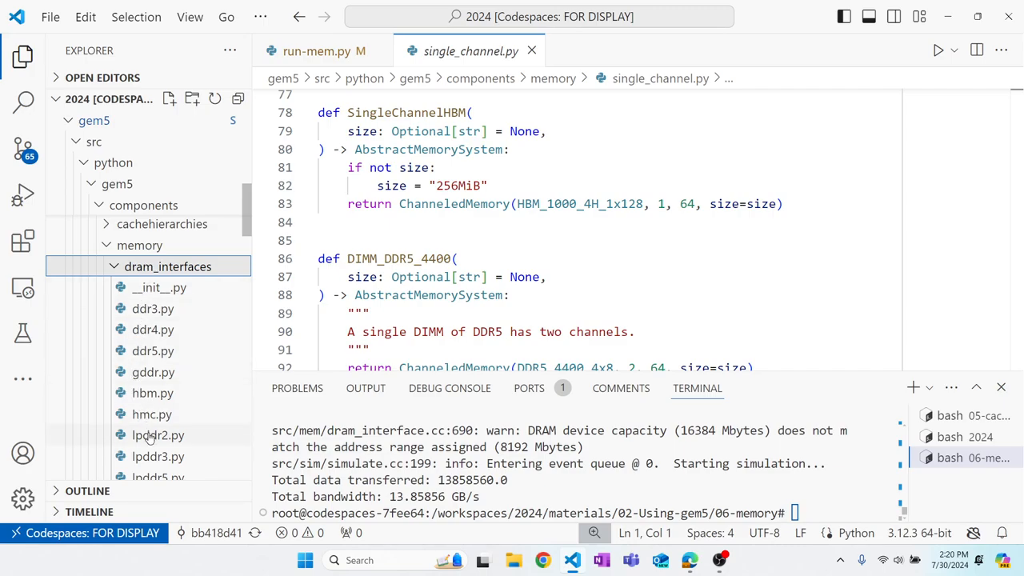
Open lpddr2.py under dram_interfaces and scroll to the LPDDR2_S4_1066_1x32 class
click(156, 435)
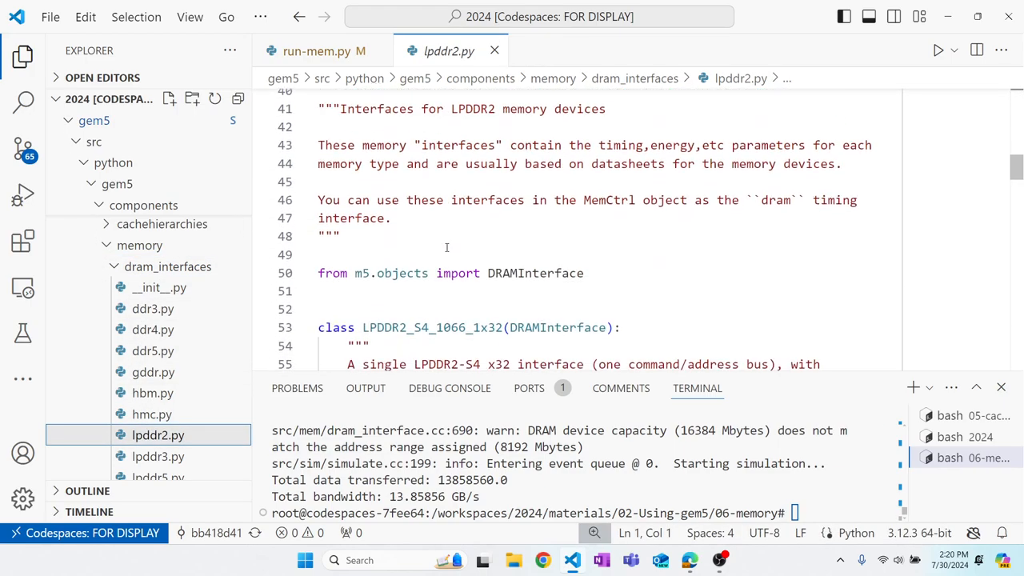
scroll(down, 3)
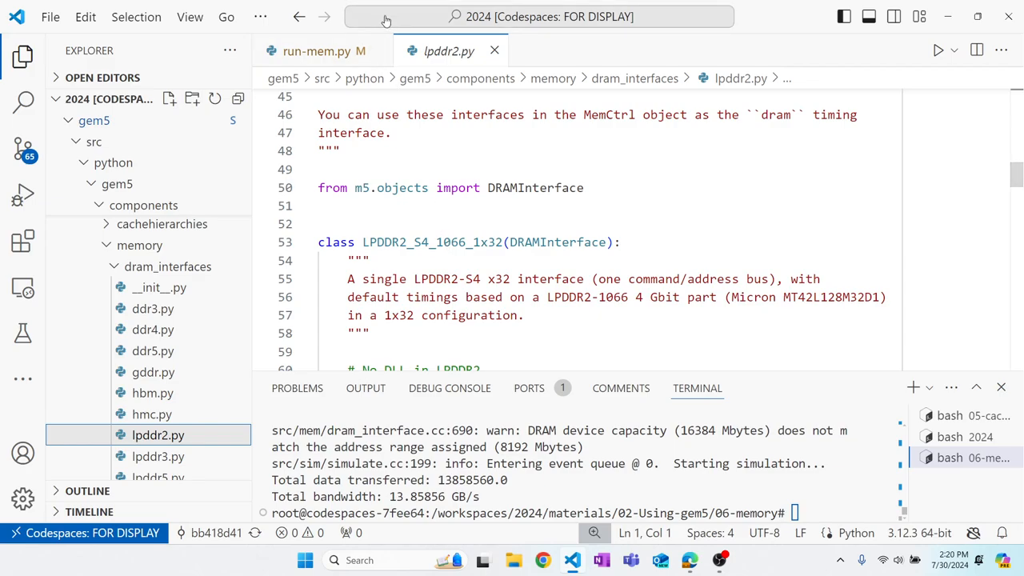
mouse_move(324, 49)
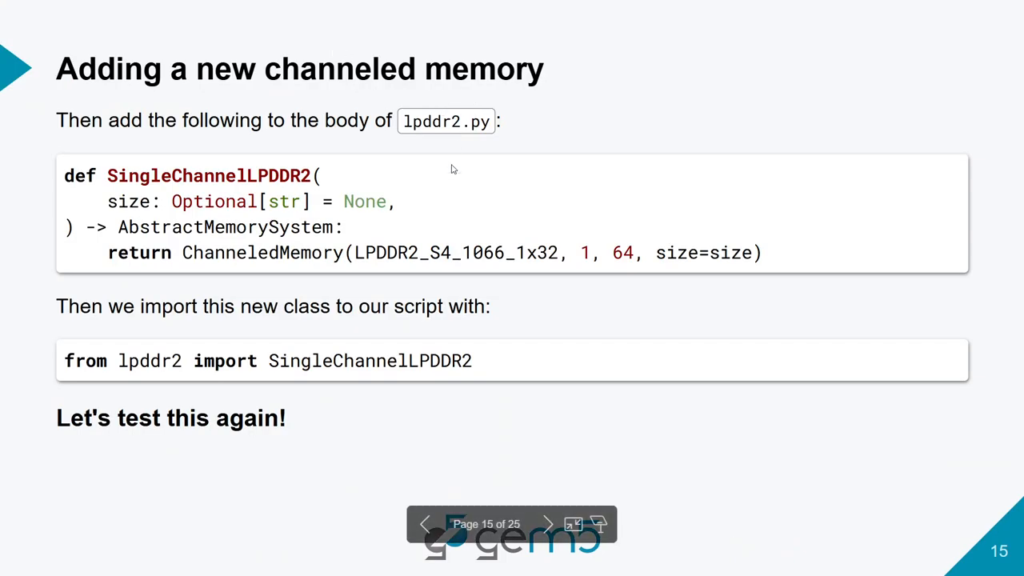
Go back to the slide on opening lpddr2.py and its imports, then return to the editor
click(425, 525)
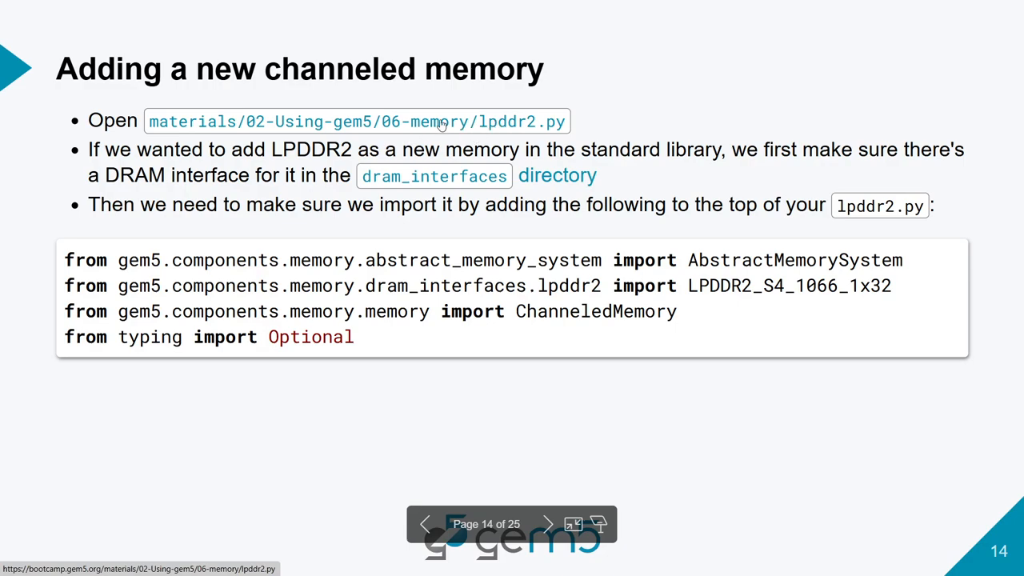
mouse_move(506, 127)
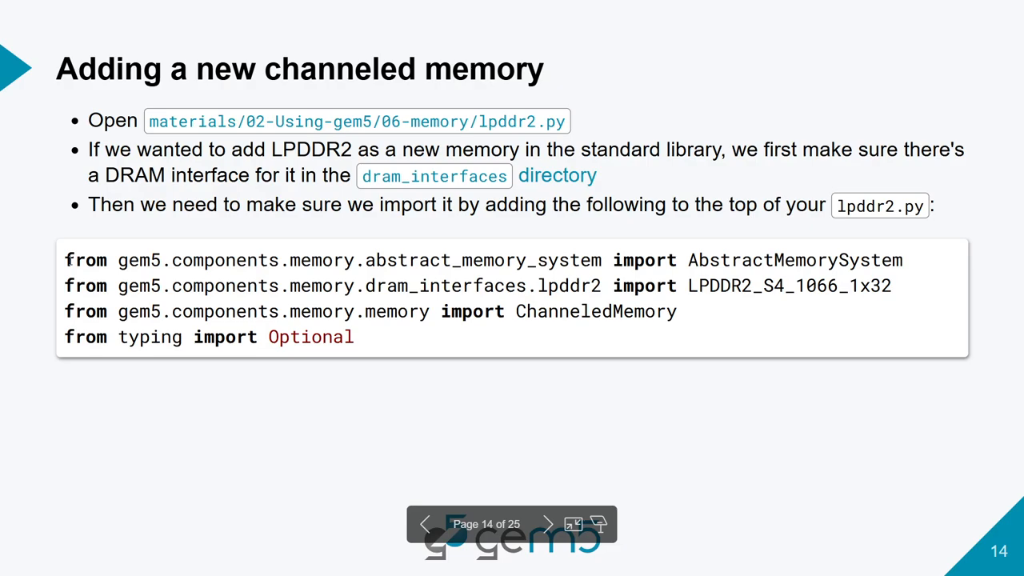
drag(66, 259, 119, 311)
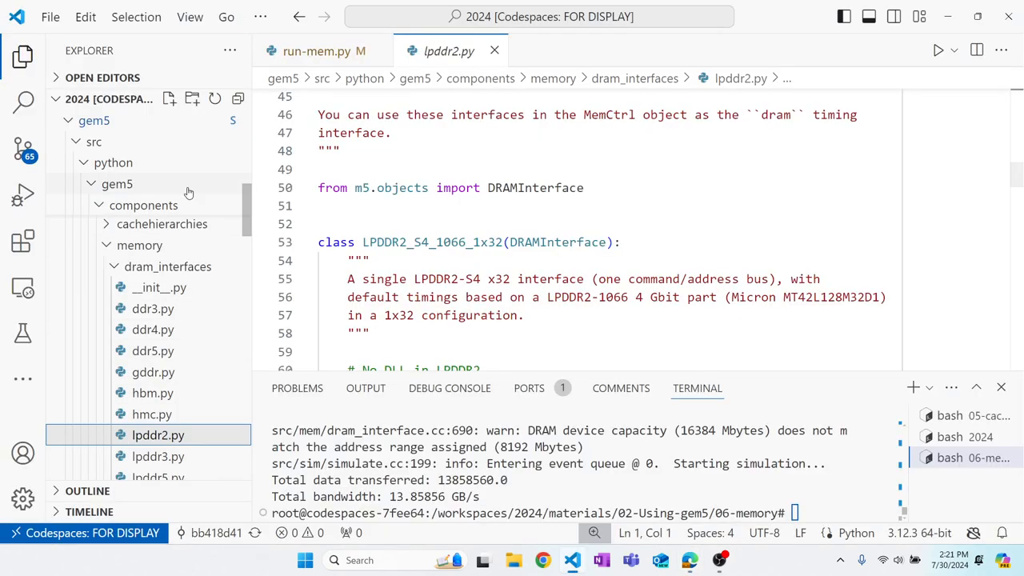
Locate lpddr2.py under 02-Using-gem5 materials and add the AbstractMemorySystem and Optional imports
click(92, 141)
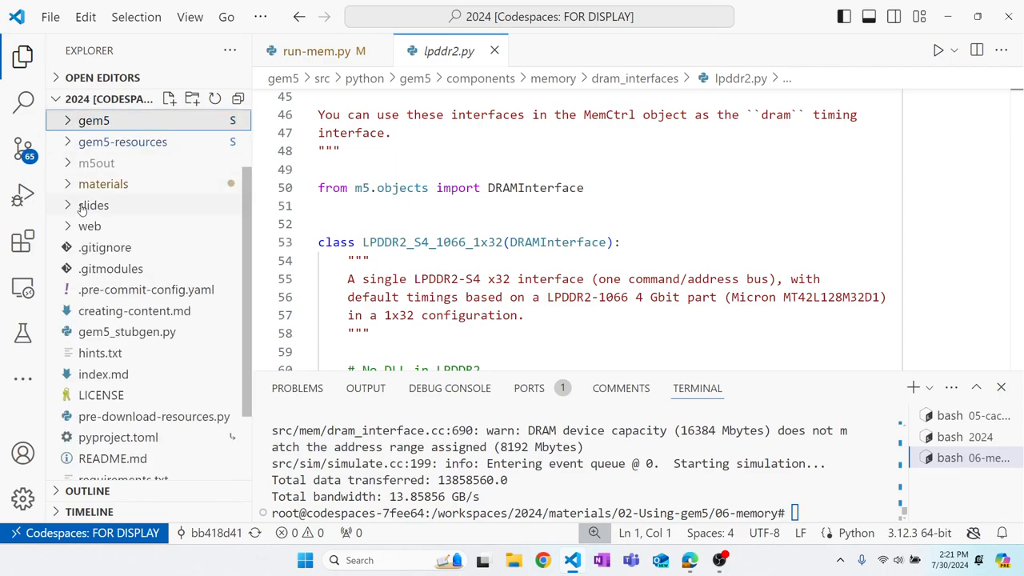
click(103, 182)
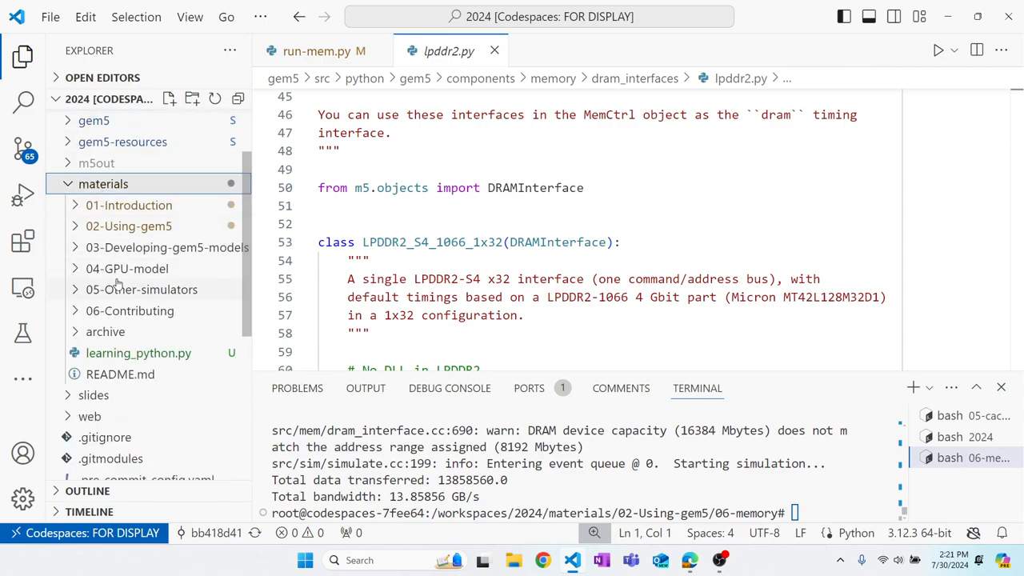
click(128, 225)
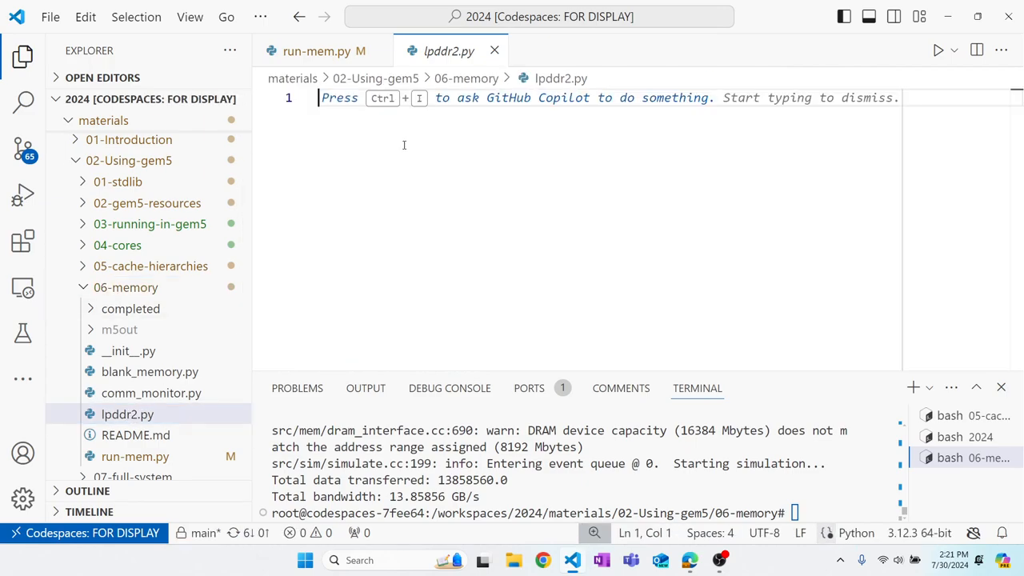
text(from gem5.components.memory.abstract_memory_system import AbstractMemorySystem)
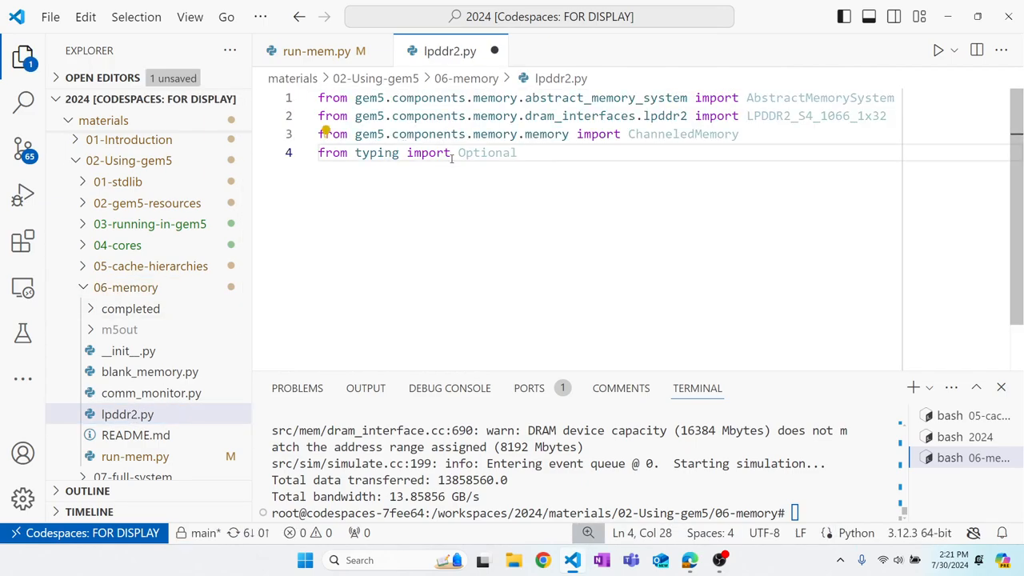
key(Enter)
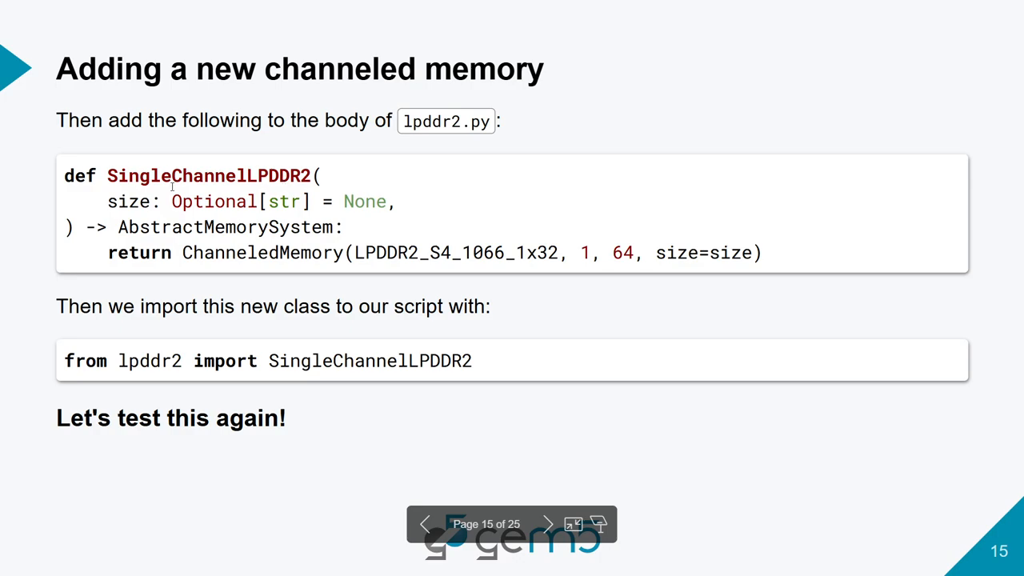
mouse_move(423, 213)
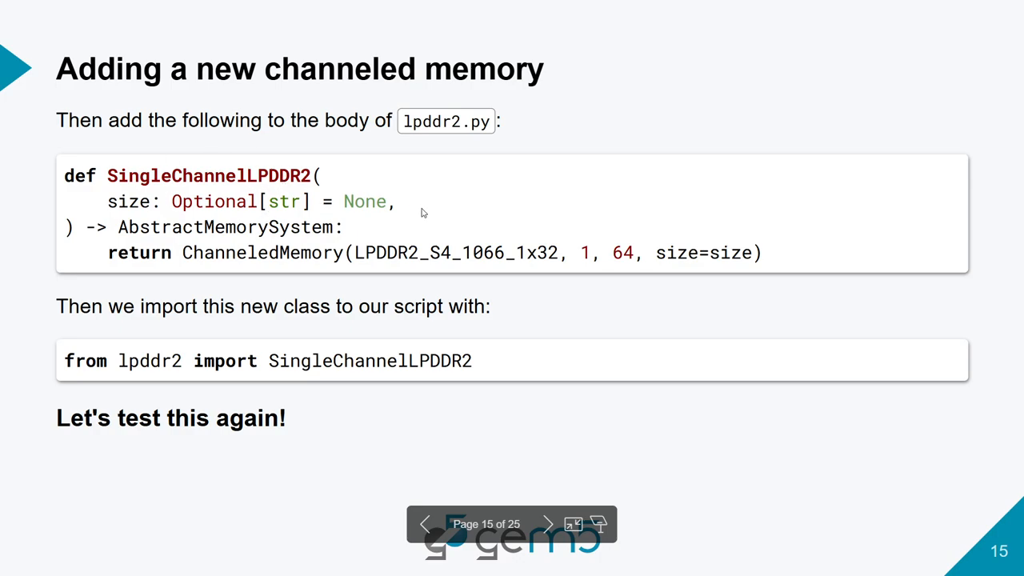
mouse_move(448, 251)
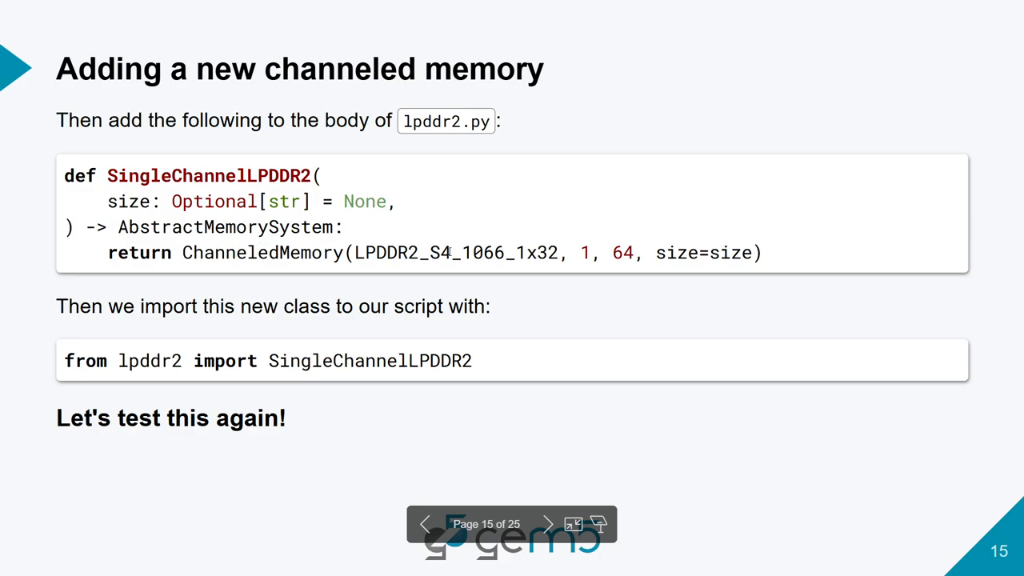
View slide 15's SingleChannelLPDDR2 definition, then return to lpddr2.py in VS Code
double_click(458, 253)
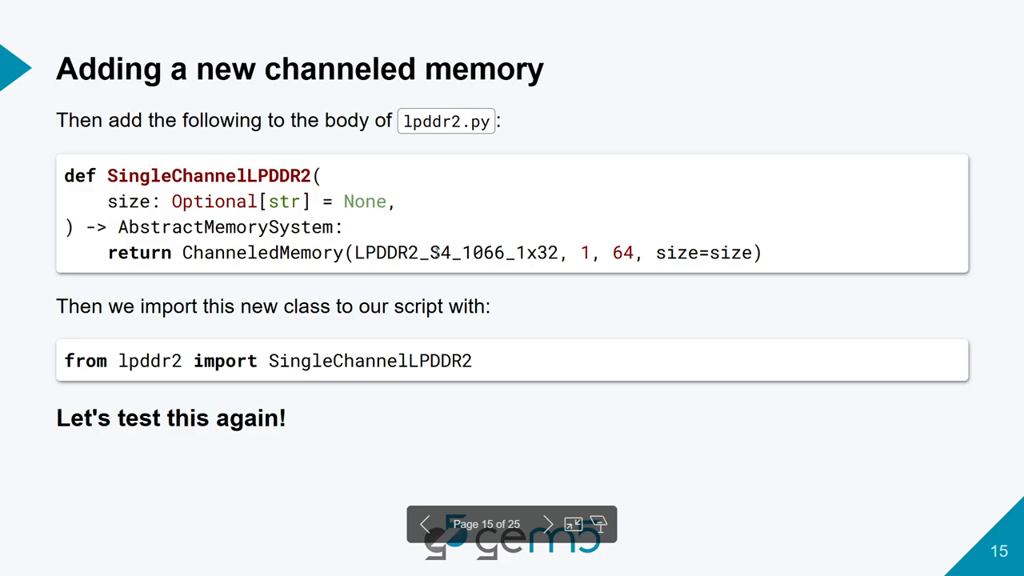
key(alt+tab)
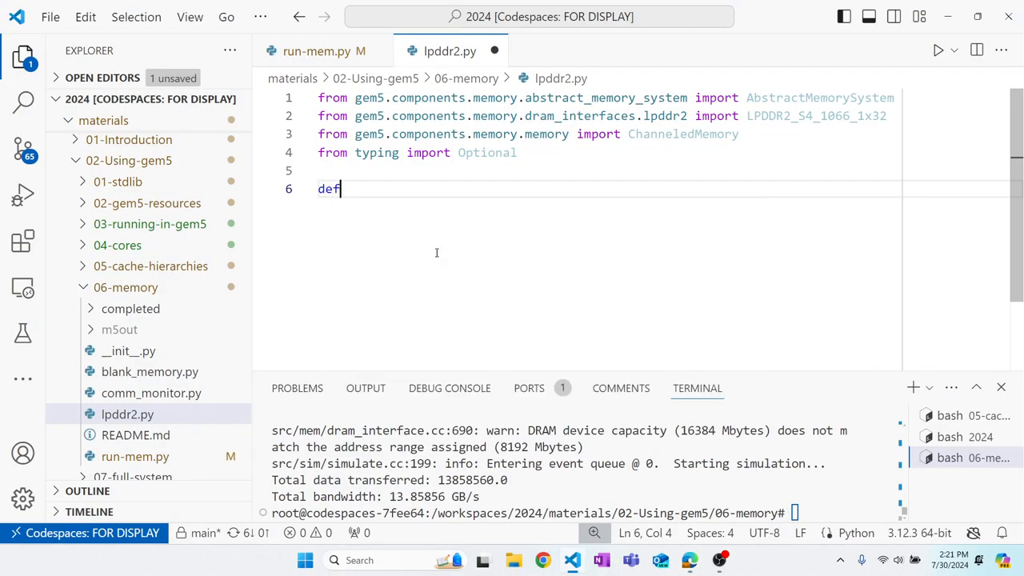
Define SingleChannelLPDDR2(size: Optional[str] = None) -> AbstractMemorySystem
text(SingleChannelL)
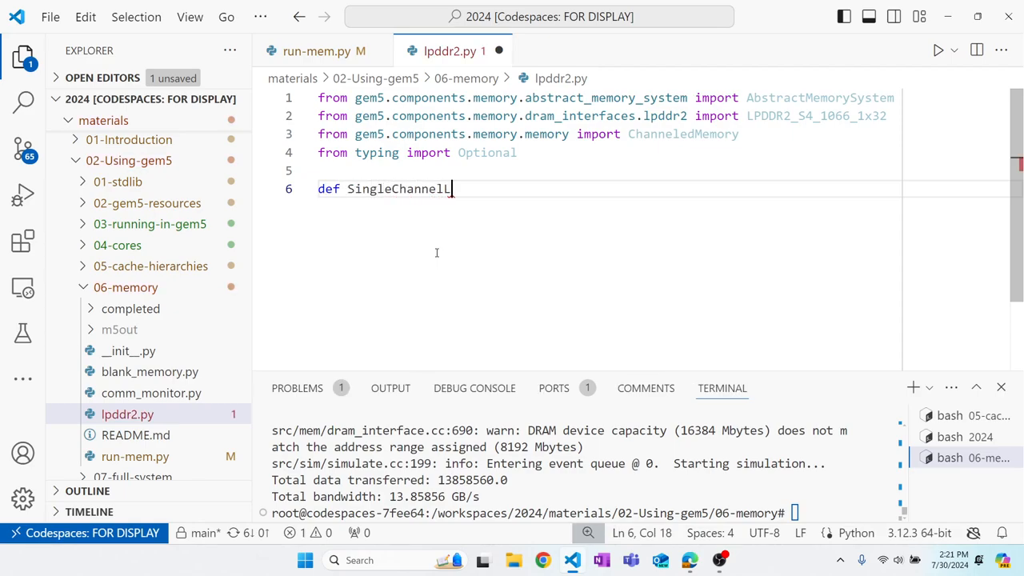
text(PDD)
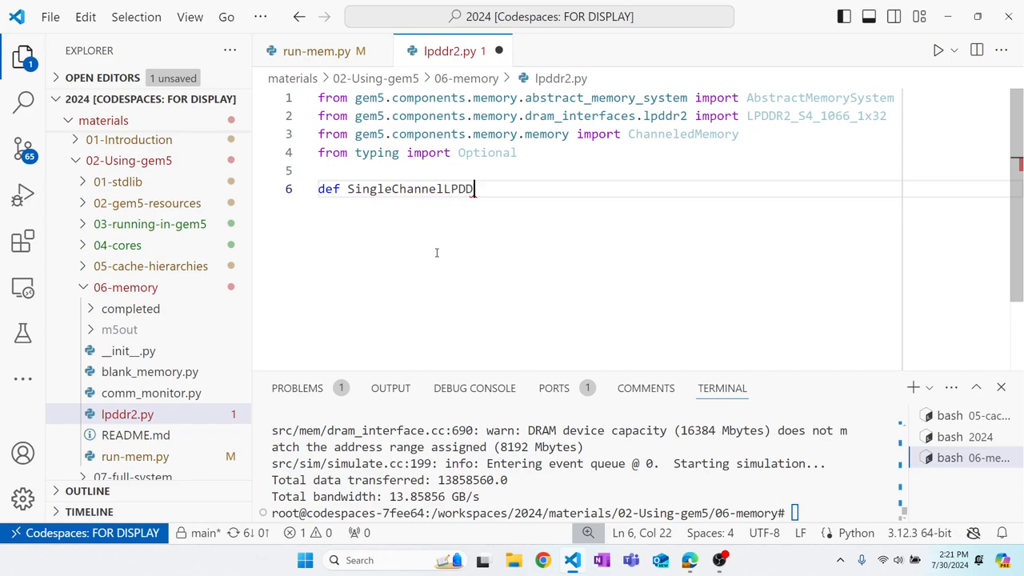
text(R2)
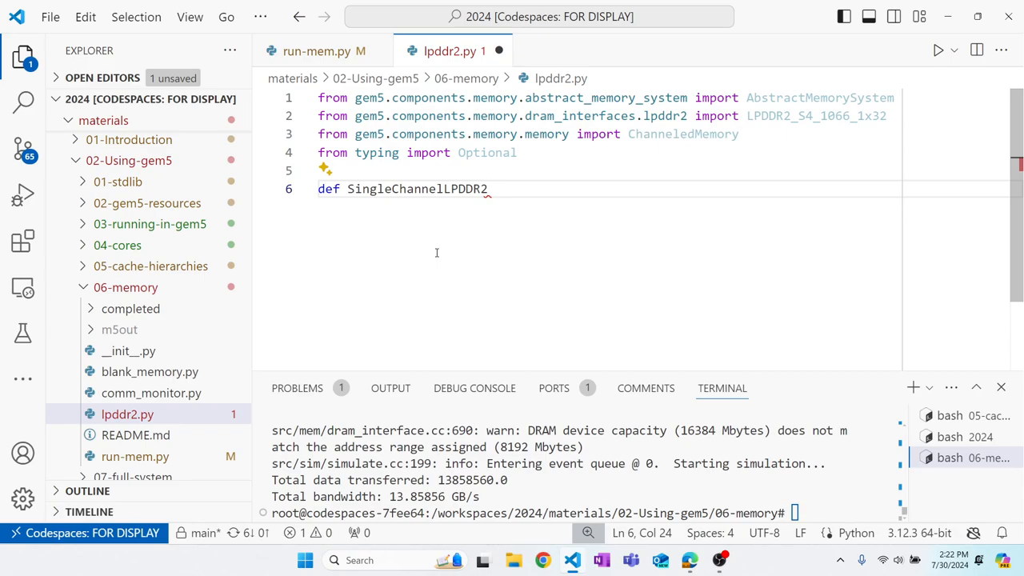
text(()
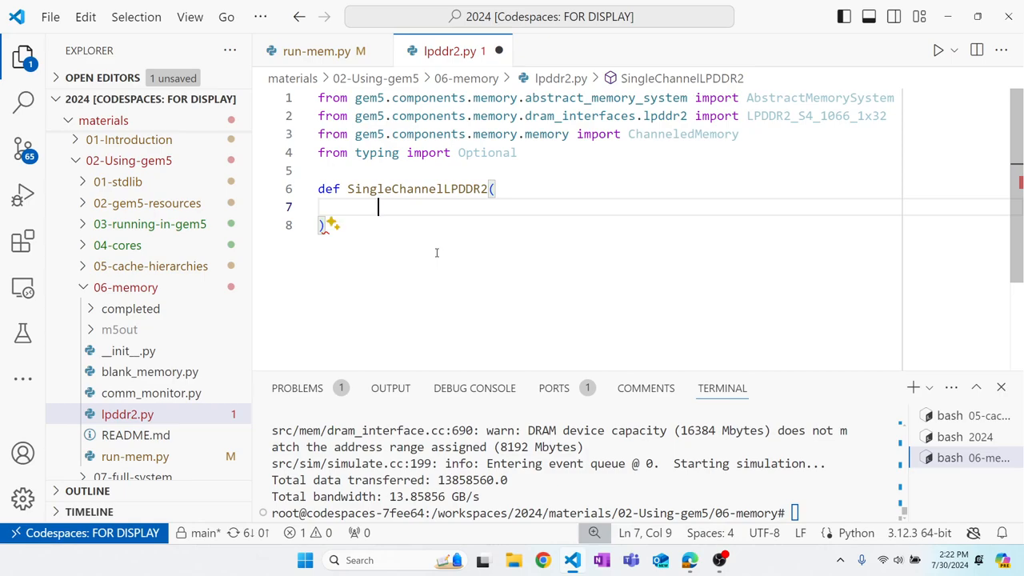
text(size:)
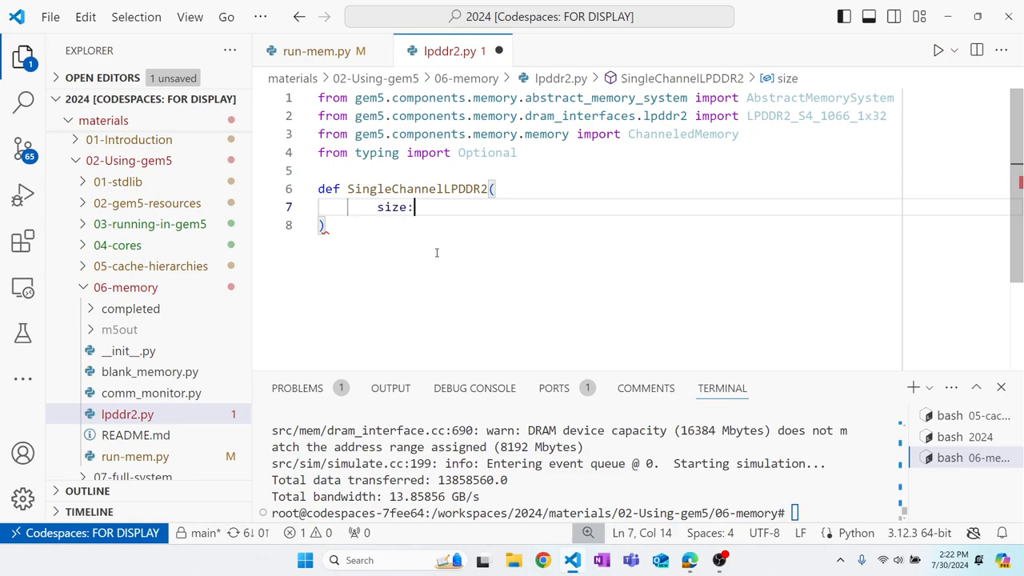
text(Opti)
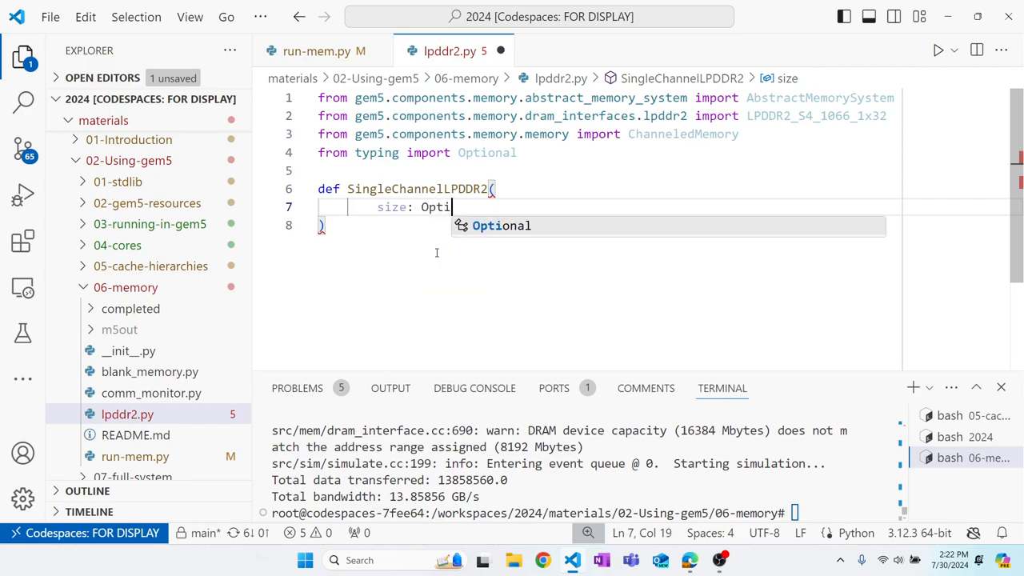
text(onal)
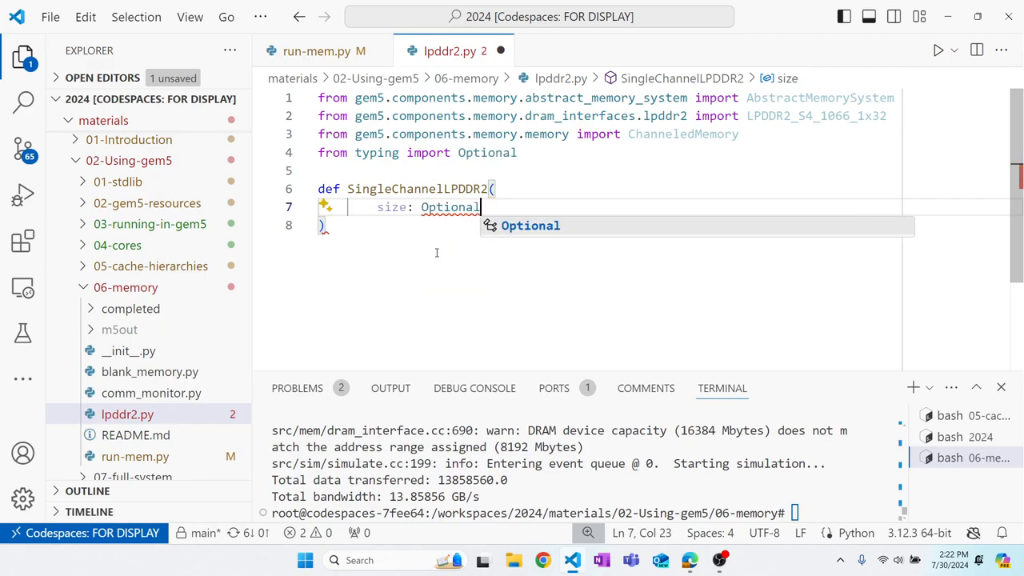
text([str])
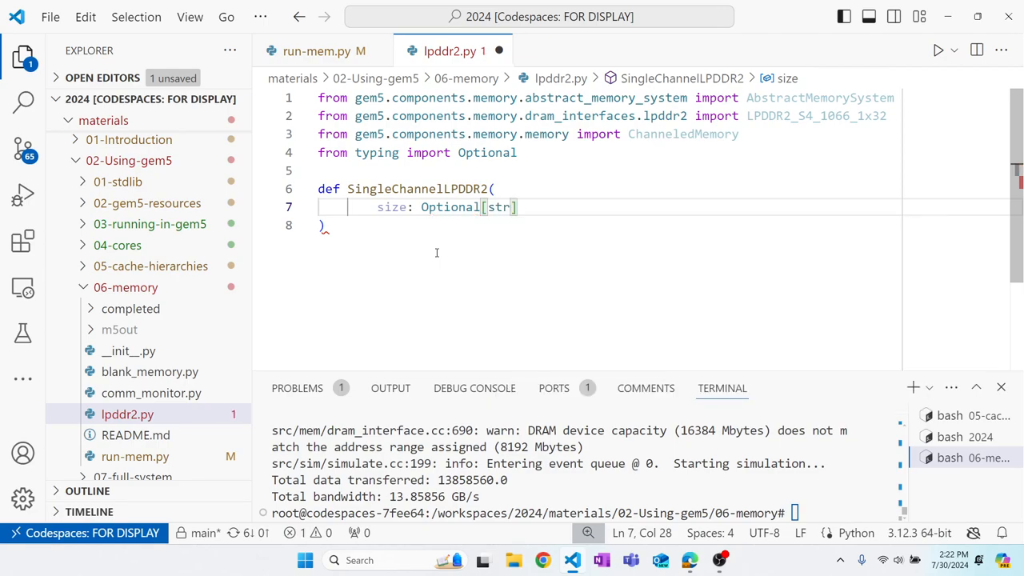
text(=)
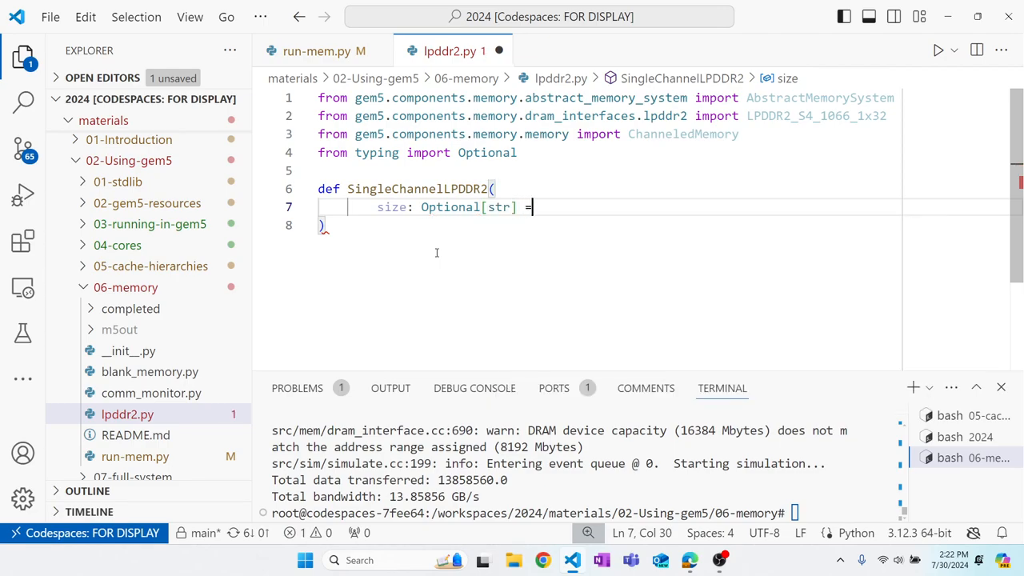
text(None)
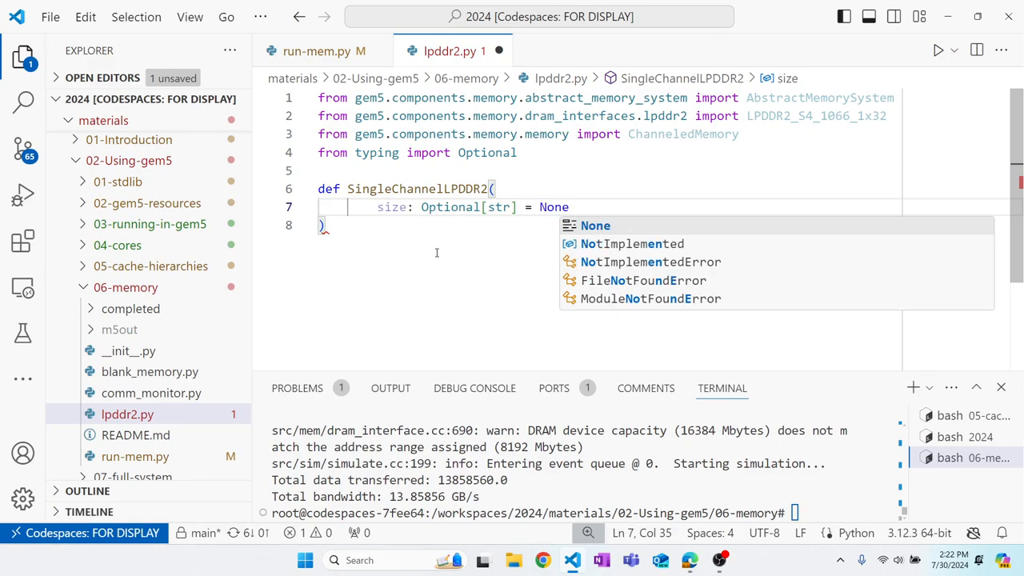
text(,)
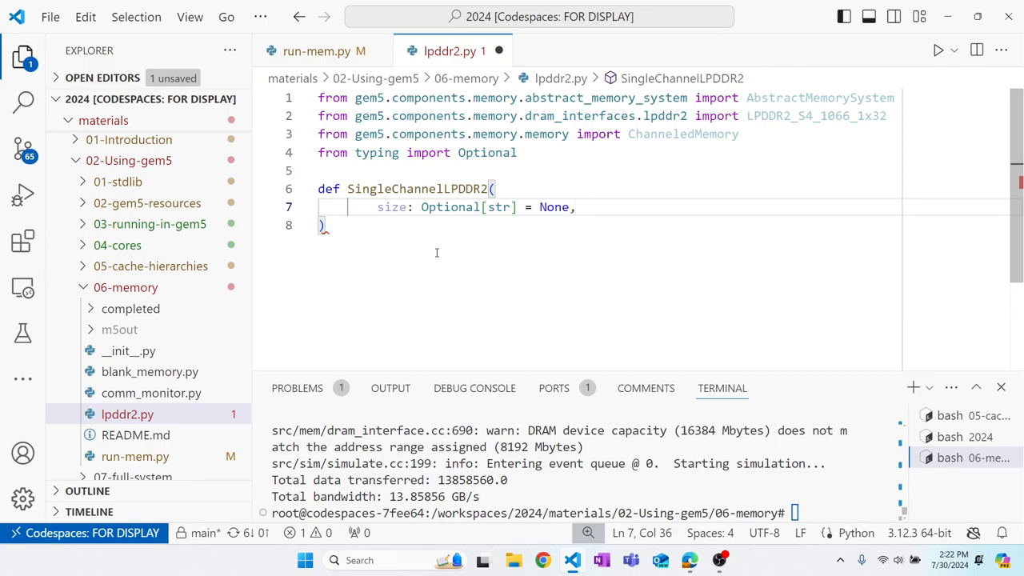
key(Enter)
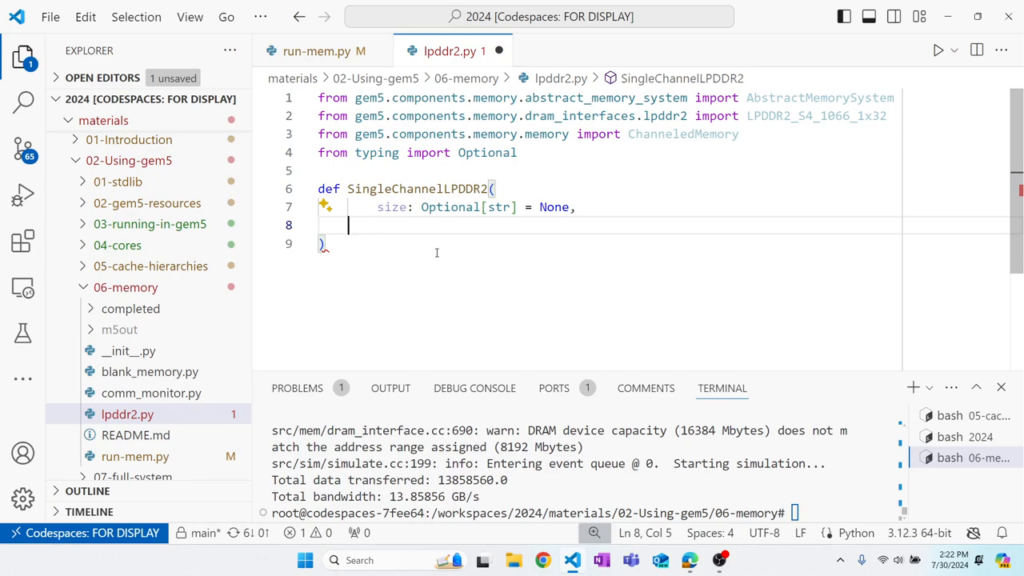
key(Backspace)
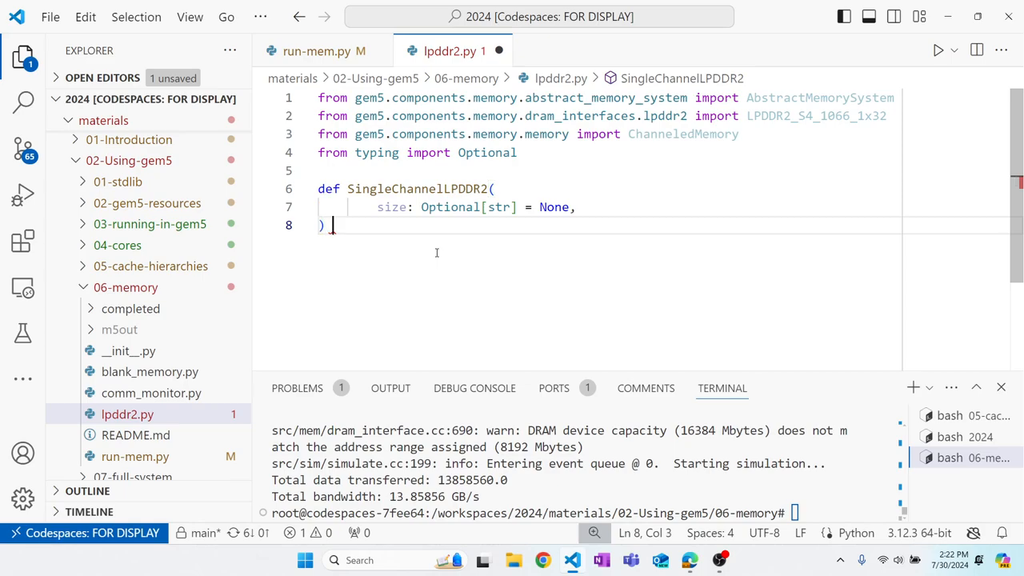
text(->)
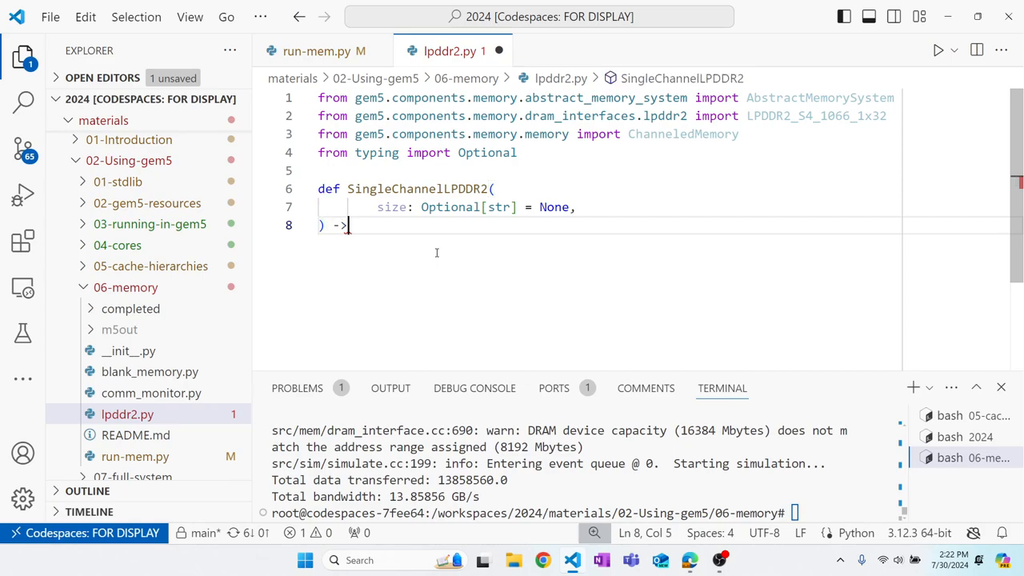
text(Abs)
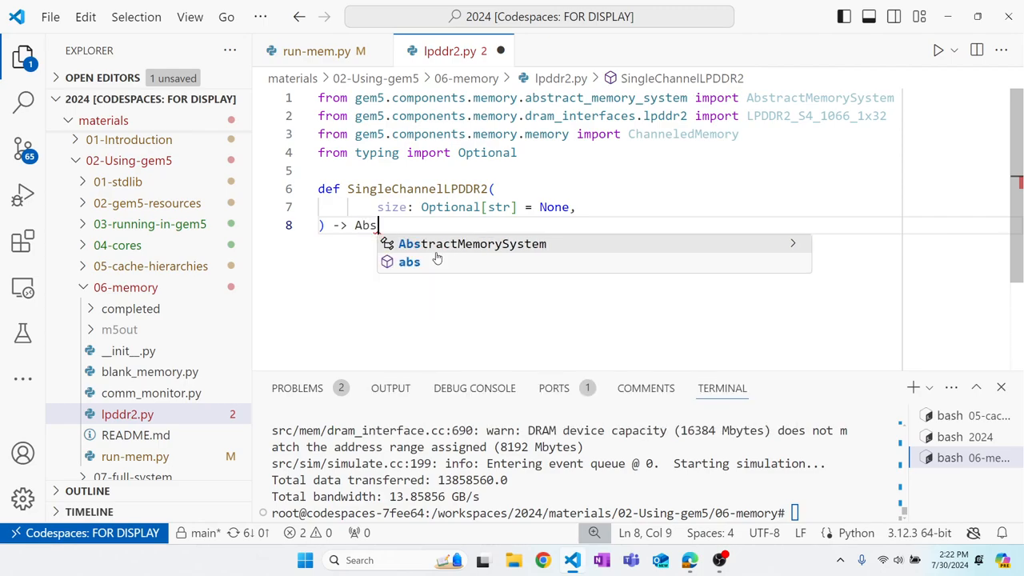
click(472, 243)
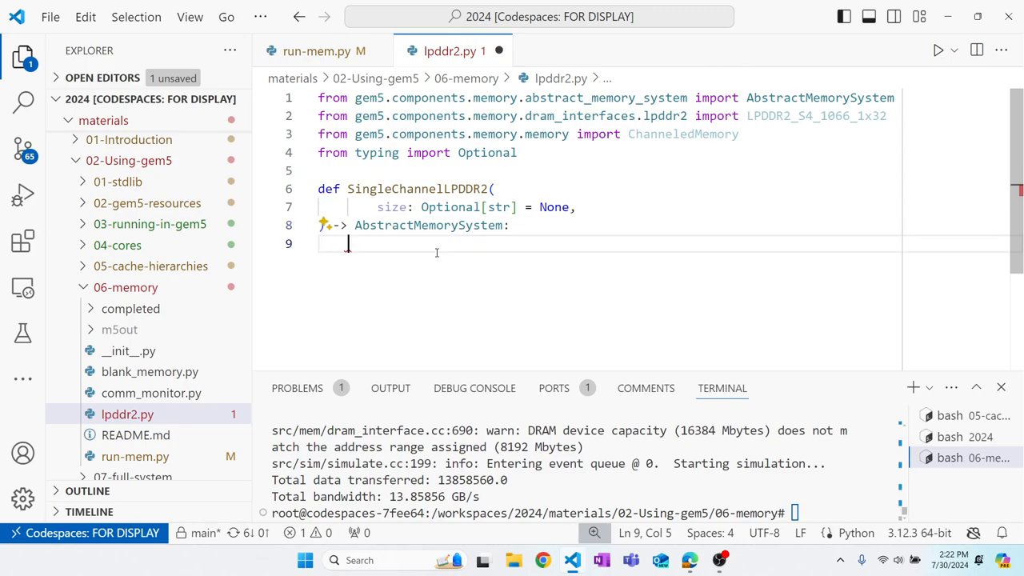
Return ChanneledMemory(LPDDR2_S4_1066_1x32, 1, 64, size=size) from the function
text(return)
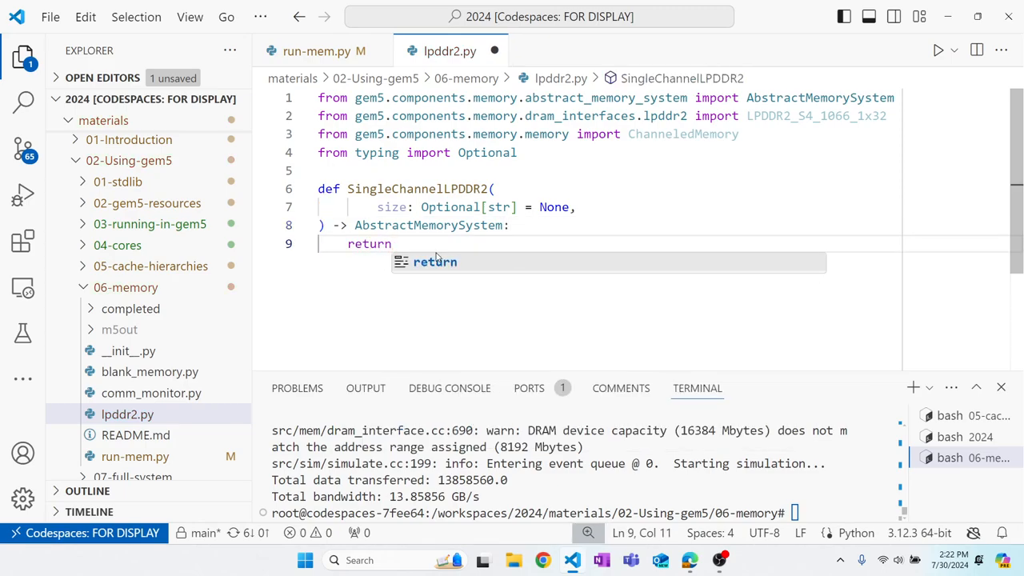
text(ChanneledMemor)
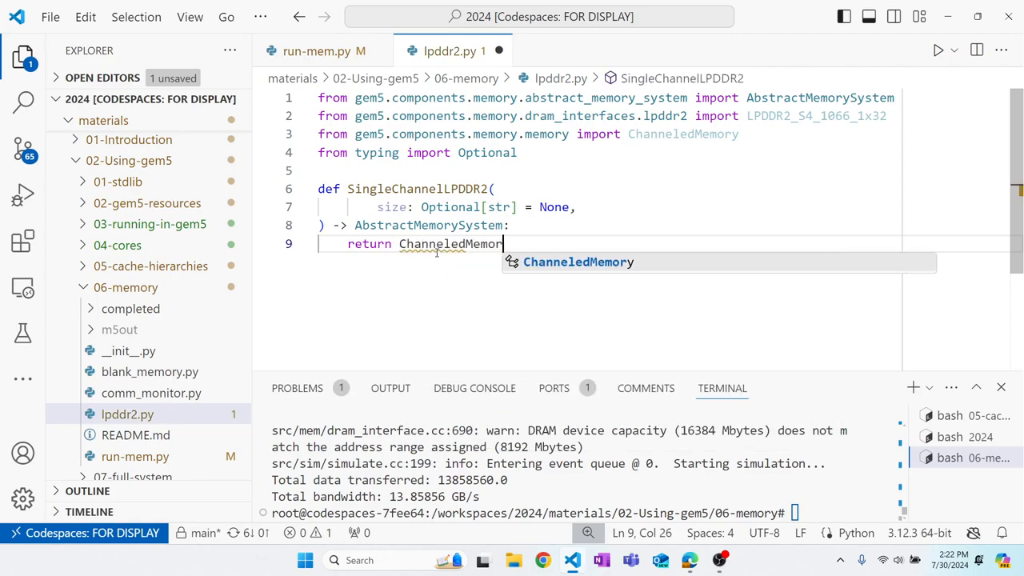
text(())
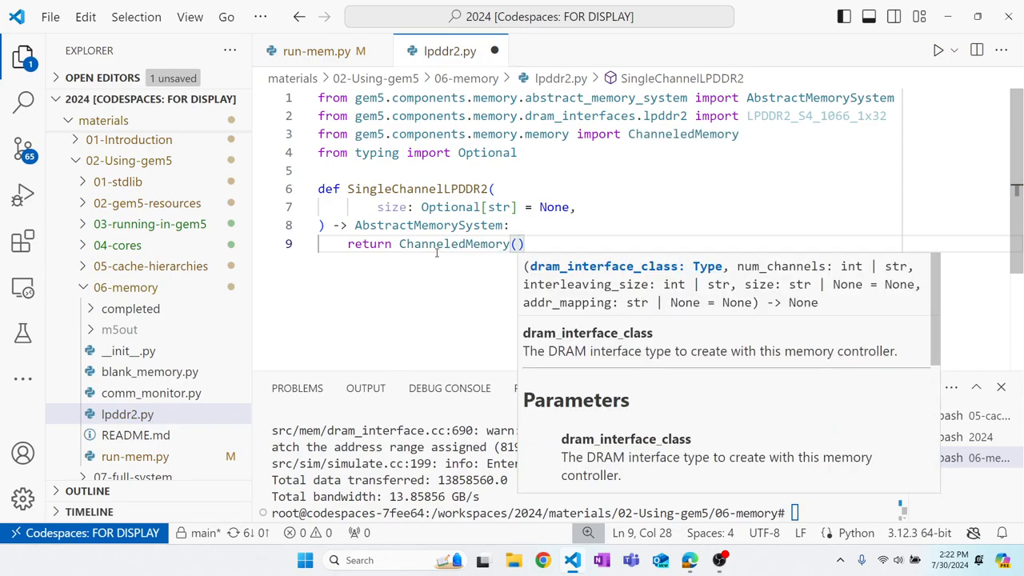
text(LPDDR2_S4_1066_1x32)
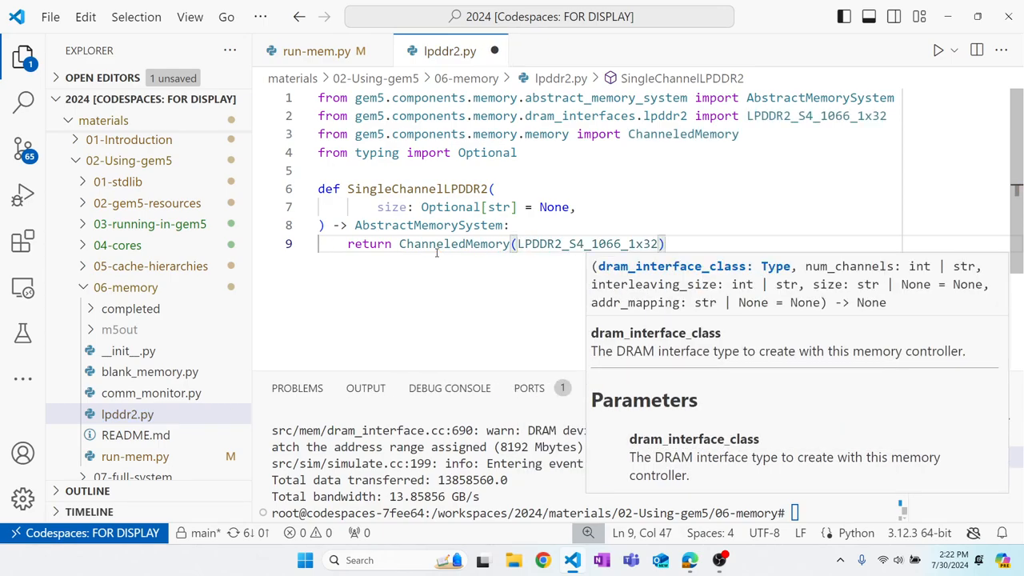
text(, 1,)
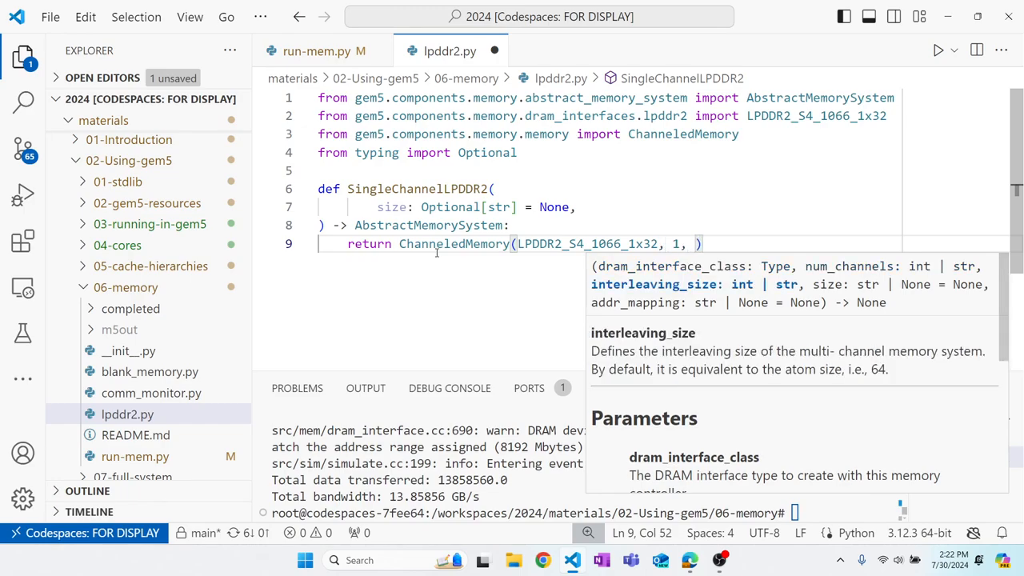
text(64,)
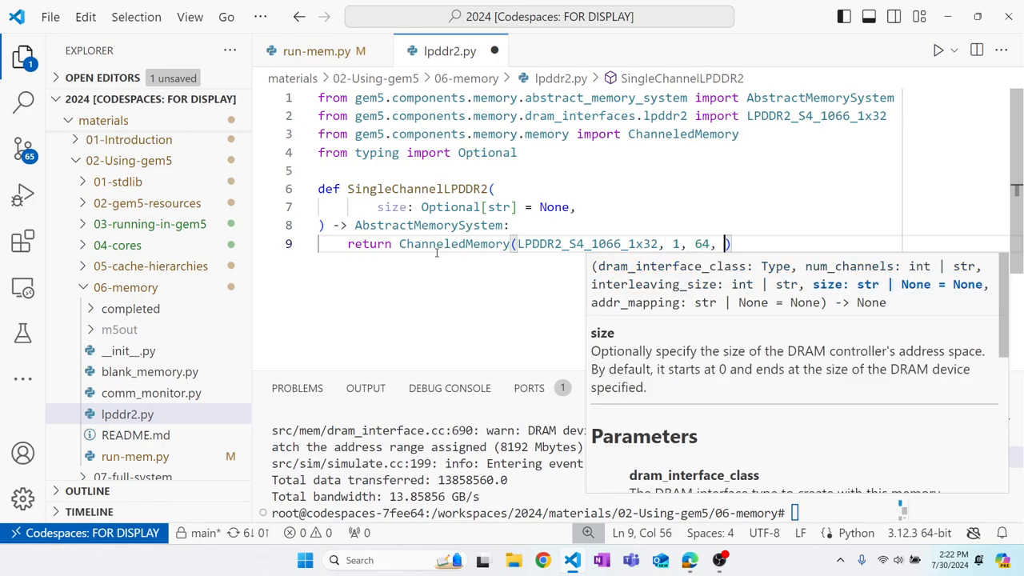
text(size=size)
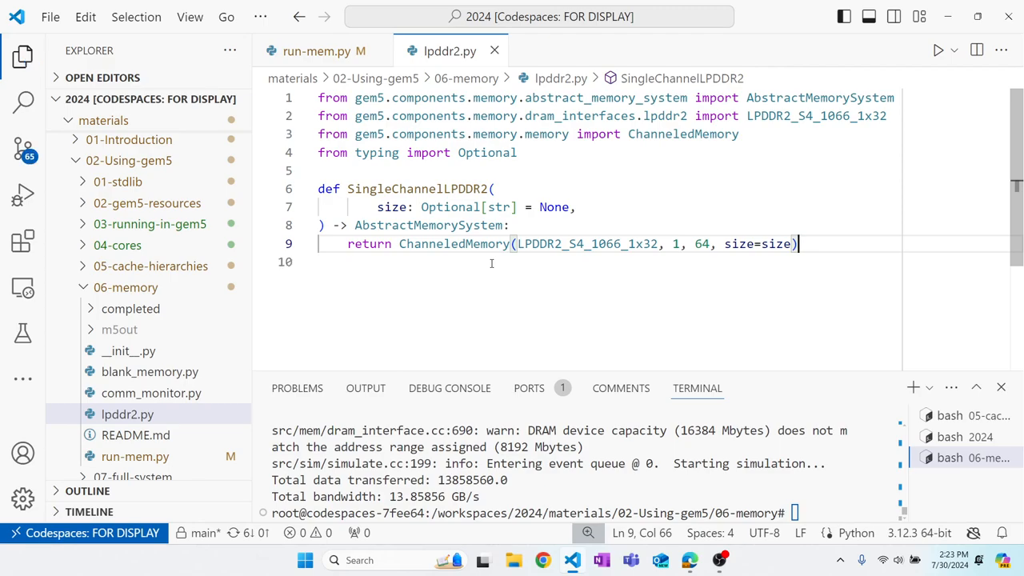
In run-mem.py, replace SingleChannelDDR4_2400 with SingleChannelLPDDR2 for the 8GiB memory
click(317, 50)
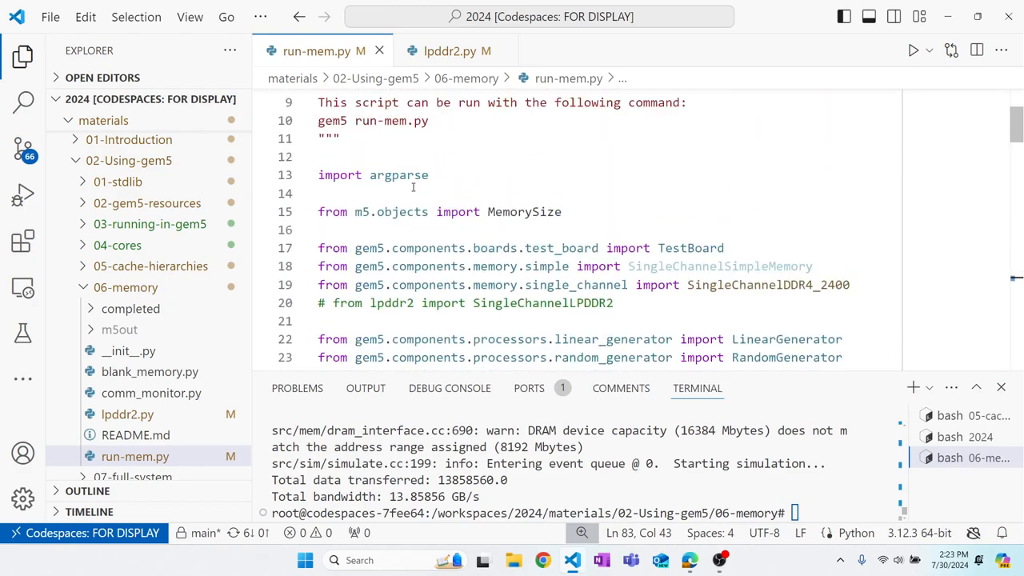
scroll(down, 3)
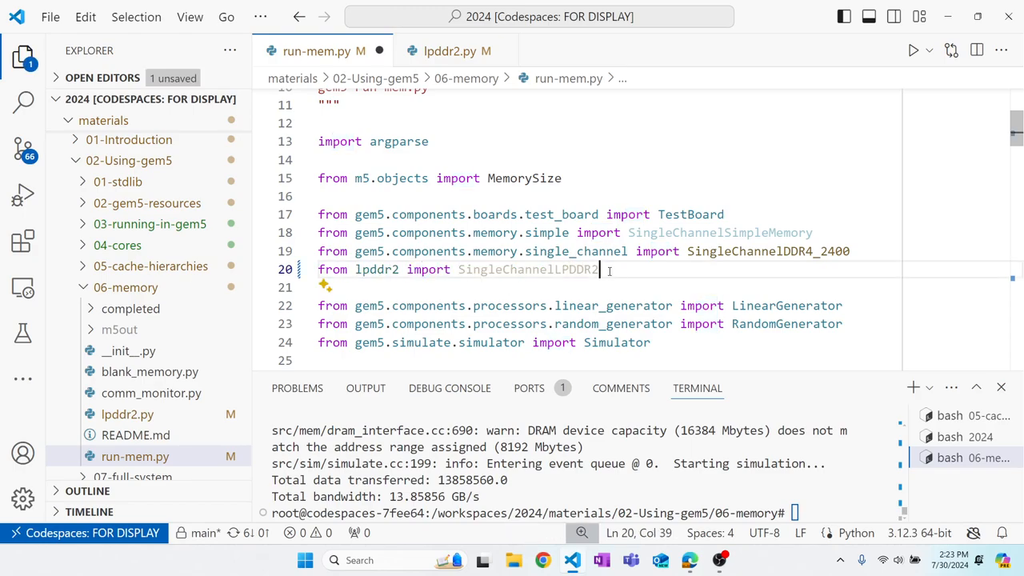
click(449, 50)
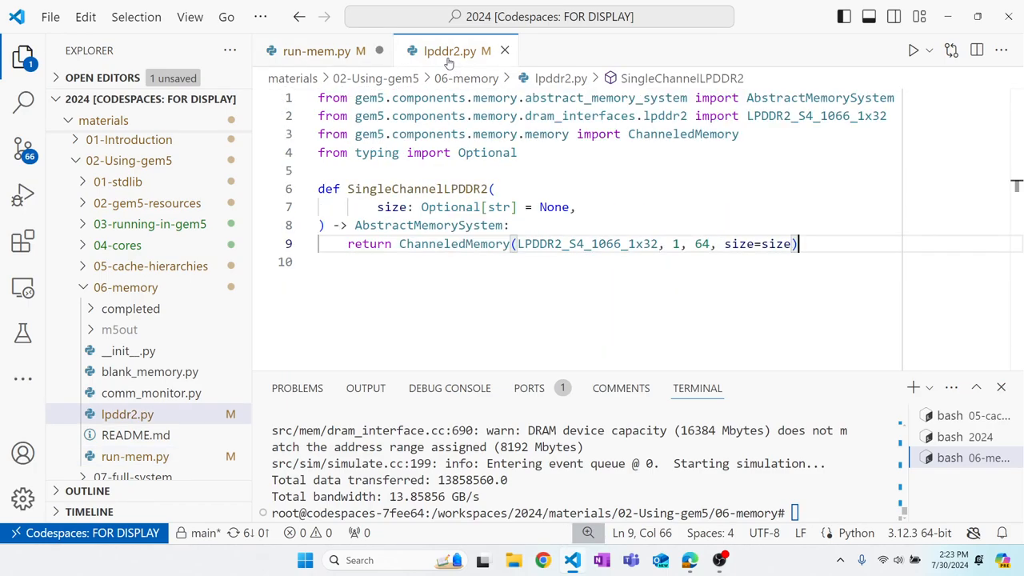
click(317, 50)
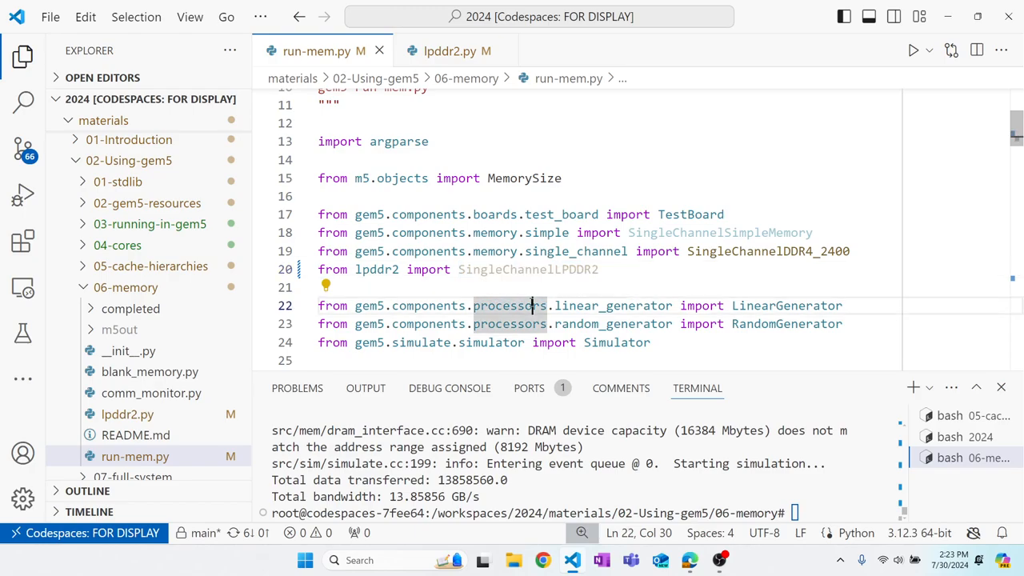
scroll(down, 3)
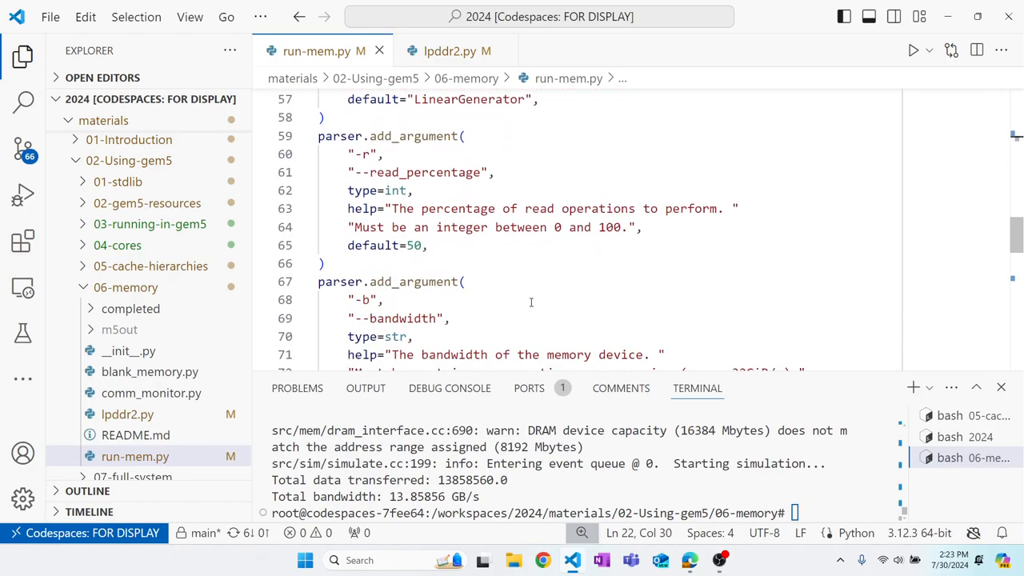
scroll(down, 3)
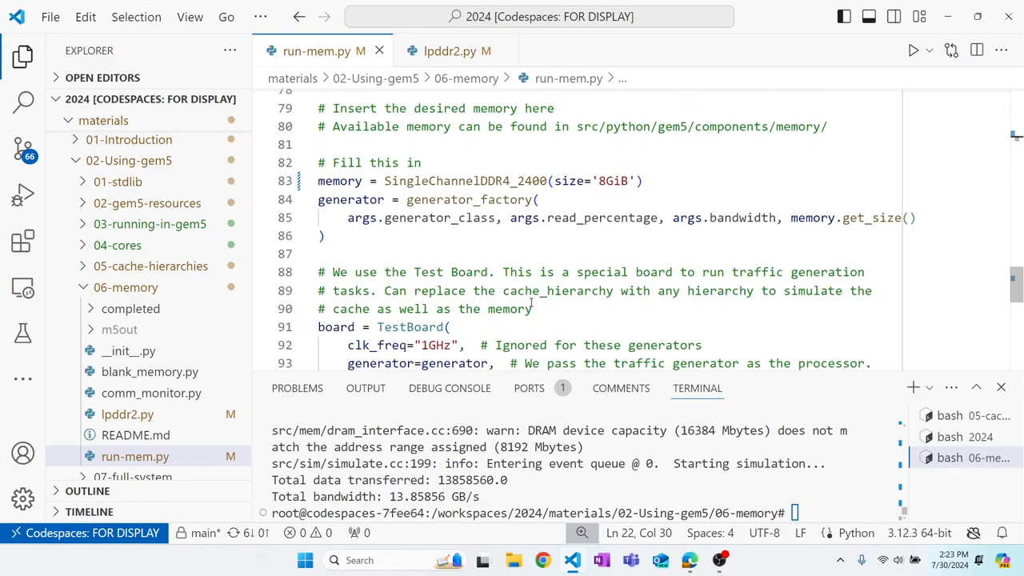
double_click(464, 179)
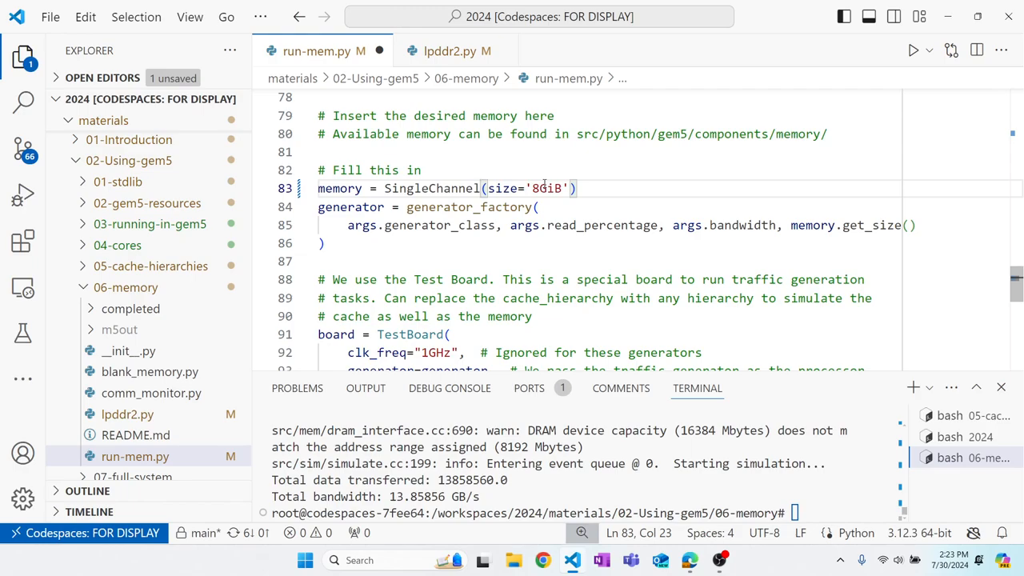
text(LPDDR2)
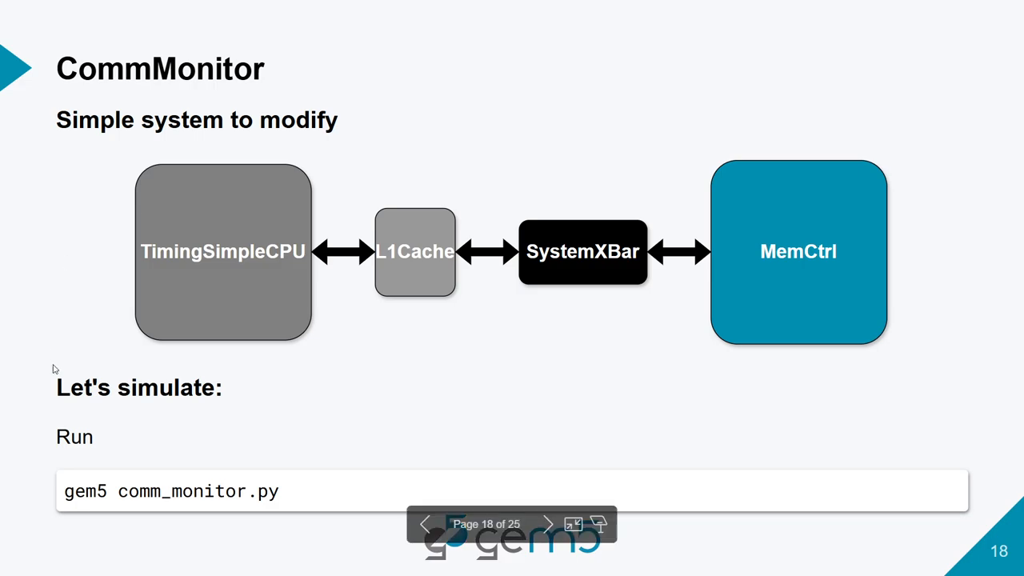
mouse_move(314, 439)
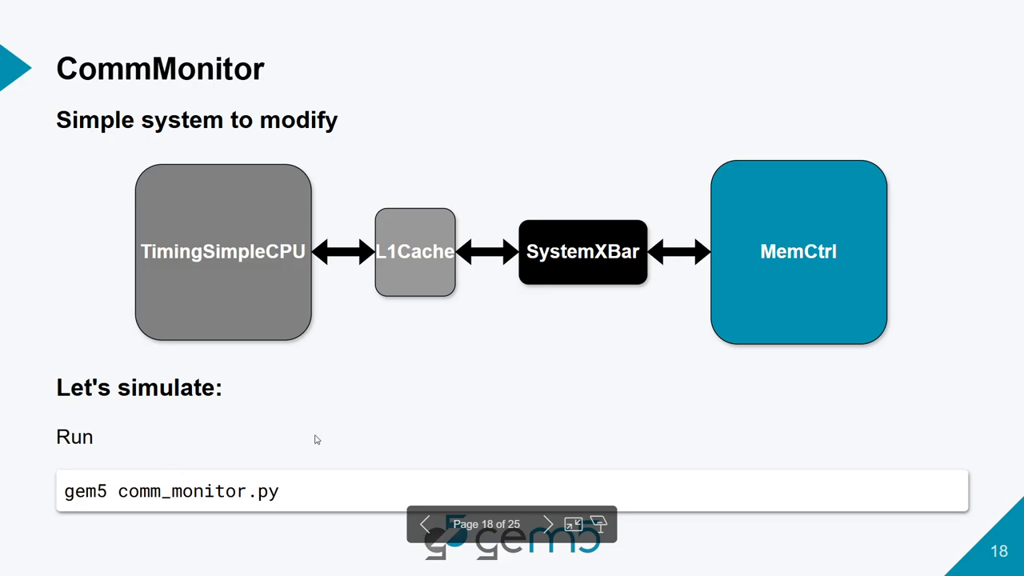
mouse_move(250, 308)
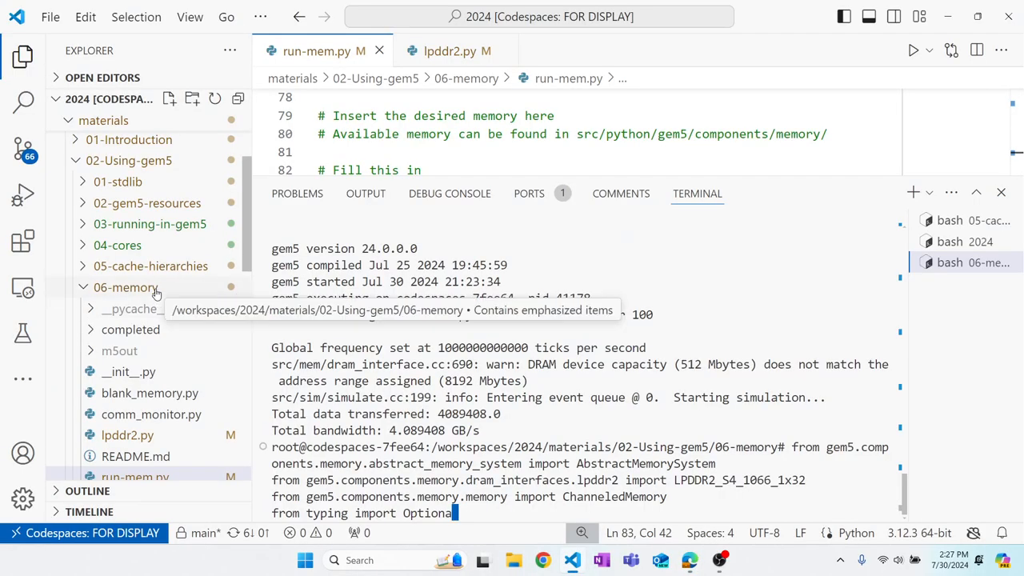
Open comm_monitor.py and scroll to the '## Insert CommMonitor here' section
click(150, 394)
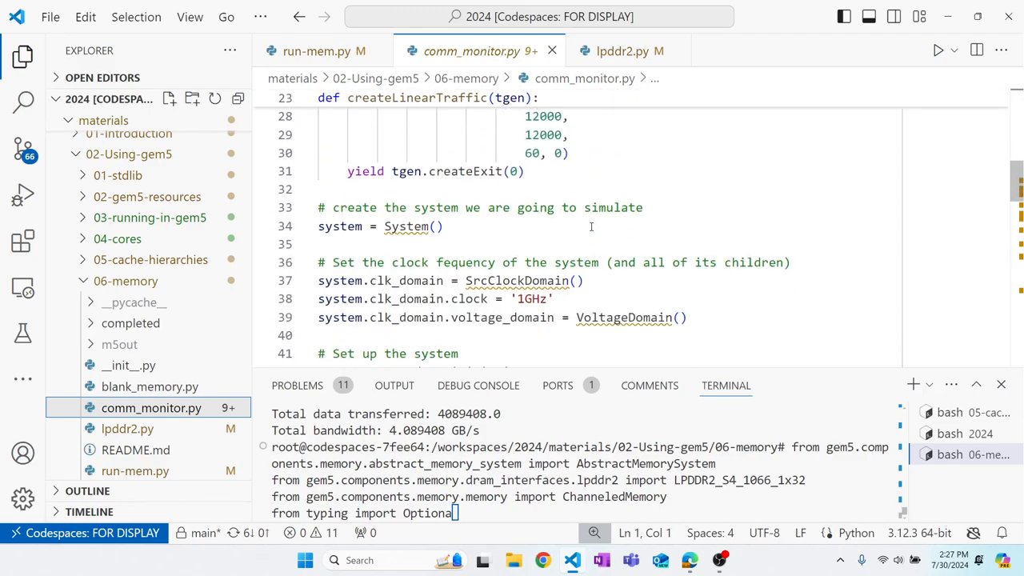
scroll(down, 3)
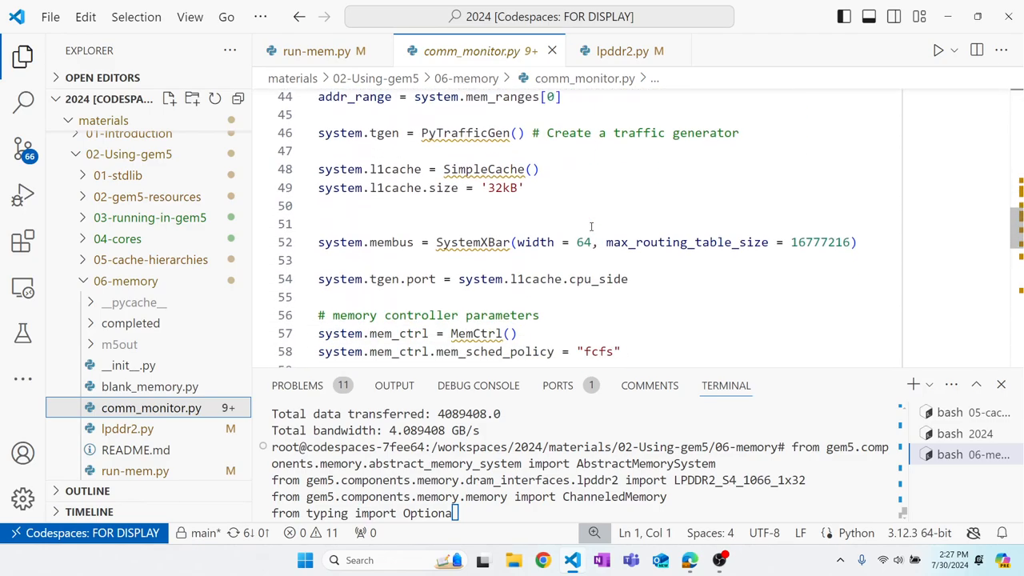
scroll(down, 3)
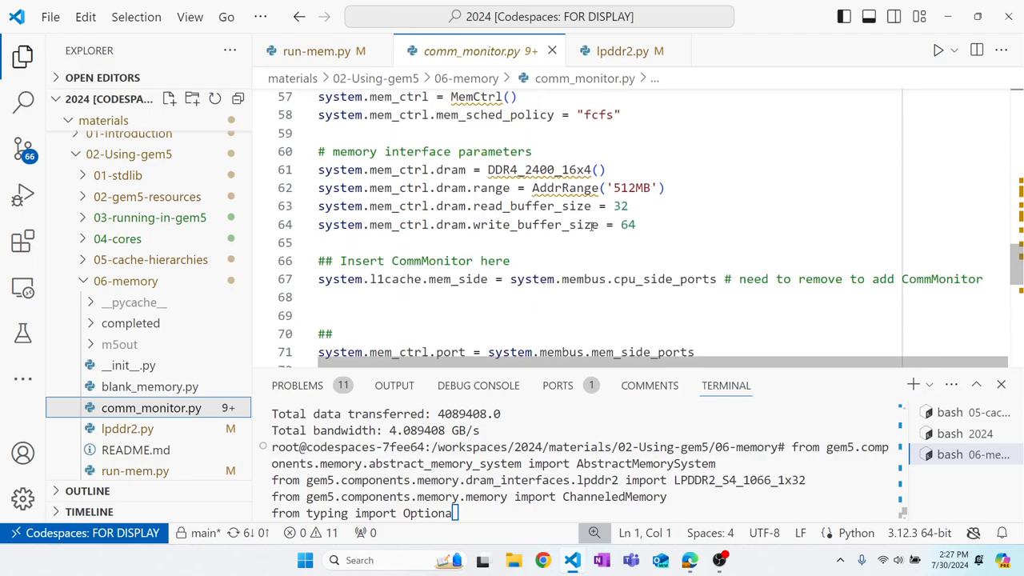
scroll(down, 3)
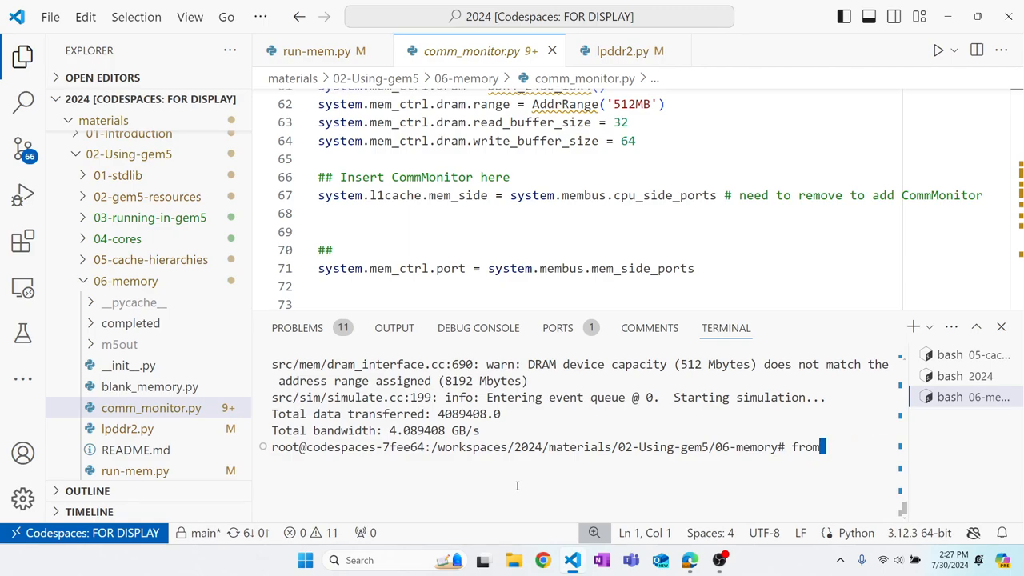
Run gem5 comm_monitor.py in the terminal and scroll through the resulting statistics
text(gem5)
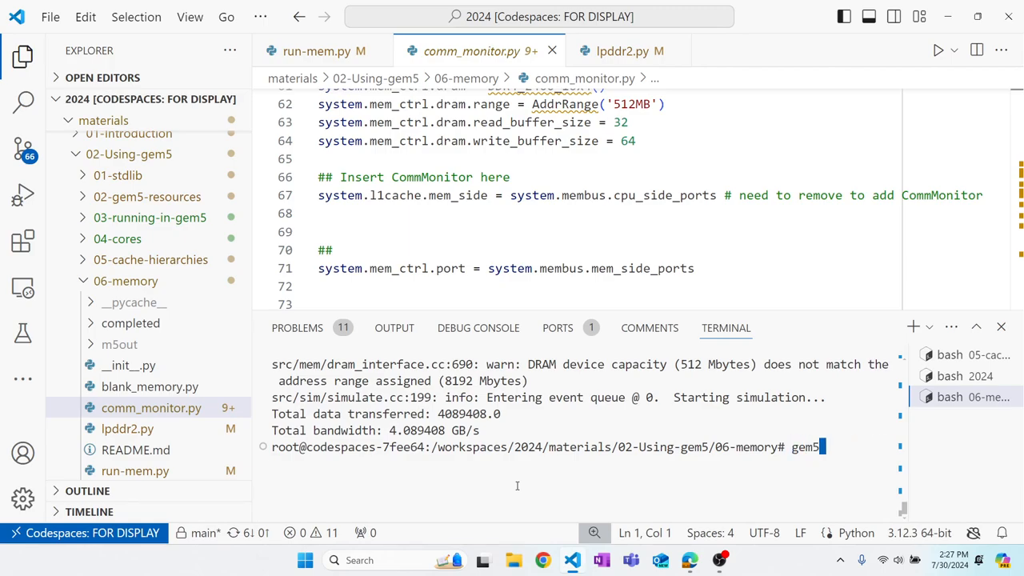
text(comm)
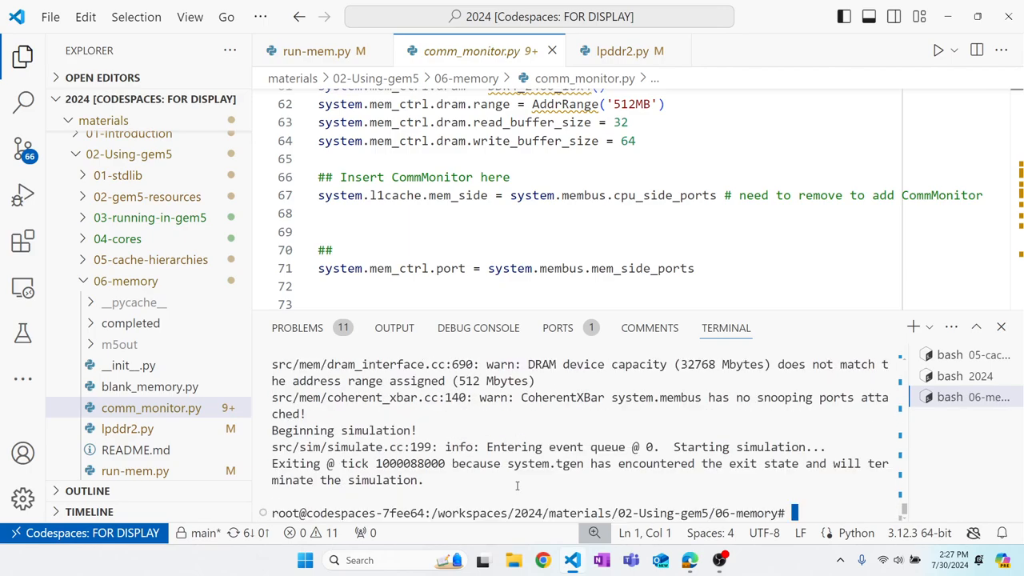
mouse_move(125, 282)
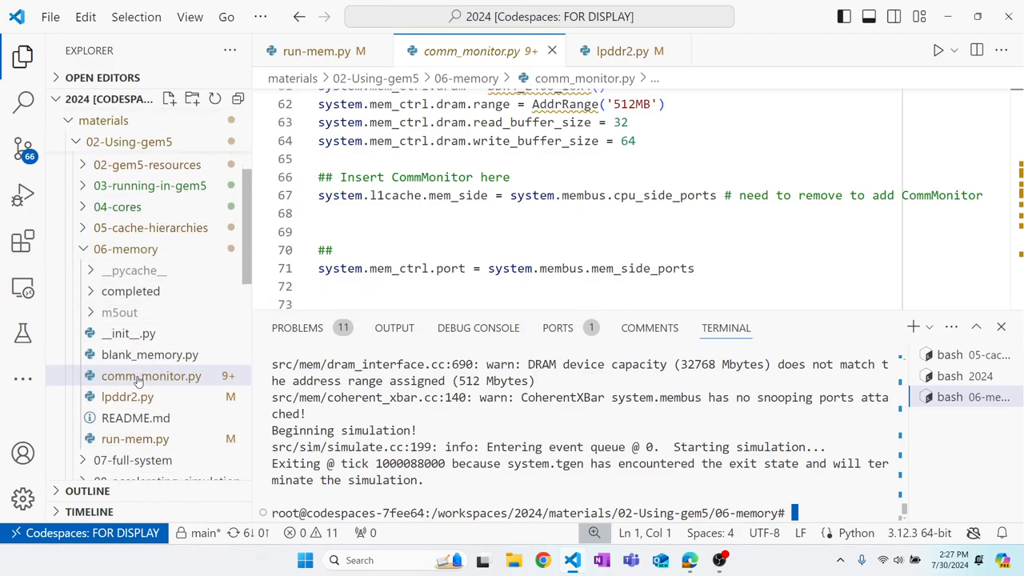
scroll(down, 3)
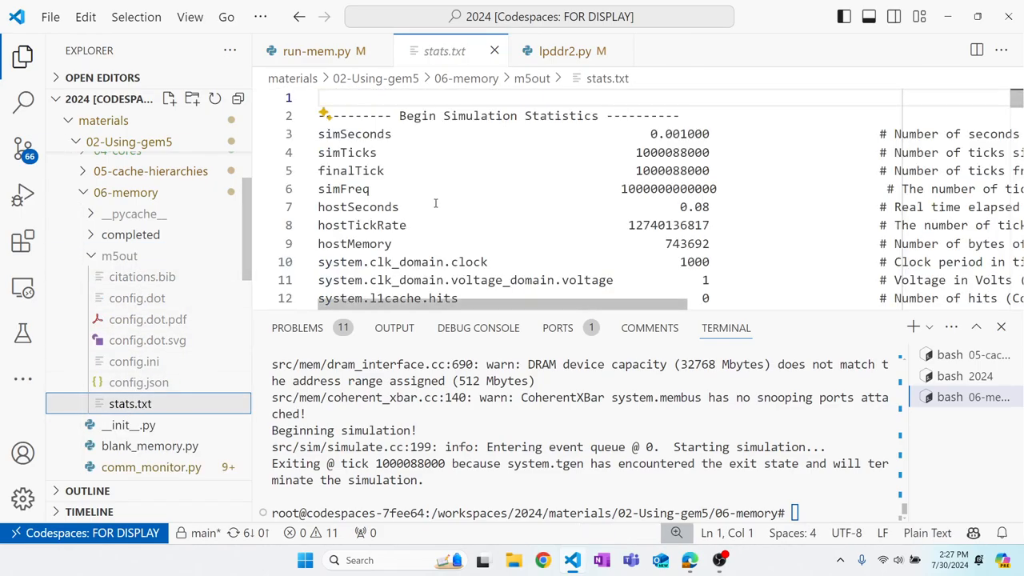
scroll(down, 3)
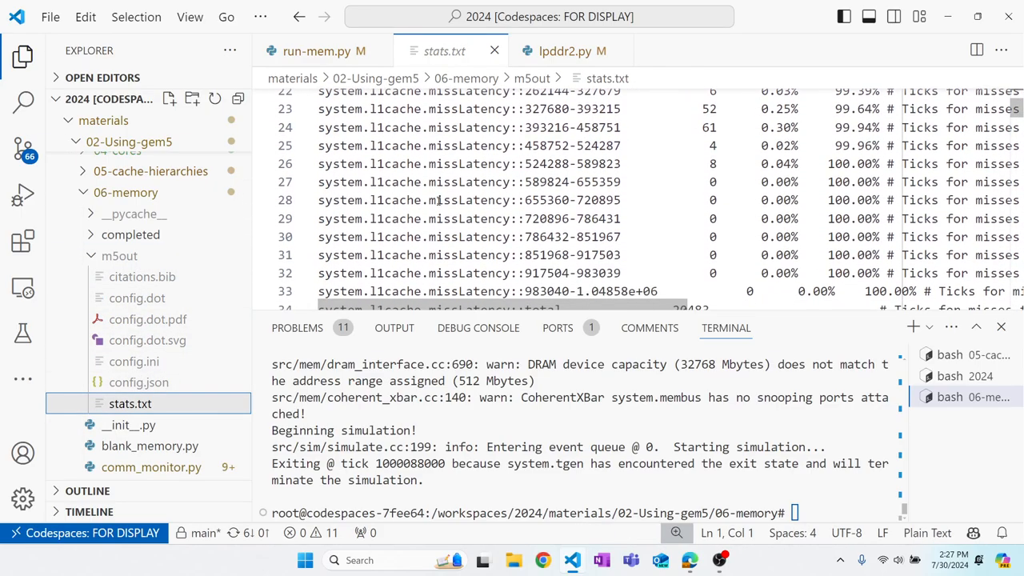
scroll(down, 3)
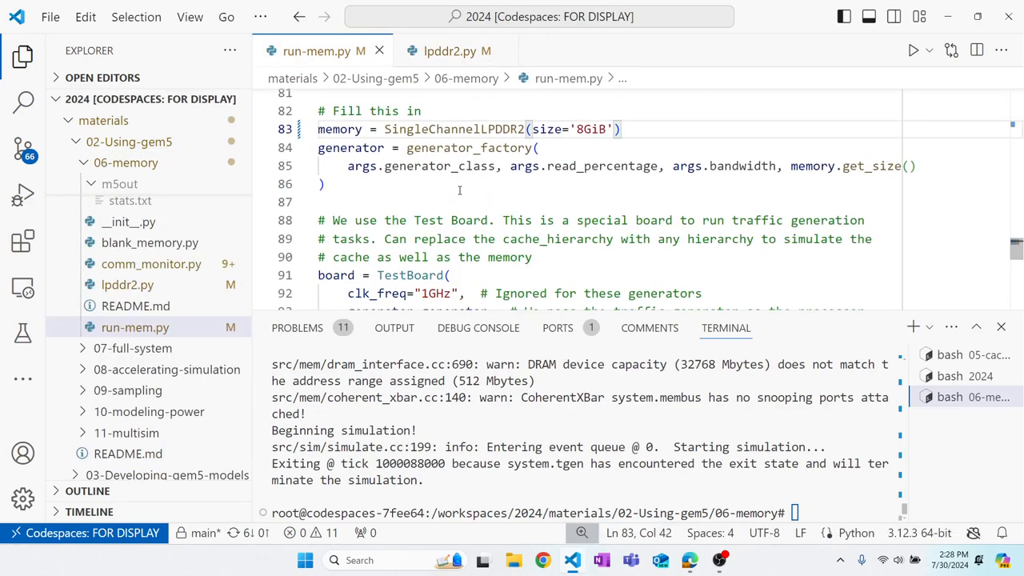
Return to run-mem.py, which now builds the 8GiB SingleChannelLPDDR2 memory
scroll(down, 3)
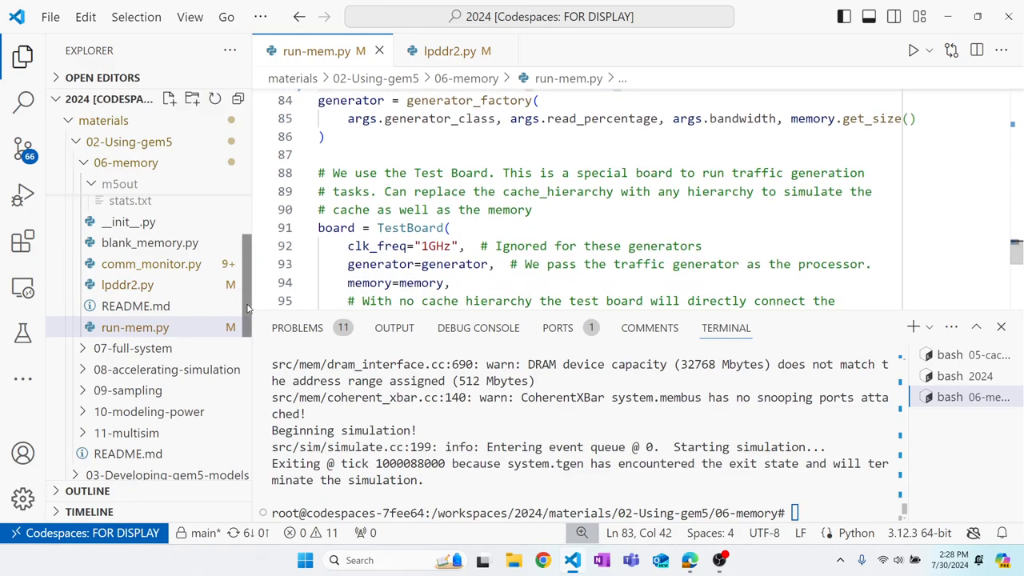
click(150, 264)
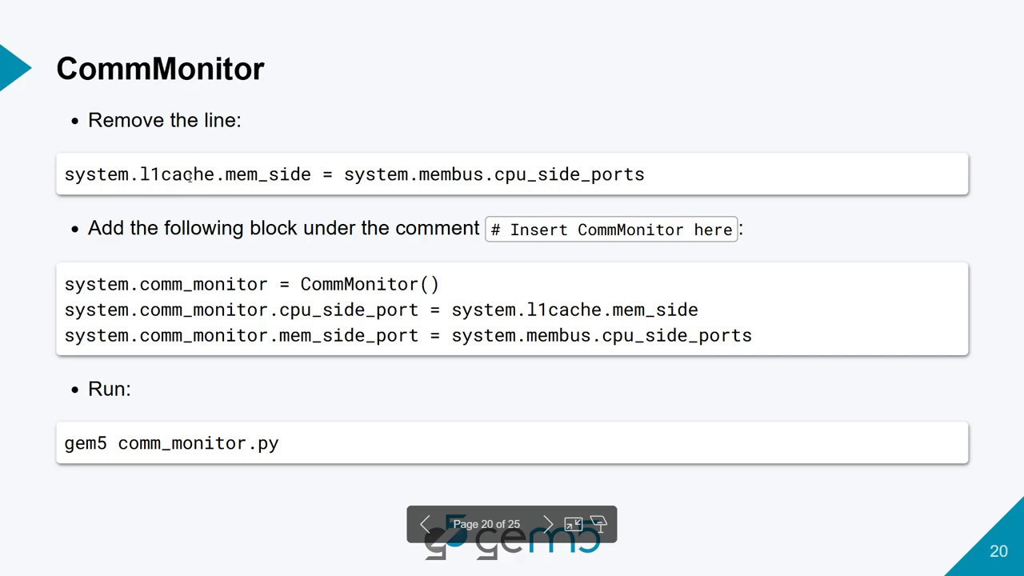
Go to slide 20 and select the three-line CommMonitor code block to copy
double_click(176, 175)
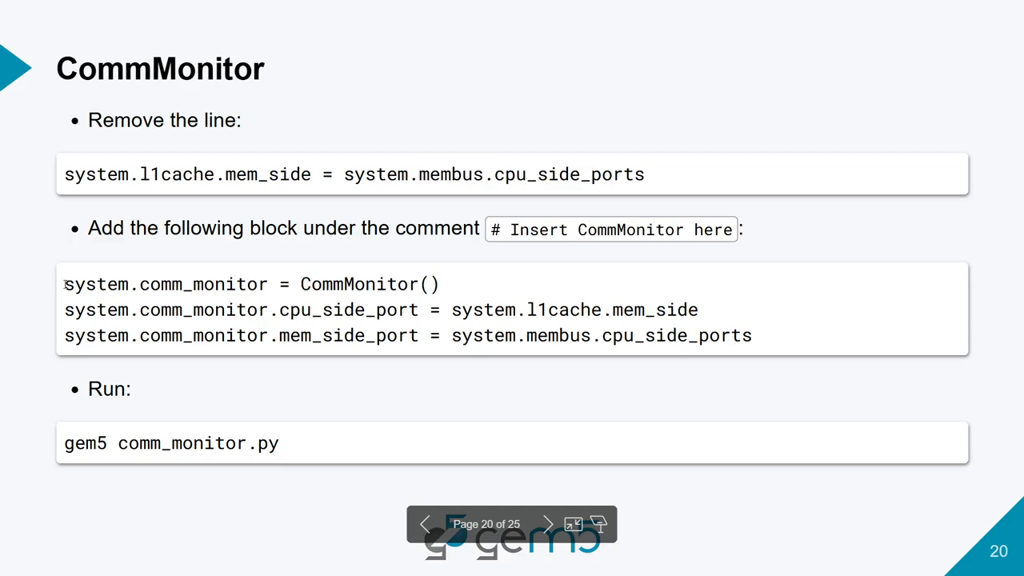
mouse_move(279, 314)
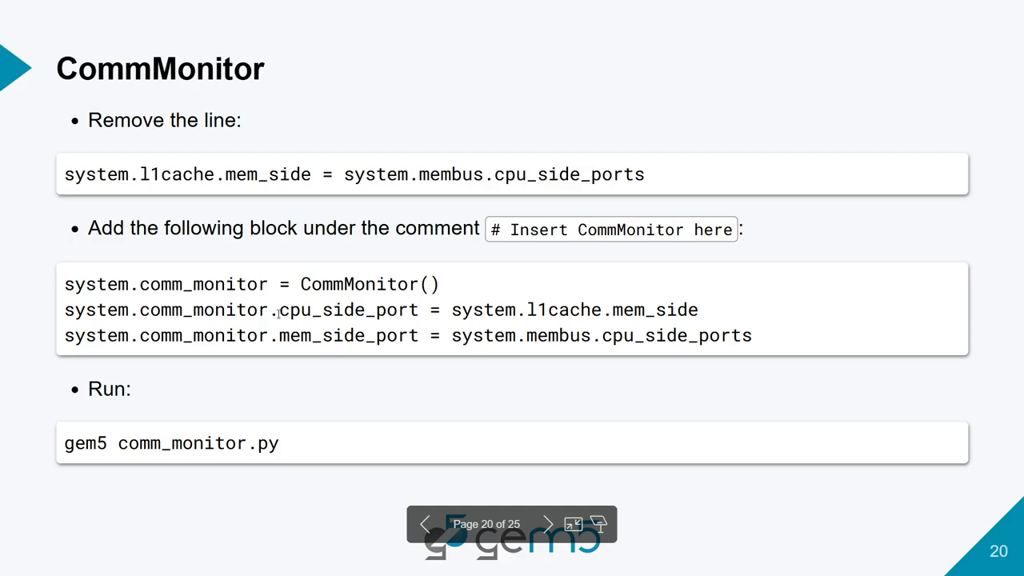
drag(278, 310, 632, 310)
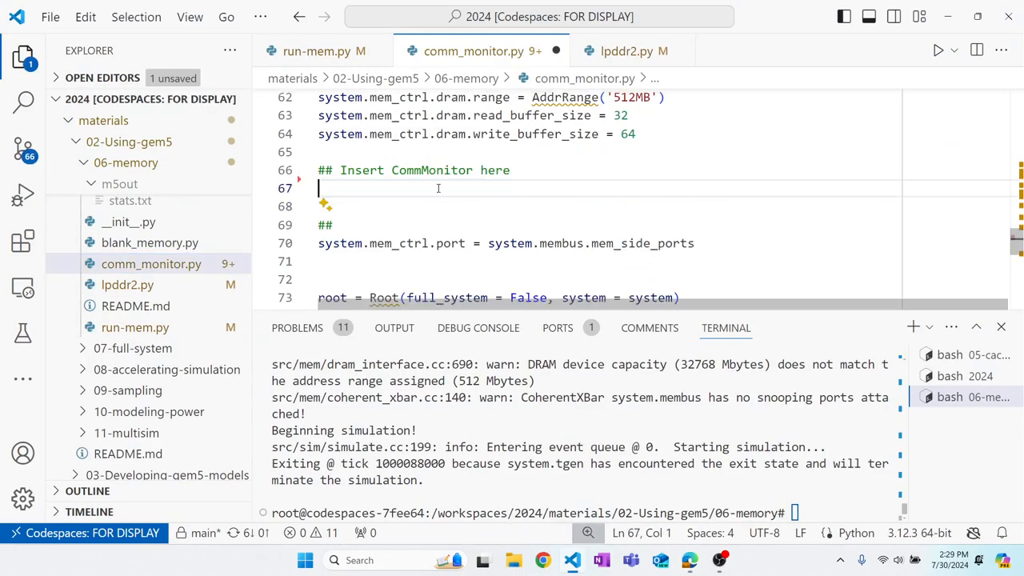
Insert system.comm_monitor = CommMonitor() in comm_monitor.py, run it with gem5, and open m5out/stats.txt
text(system.comm_monitor = CommMonitor())
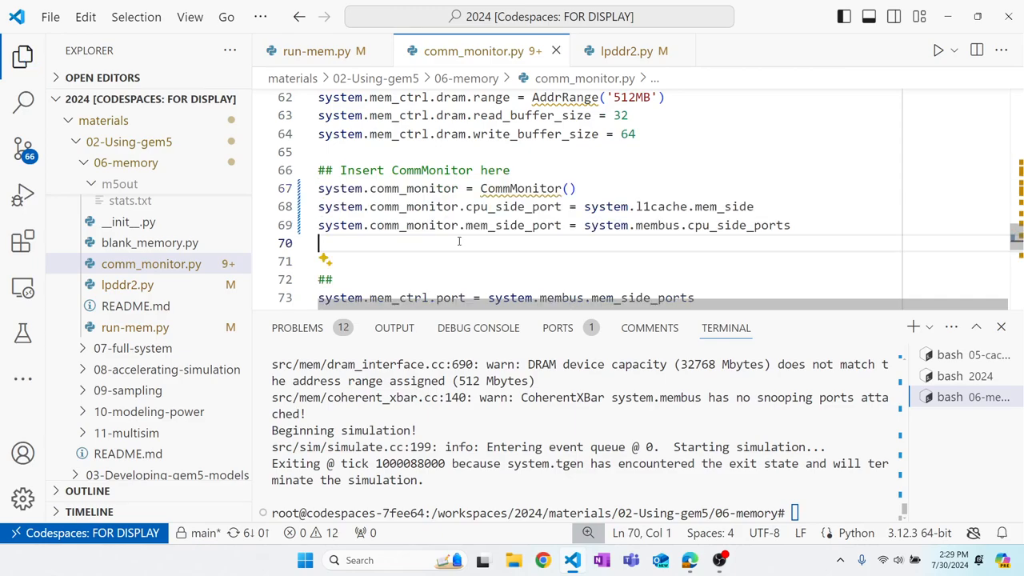
text(gem5 comm_monitor.py)
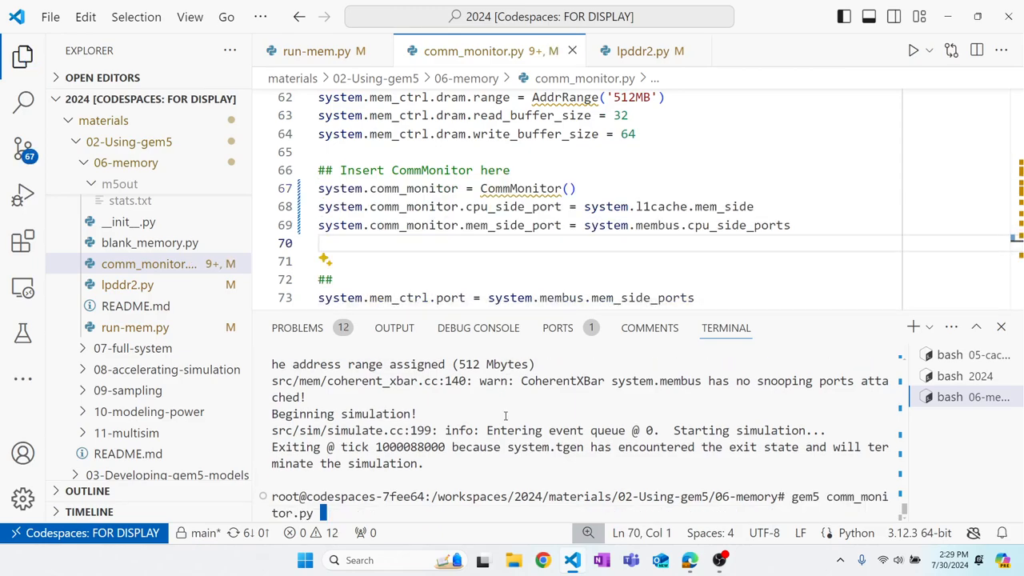
key(Return)
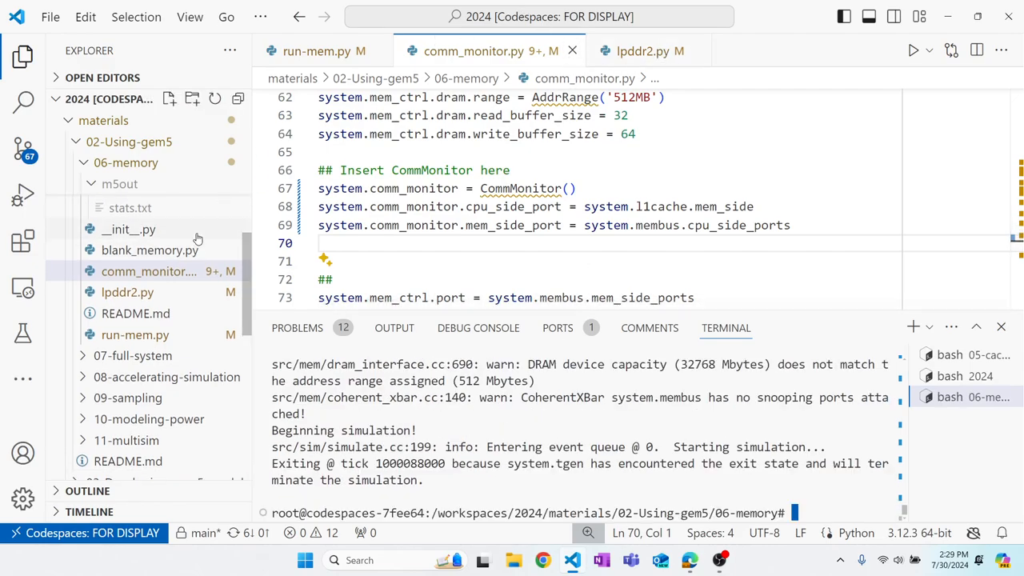
click(129, 236)
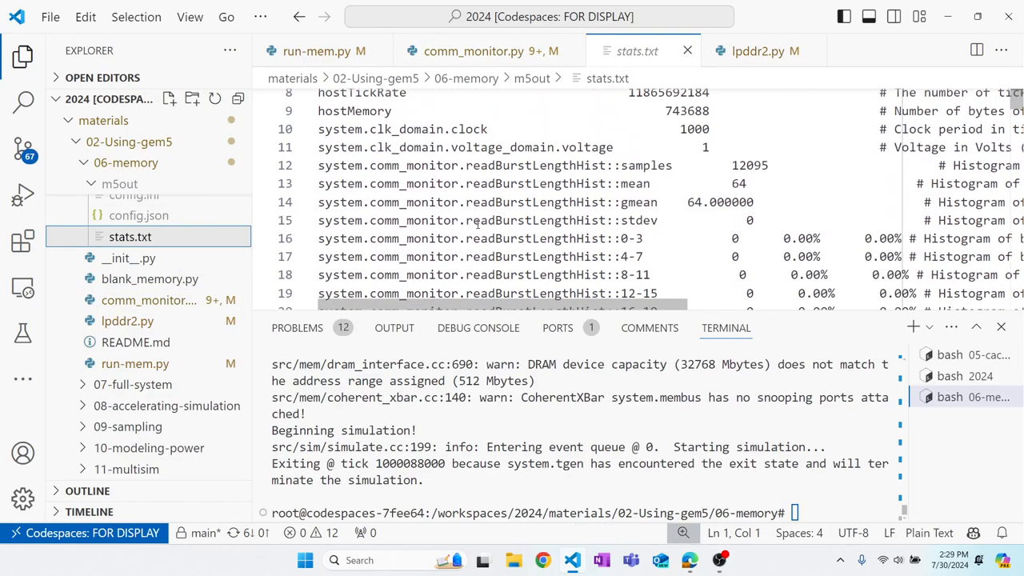
Scroll stats.txt to read the comm_monitor readBurstLengthHist and readBandwidthHist entries
scroll(down, 3)
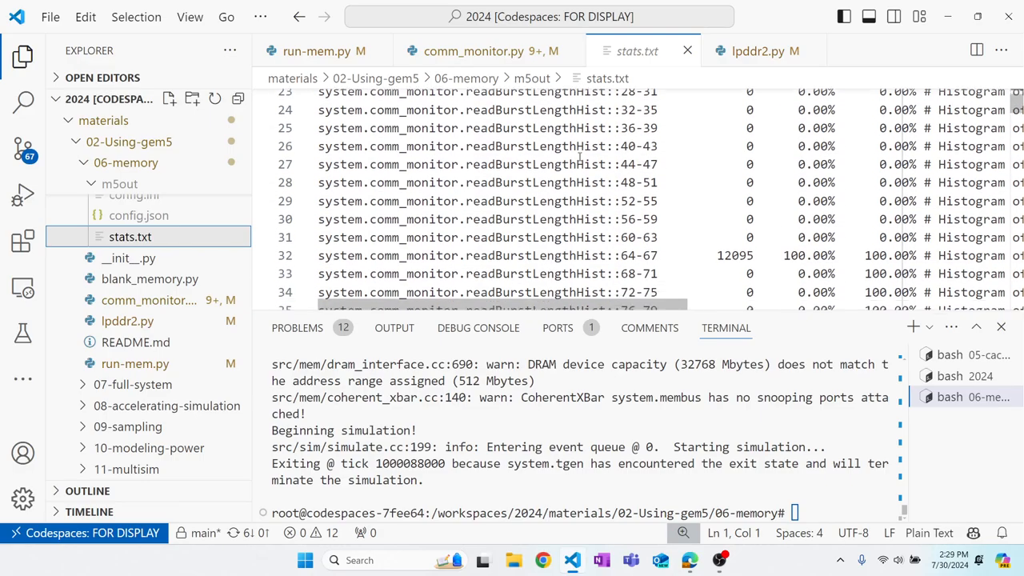
scroll(down, 3)
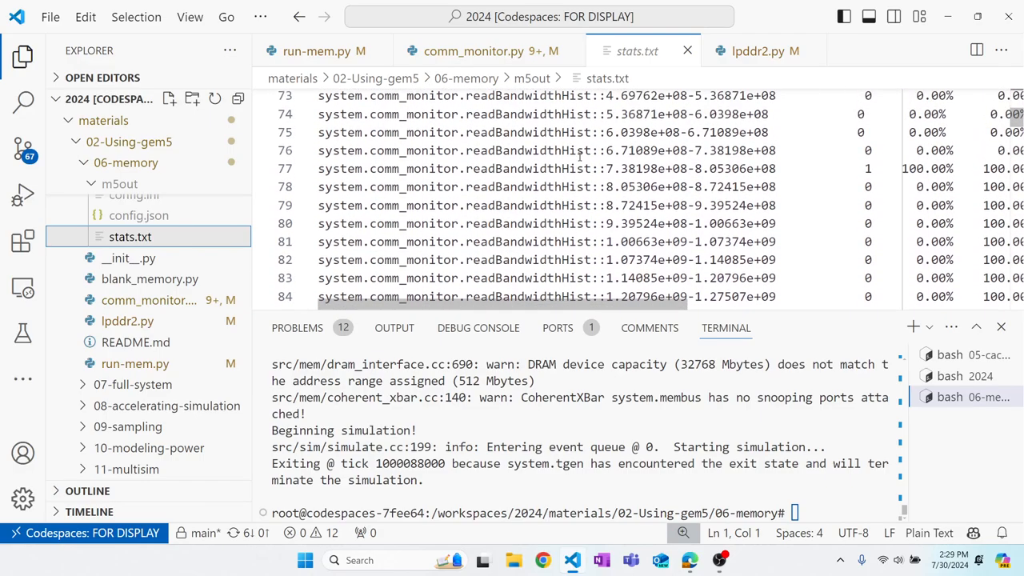
scroll(up, 3)
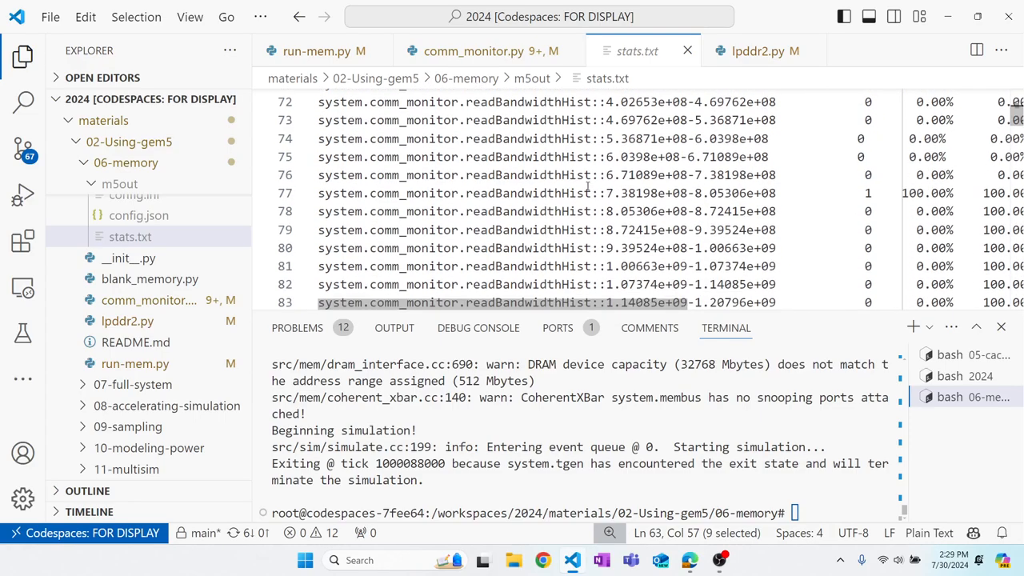
scroll(down, 3)
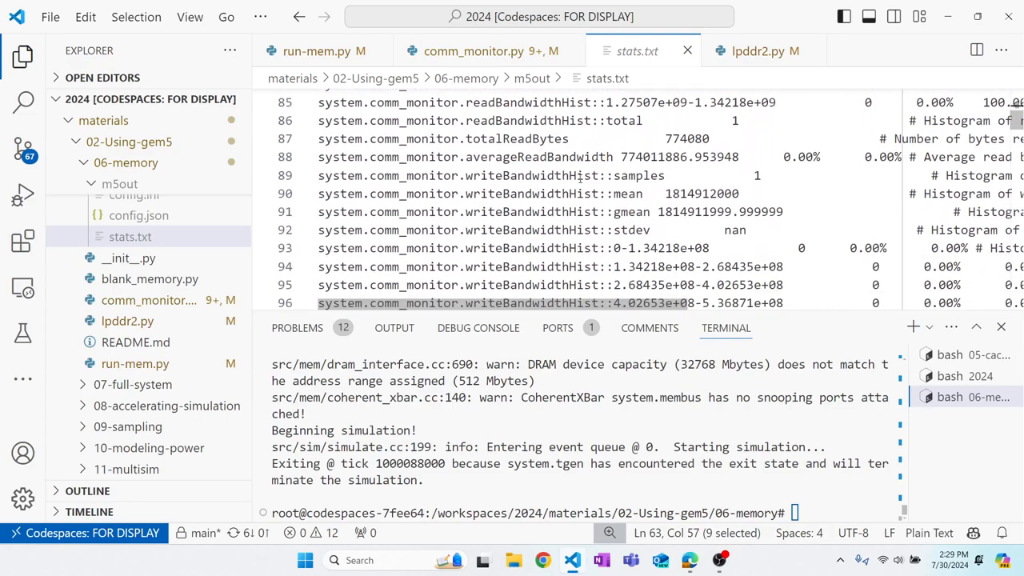
scroll(down, 3)
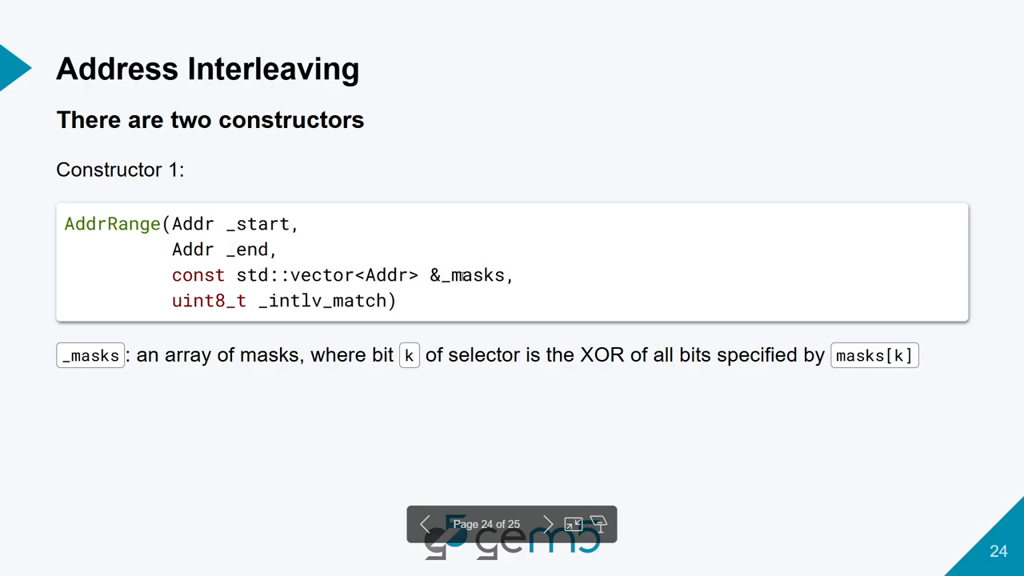
Advance the gem5 slide deck to slide 25 on the legacy AddrRange constructor
click(547, 525)
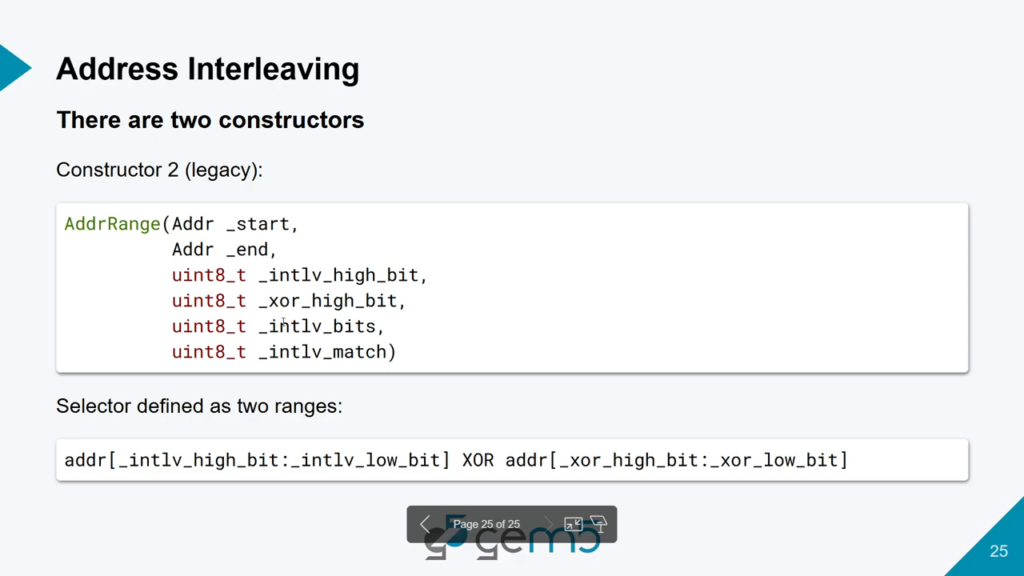
mouse_move(264, 326)
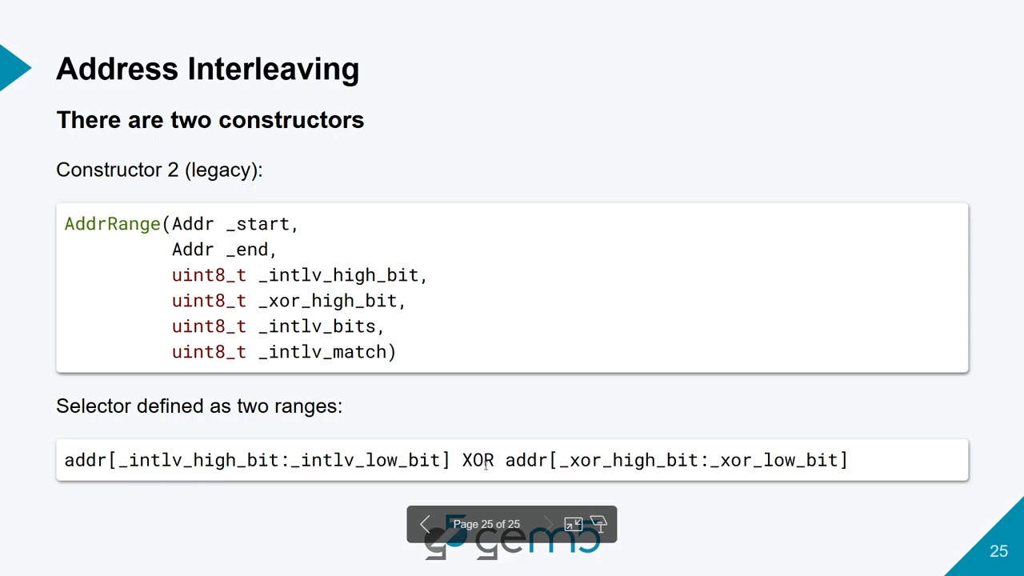
mouse_move(510, 449)
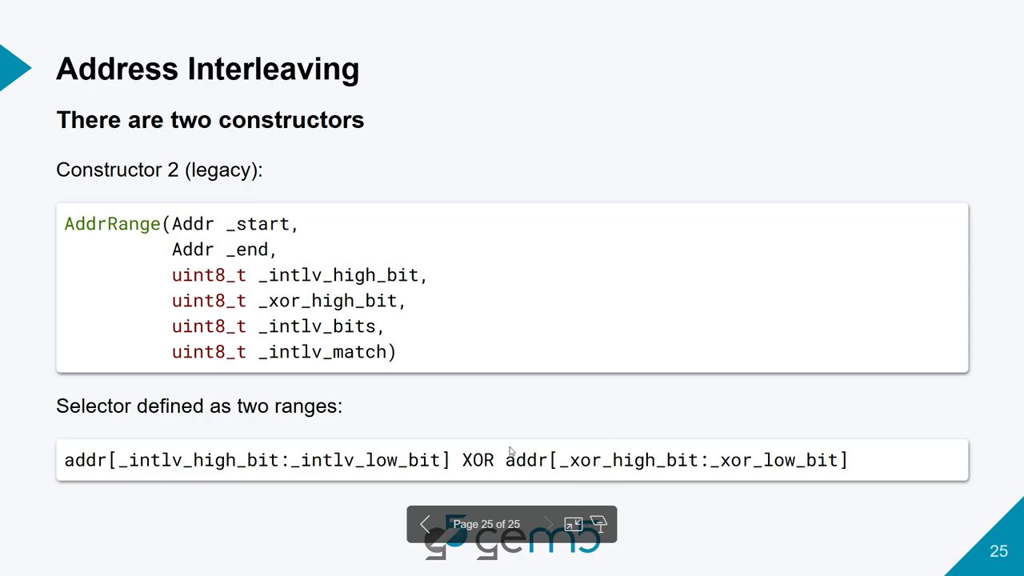
mouse_move(377, 435)
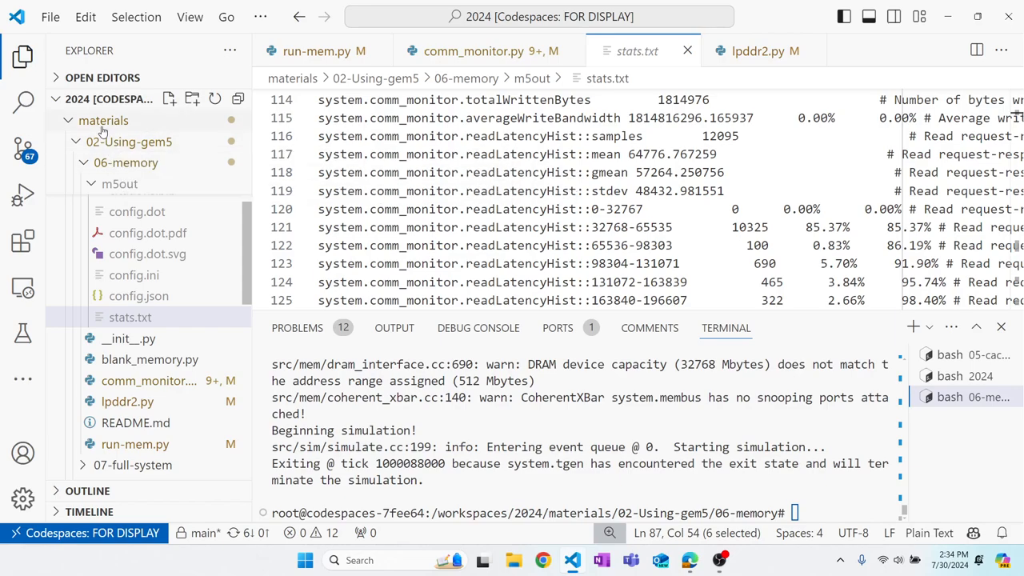
Open gem5's memory.py from the components memory folder and begin searching for 'inter'
click(102, 120)
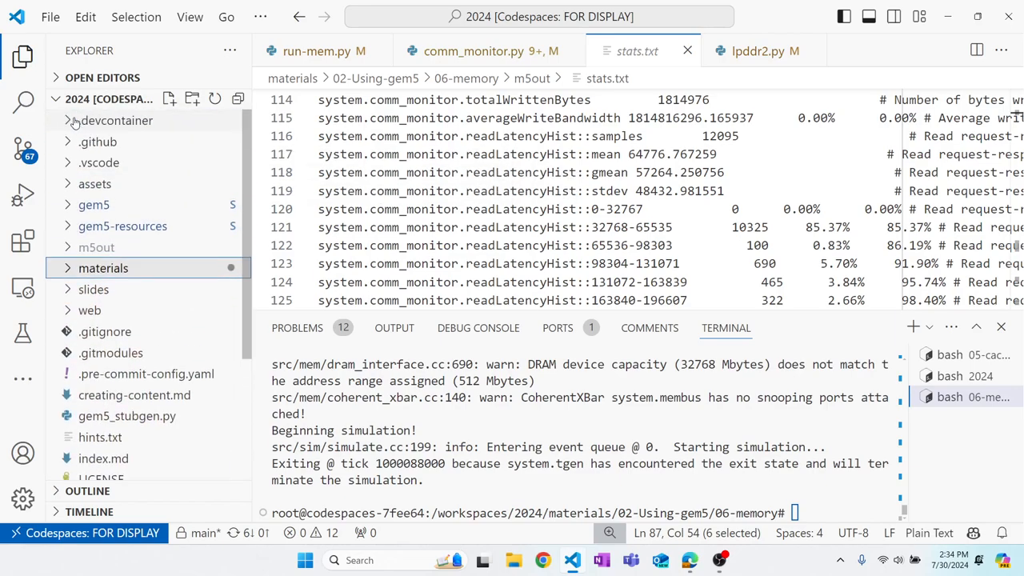
click(93, 205)
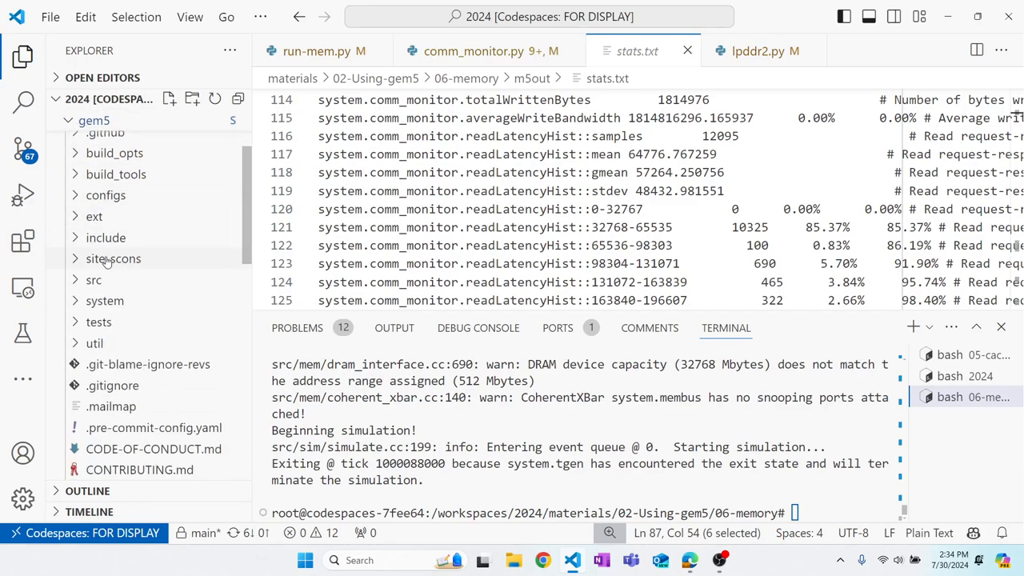
click(93, 279)
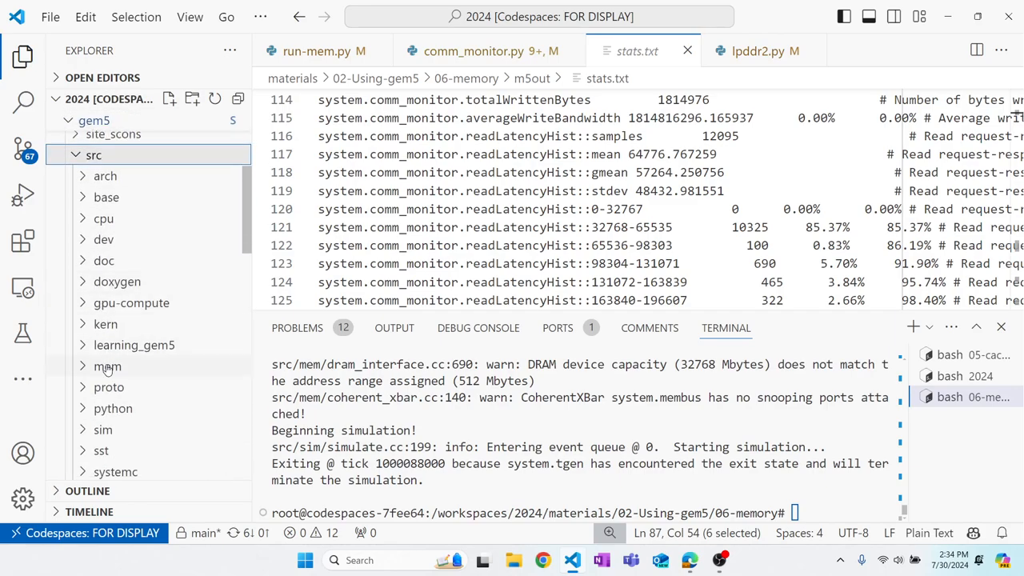
click(112, 282)
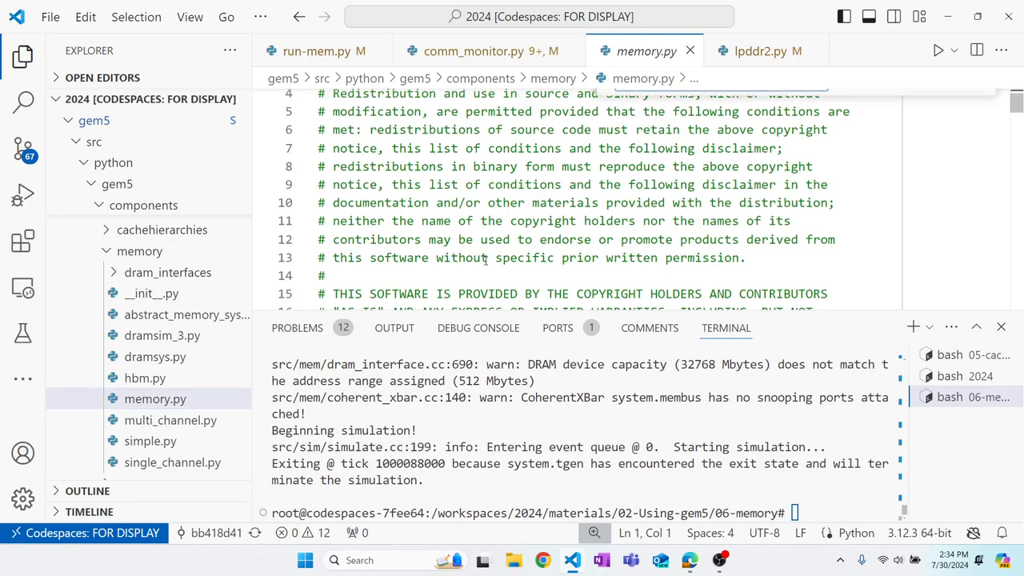
text(interl)
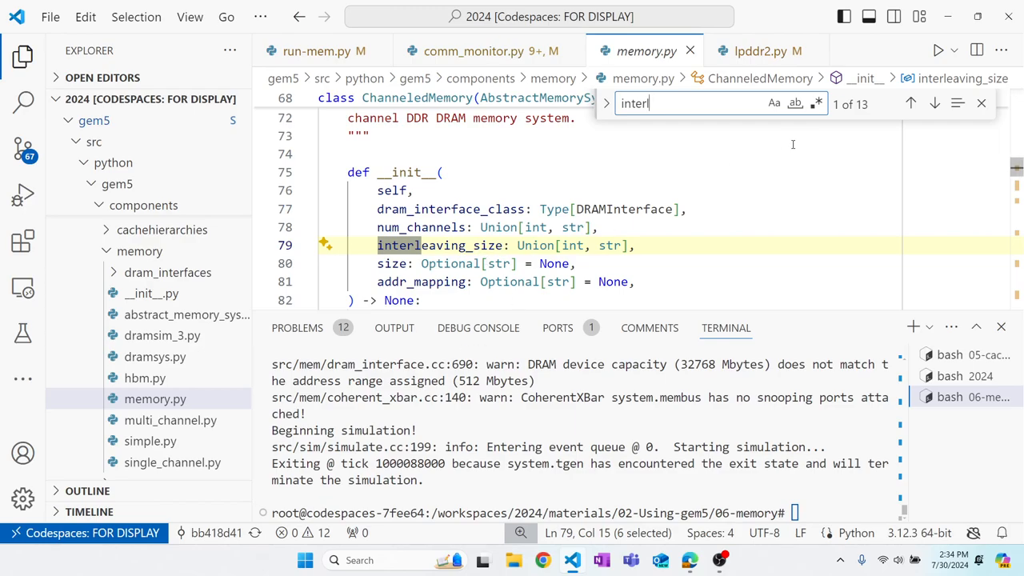
Locate _interleave_addresses and examine the per-controller AddrRange block and its xorHighBit argument
click(934, 103)
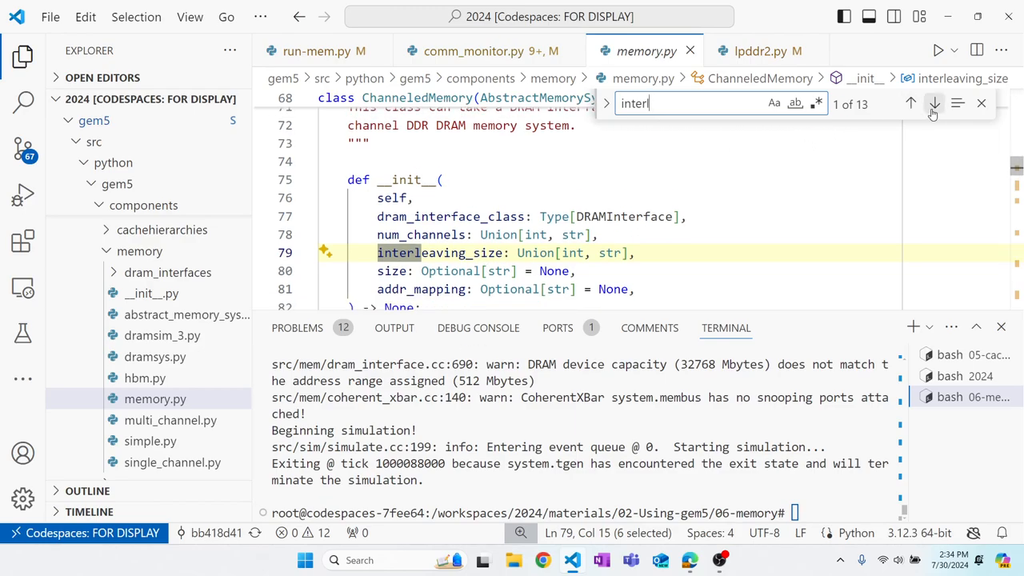
click(934, 102)
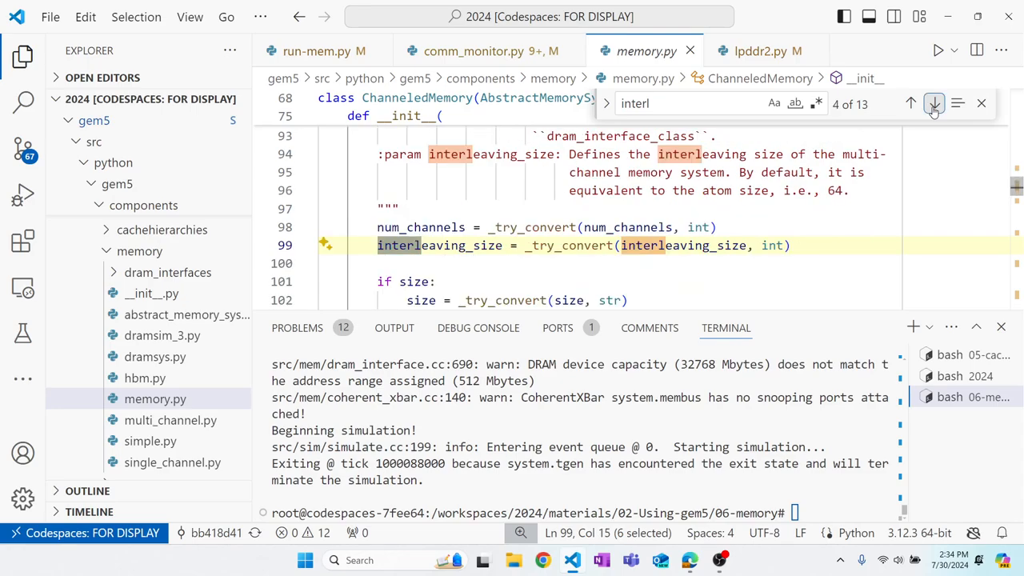
click(935, 103)
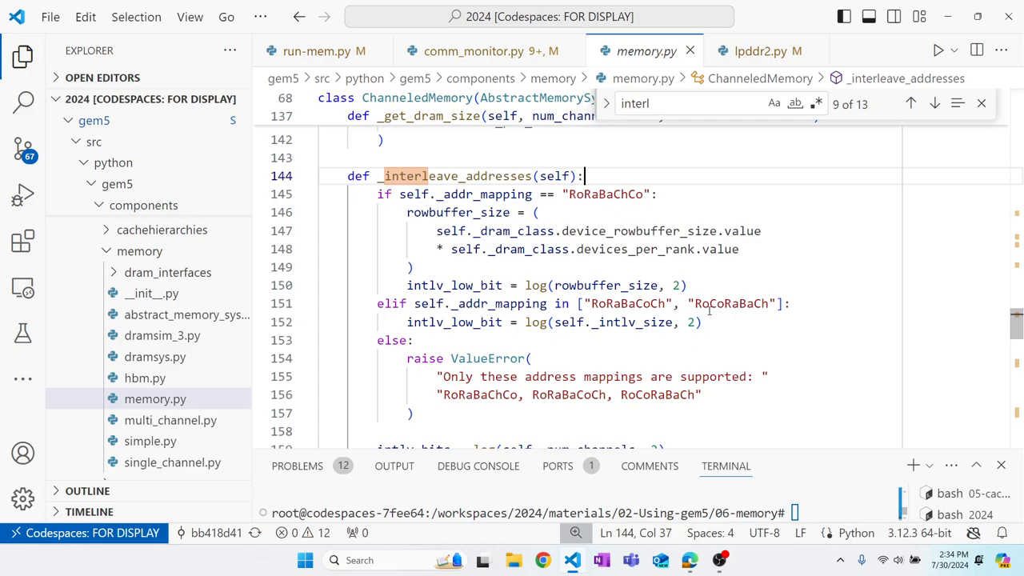
scroll(down, 3)
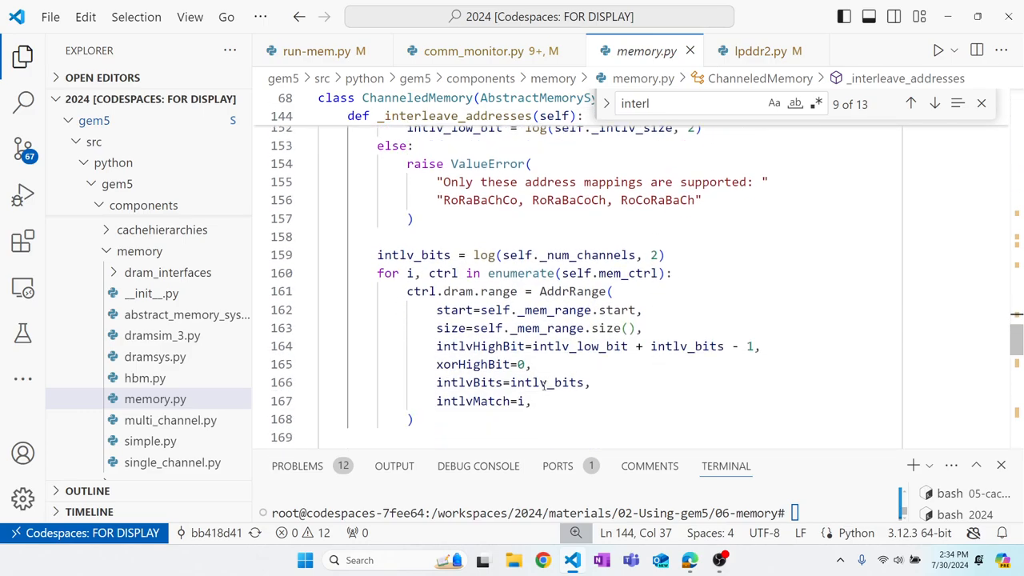
drag(407, 291, 413, 419)
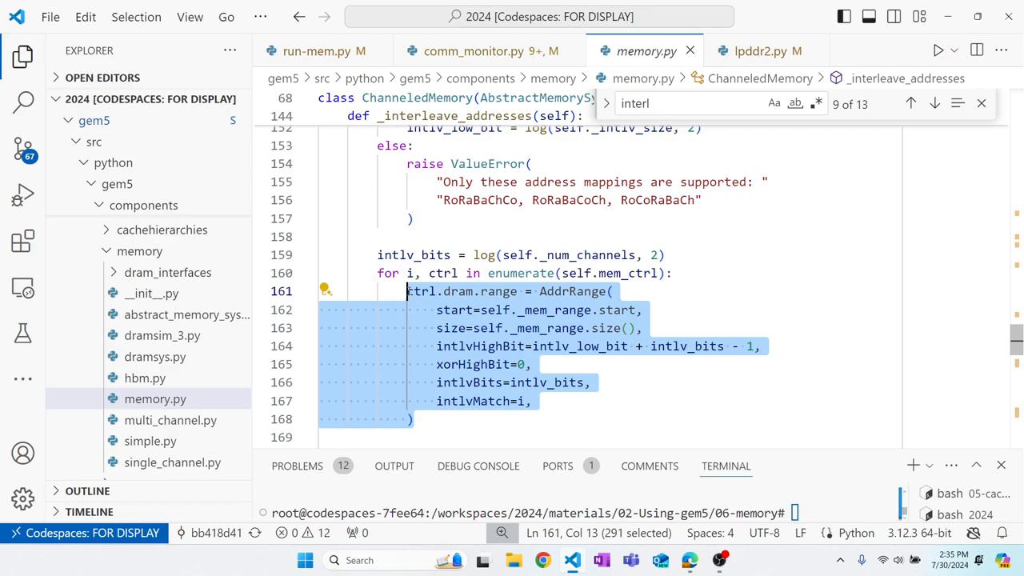
mouse_move(522, 231)
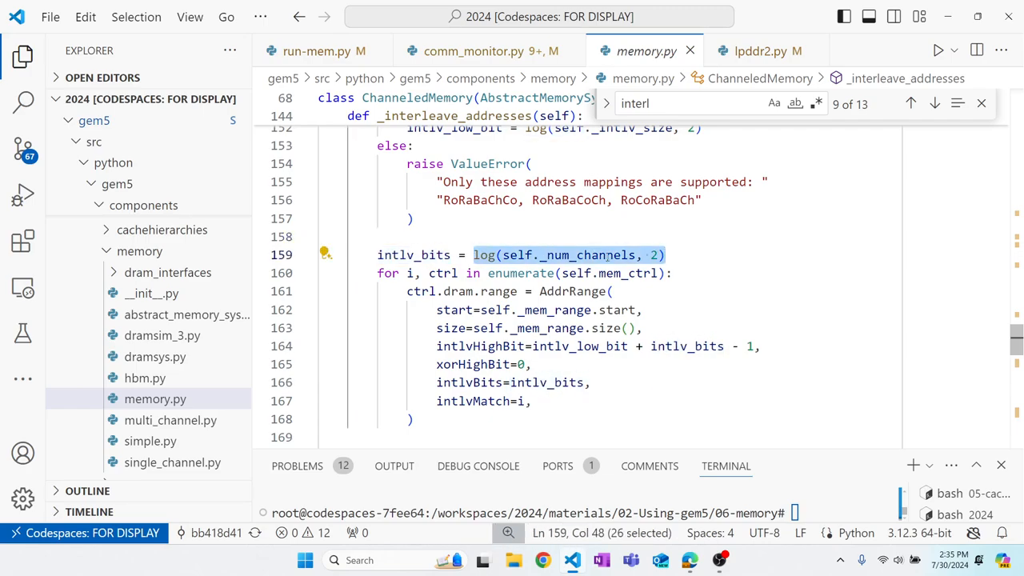
mouse_move(583, 254)
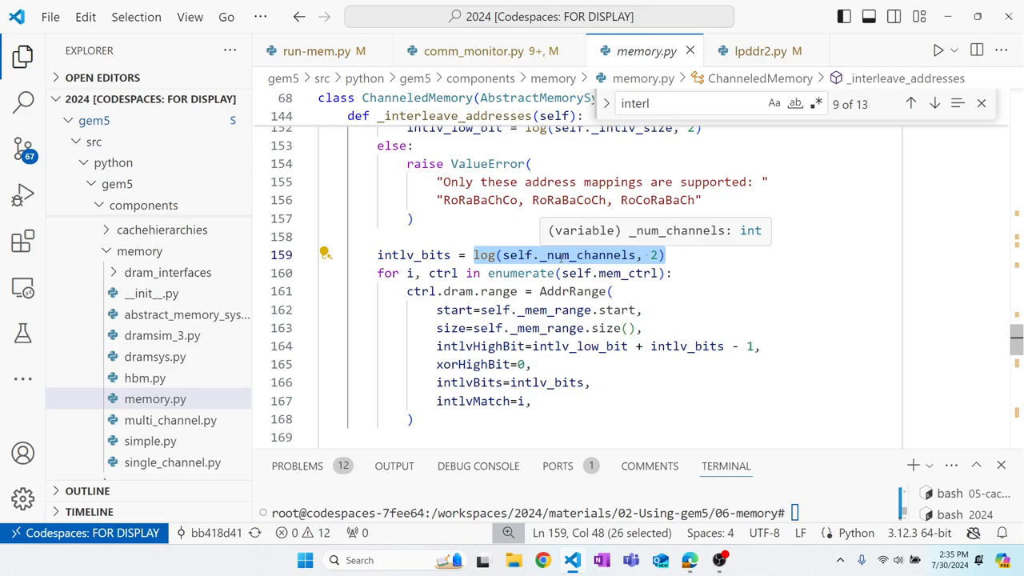
mouse_move(456, 240)
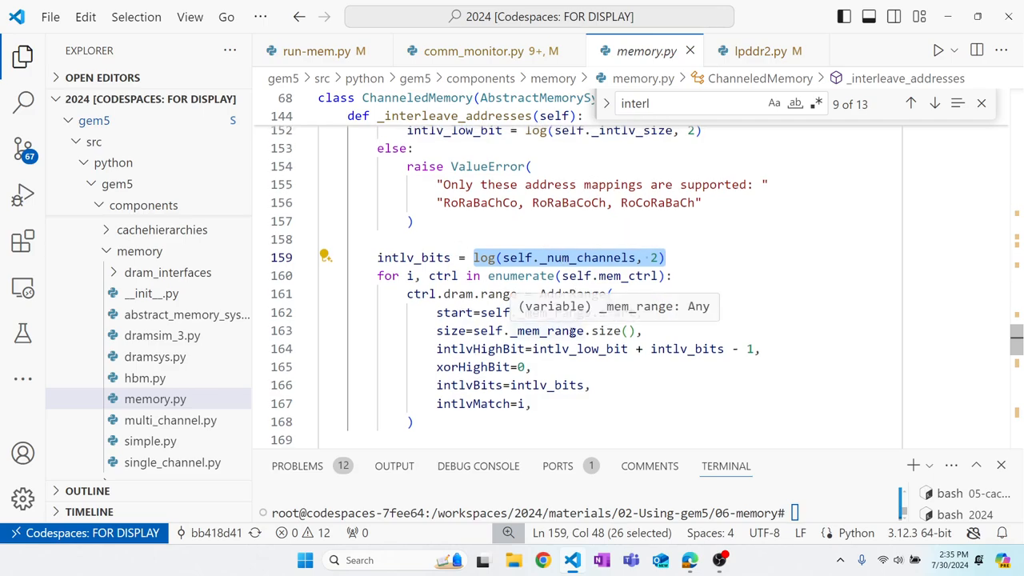
click(522, 366)
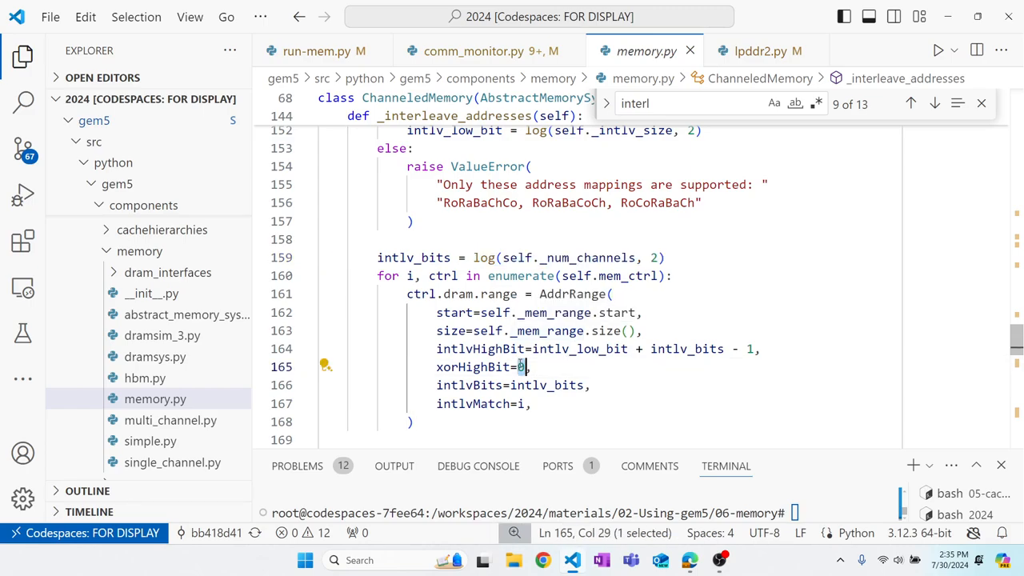